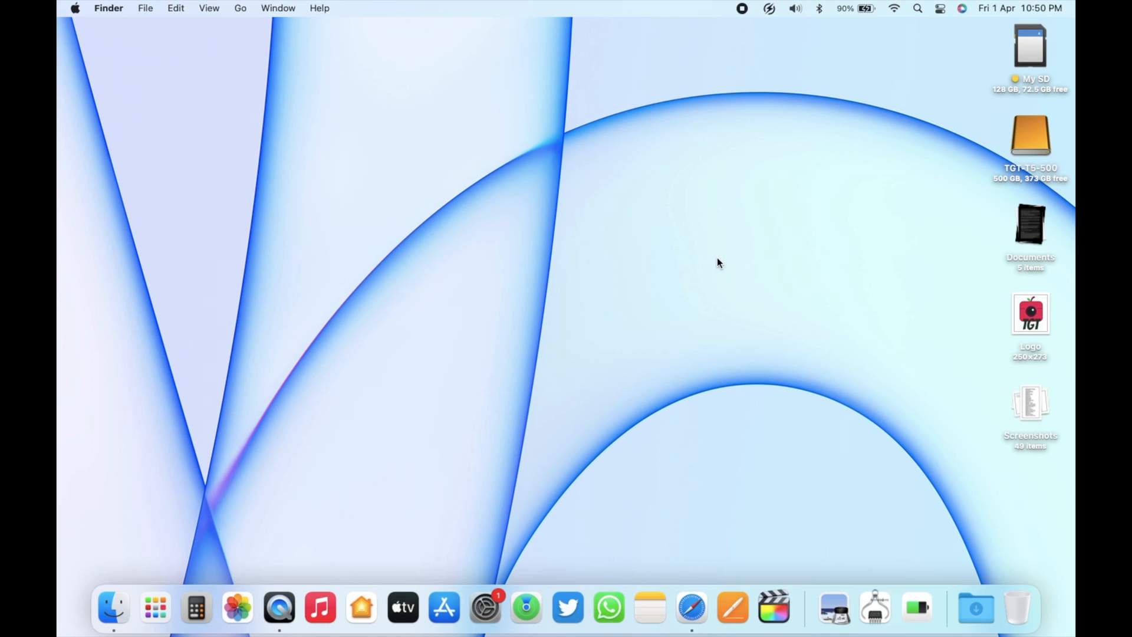
{"action": "mouse_move", "coordinate": [714, 239]}
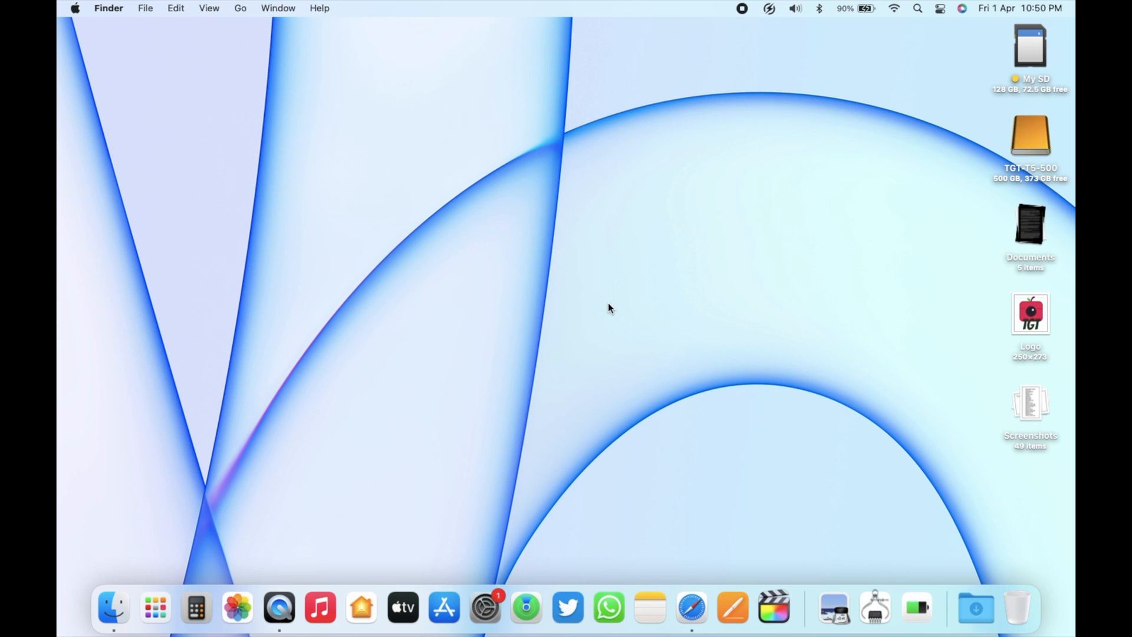
{"action": "mouse_move", "coordinate": [603, 294]}
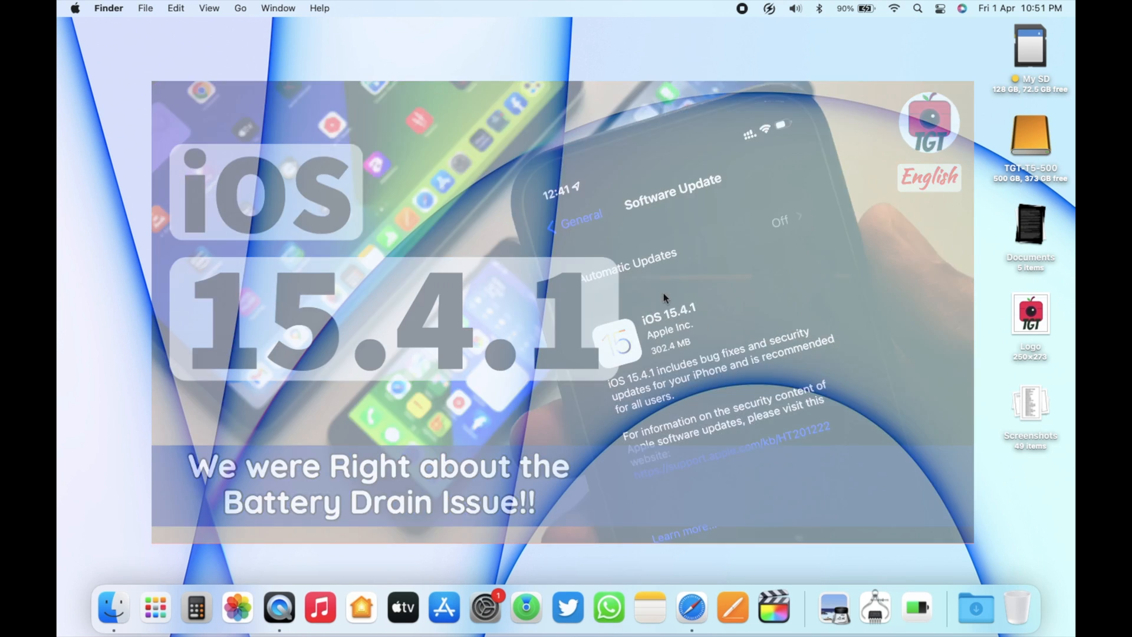
View the More Info details of the available macOS Monterey 12.3.1 update in Software Update, then close them
{"action": "left_click", "coordinate": [485, 607]}
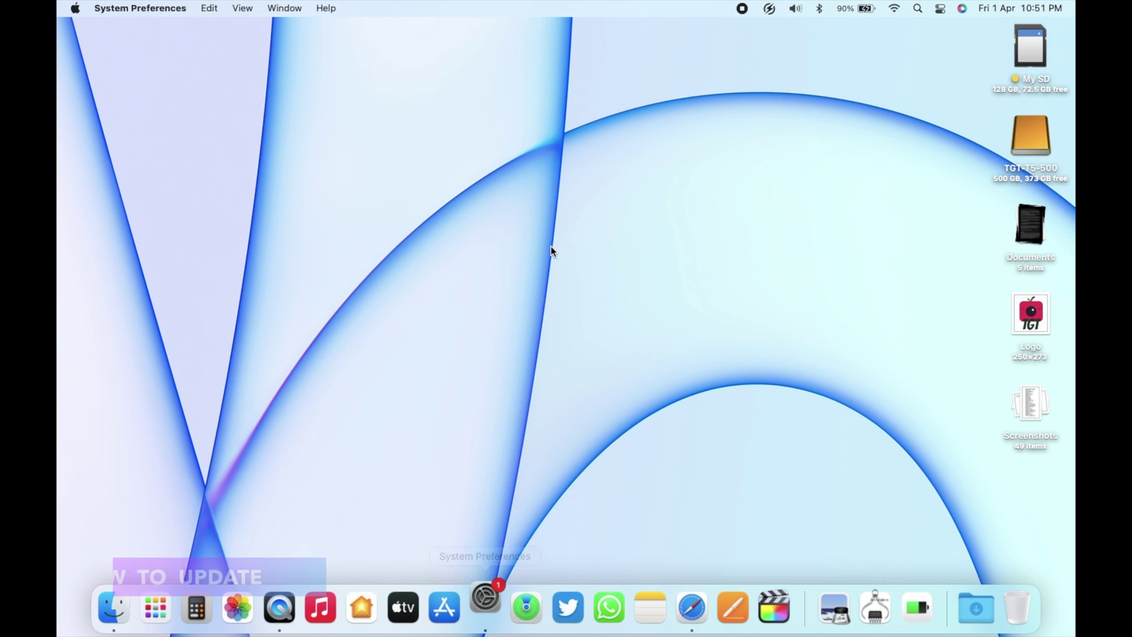
{"action": "left_click", "coordinate": [483, 606]}
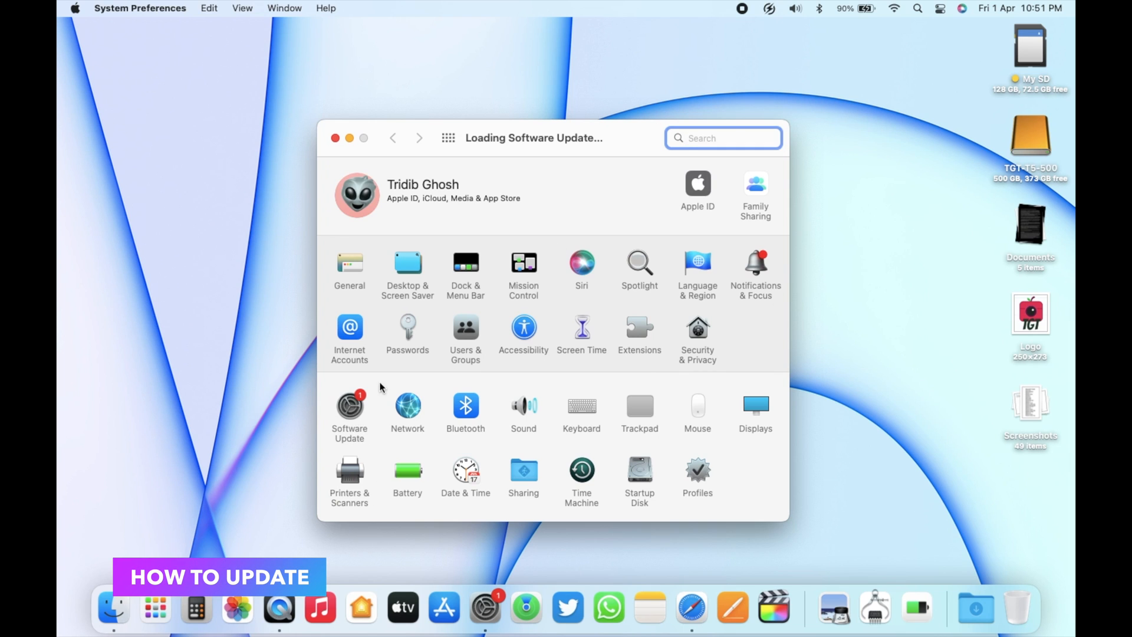
{"action": "left_click", "coordinate": [349, 407]}
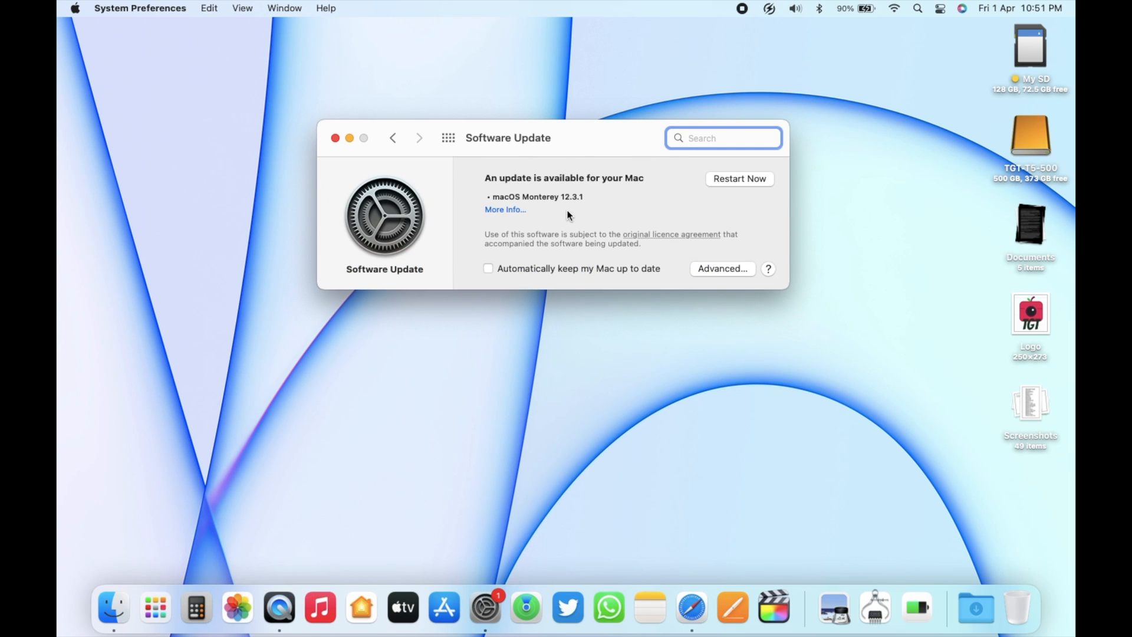
{"action": "mouse_move", "coordinate": [518, 219]}
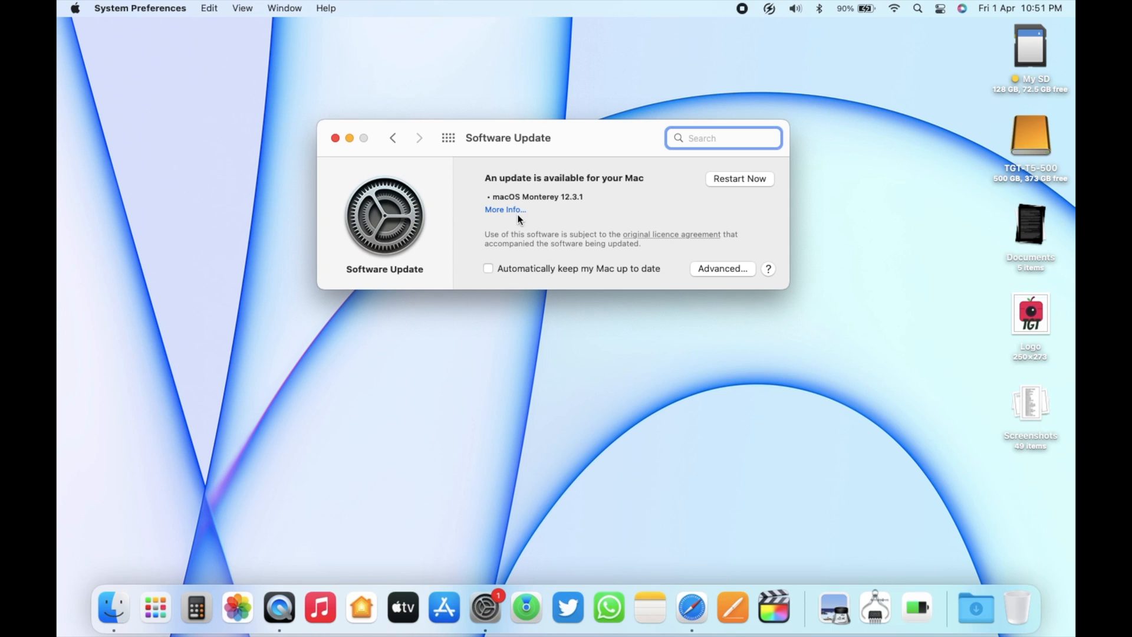
{"action": "left_click", "coordinate": [505, 210]}
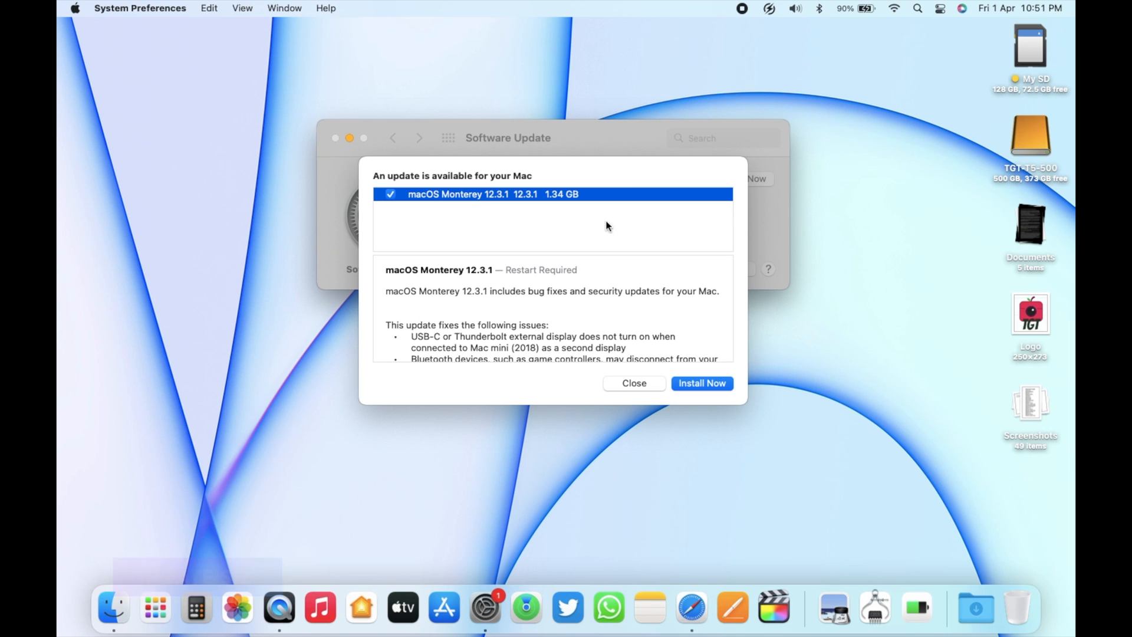
{"action": "mouse_move", "coordinate": [566, 238]}
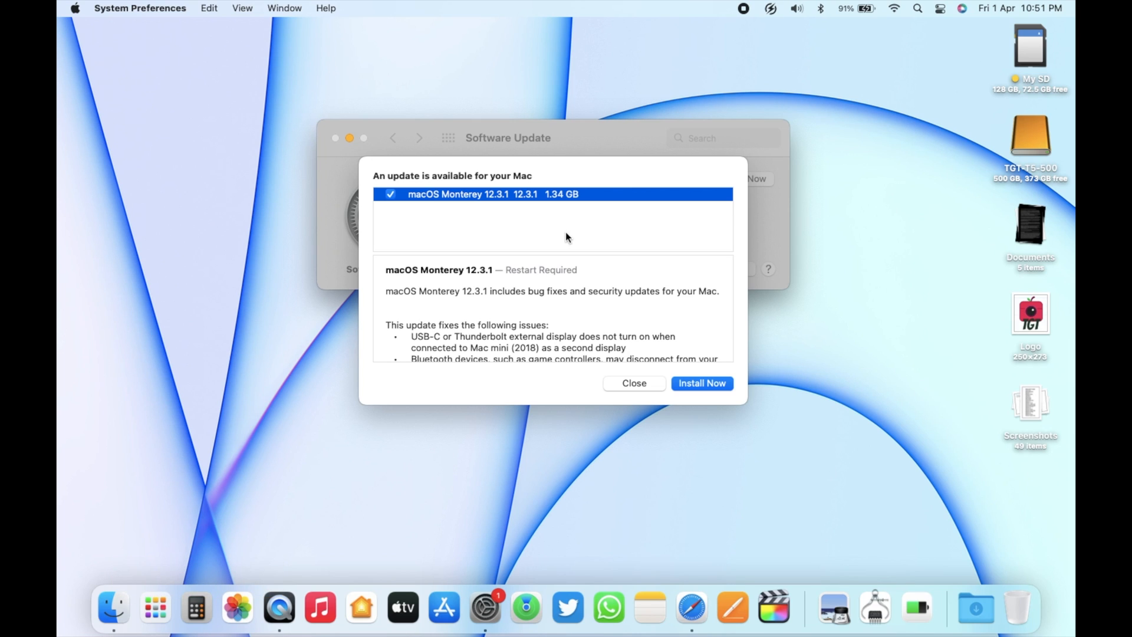
{"action": "mouse_move", "coordinate": [614, 240]}
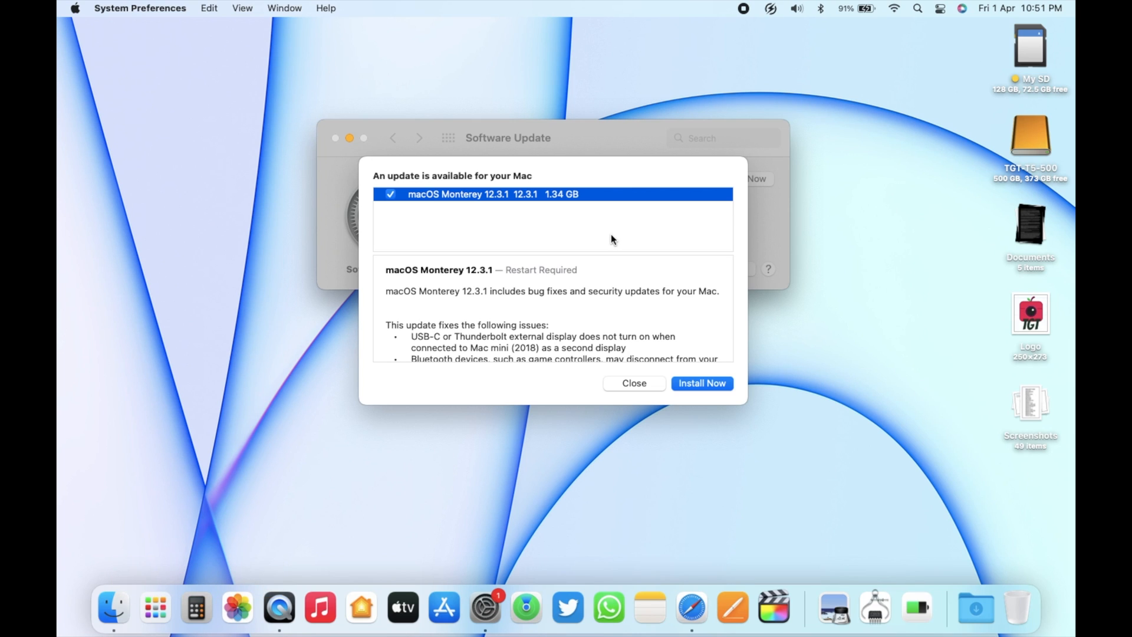
{"action": "left_click", "coordinate": [633, 383]}
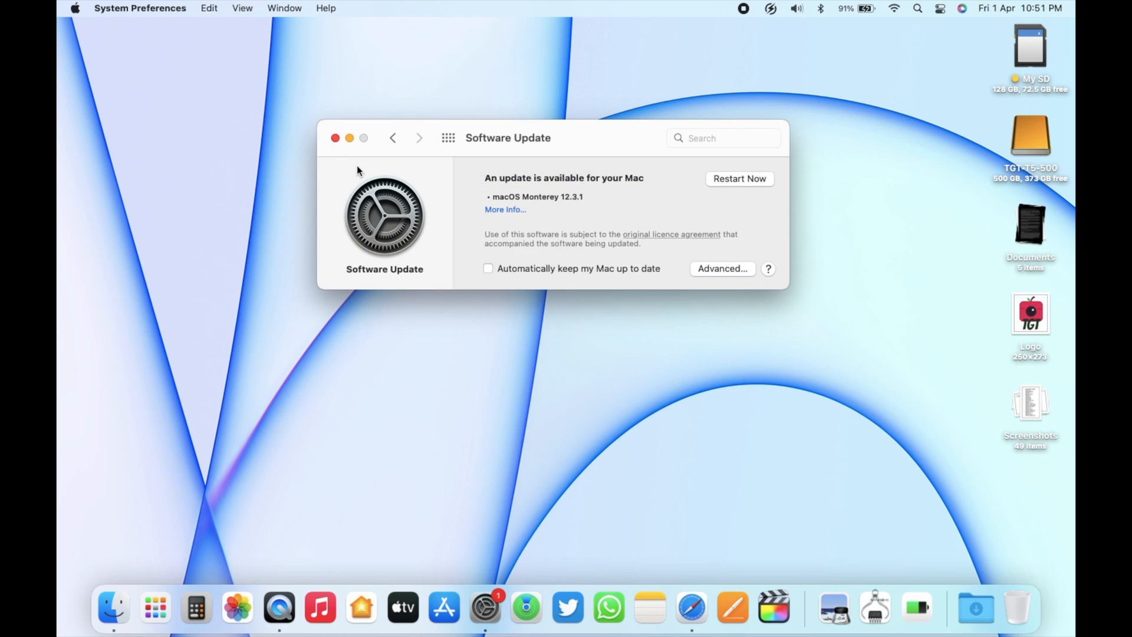
Review macOS Monterey 12.3 details and per-drive free space in About This Mac, then close it
{"action": "left_click", "coordinate": [75, 8]}
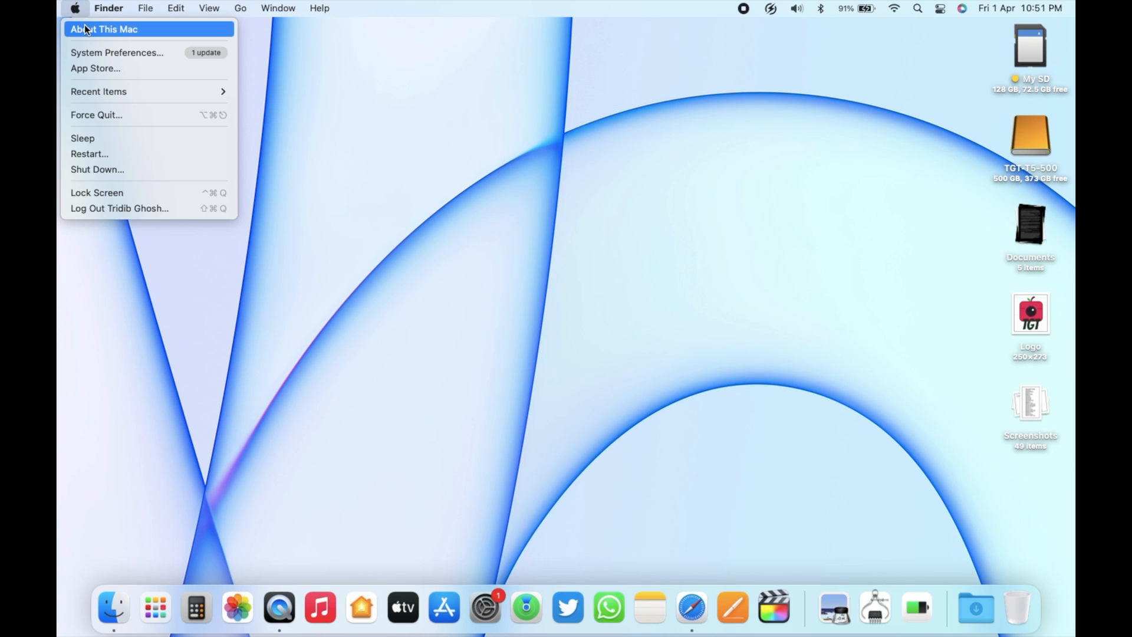
{"action": "left_click", "coordinate": [102, 29]}
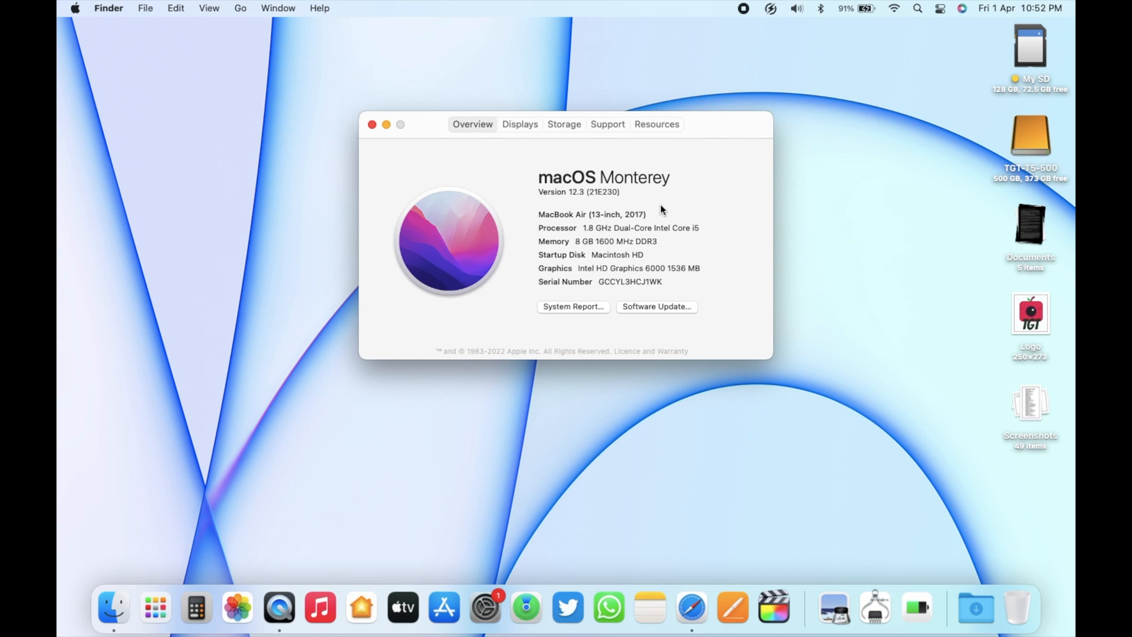
{"action": "left_click", "coordinate": [564, 123]}
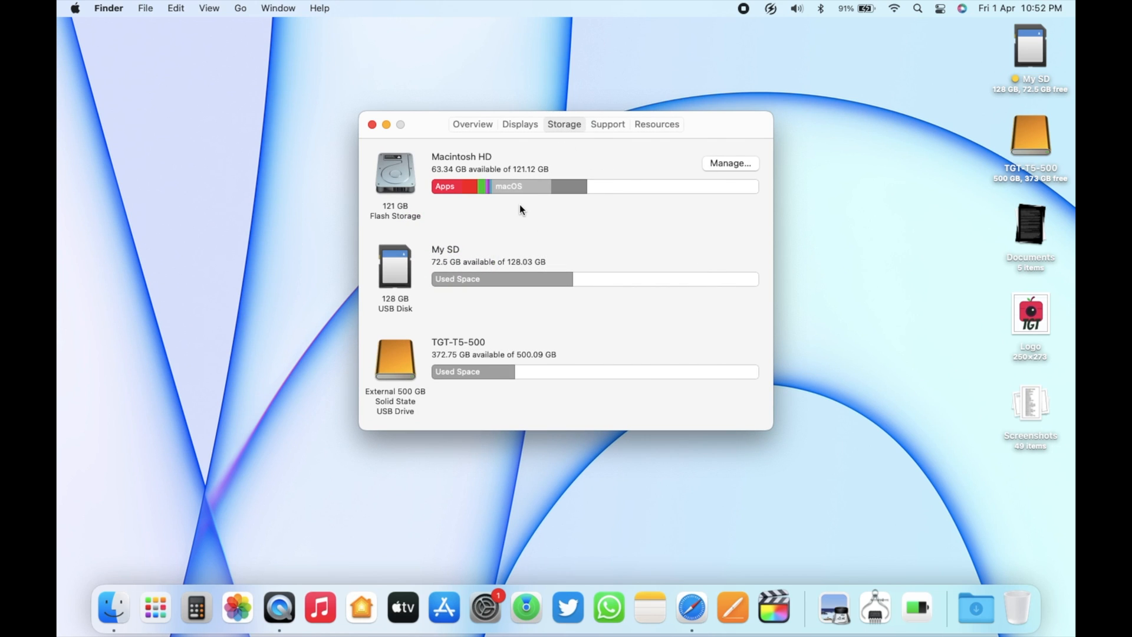
{"action": "left_click", "coordinate": [372, 123]}
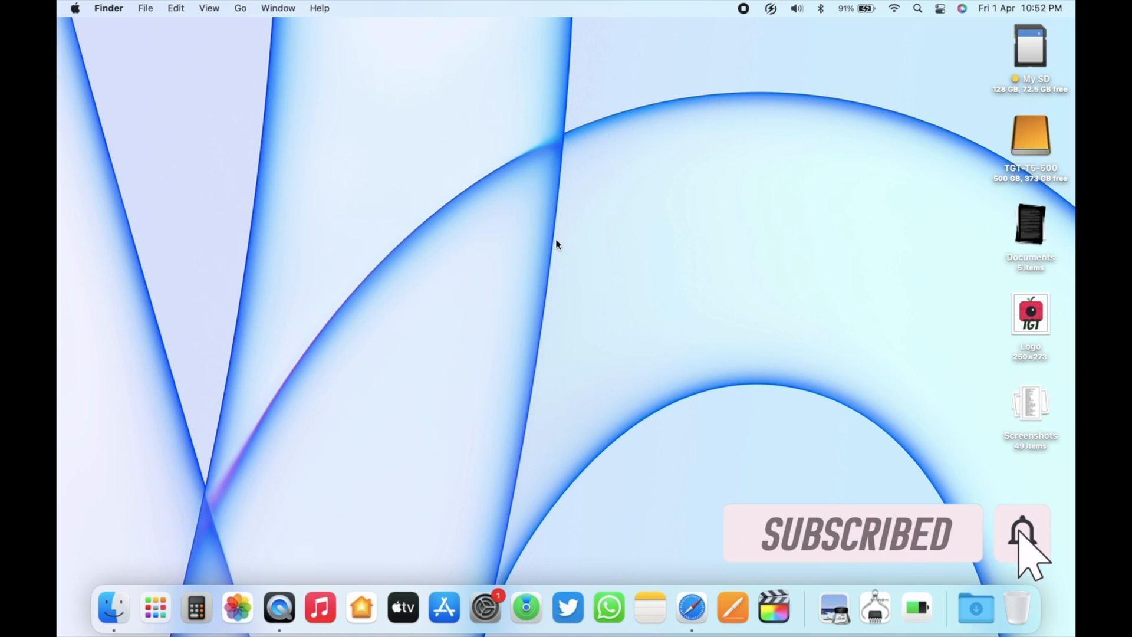
{"action": "mouse_move", "coordinate": [571, 250]}
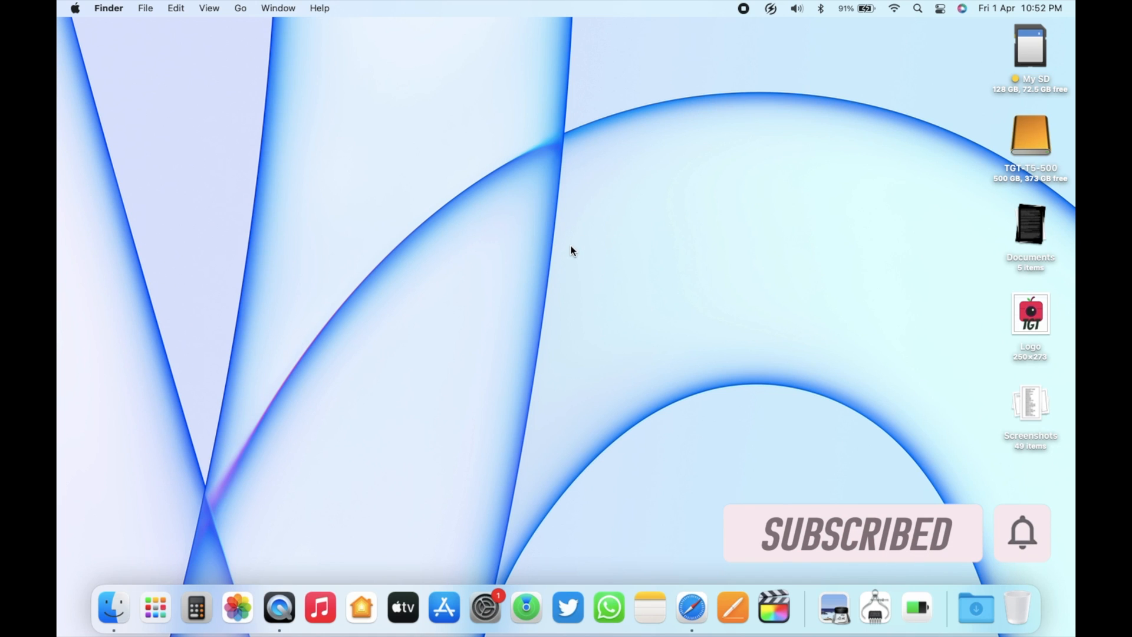
Show Software Update reporting the Mac is up to date on macOS Monterey 12.3.1
{"action": "left_click", "coordinate": [483, 607]}
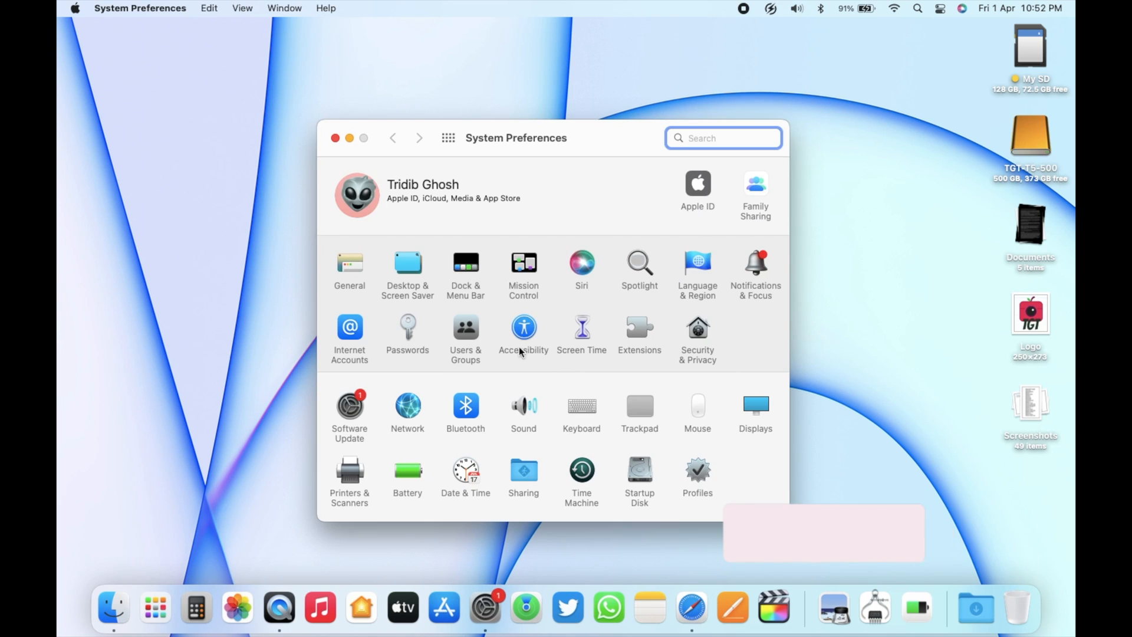
{"action": "left_click", "coordinate": [349, 404]}
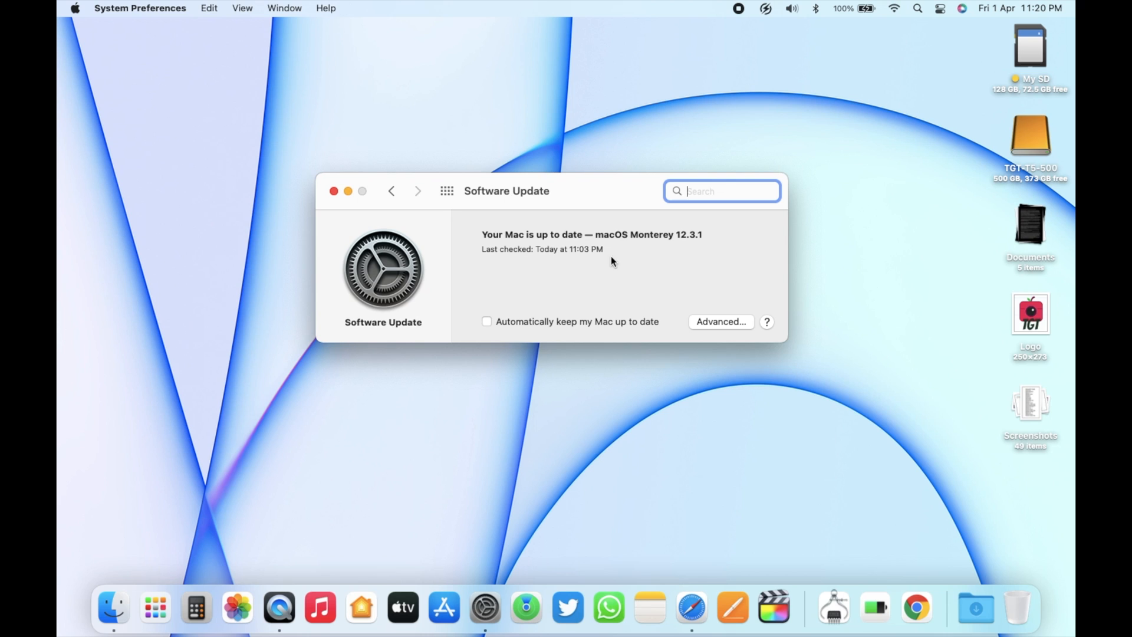
Confirm About This Mac reports version 12.3.1, check drive storage, then close the window
{"action": "left_click", "coordinate": [74, 8]}
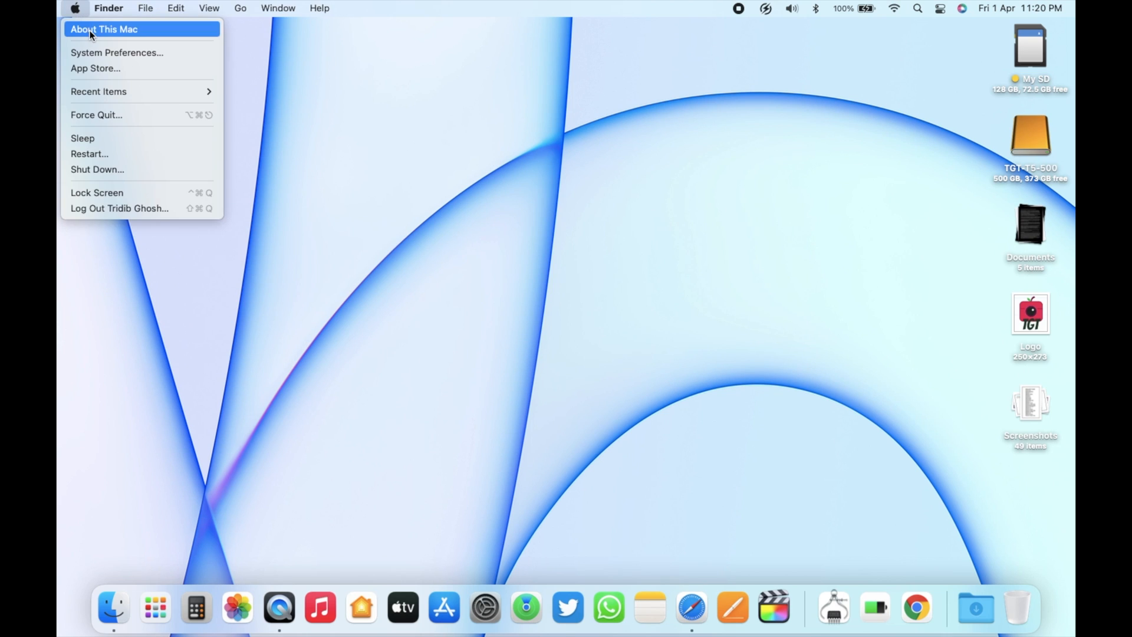
{"action": "left_click", "coordinate": [103, 28]}
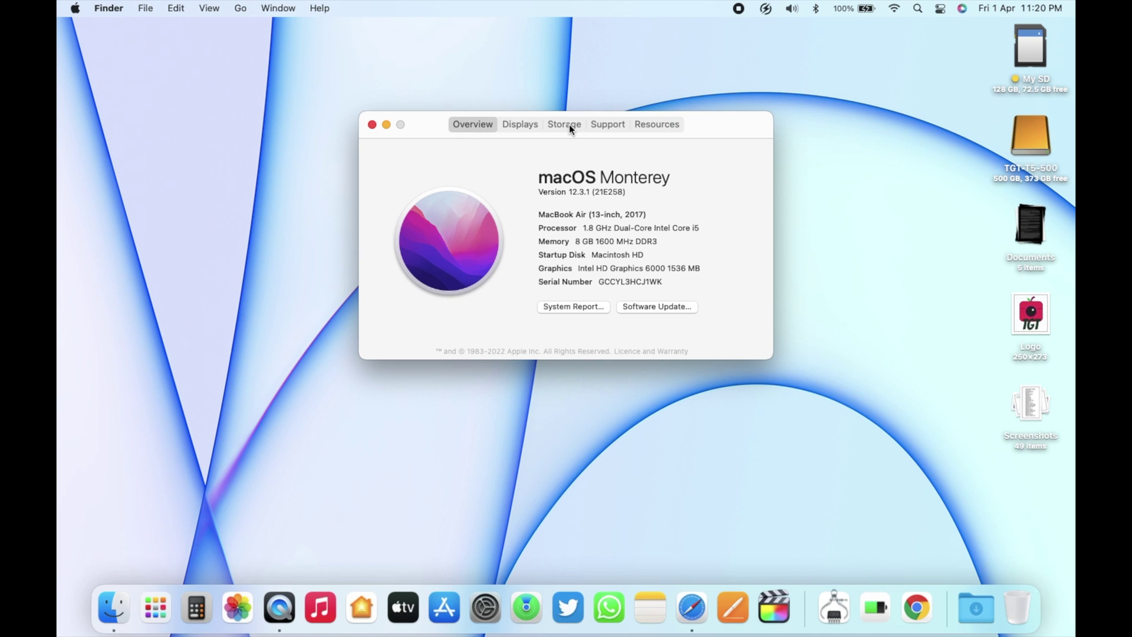
{"action": "left_click", "coordinate": [563, 124]}
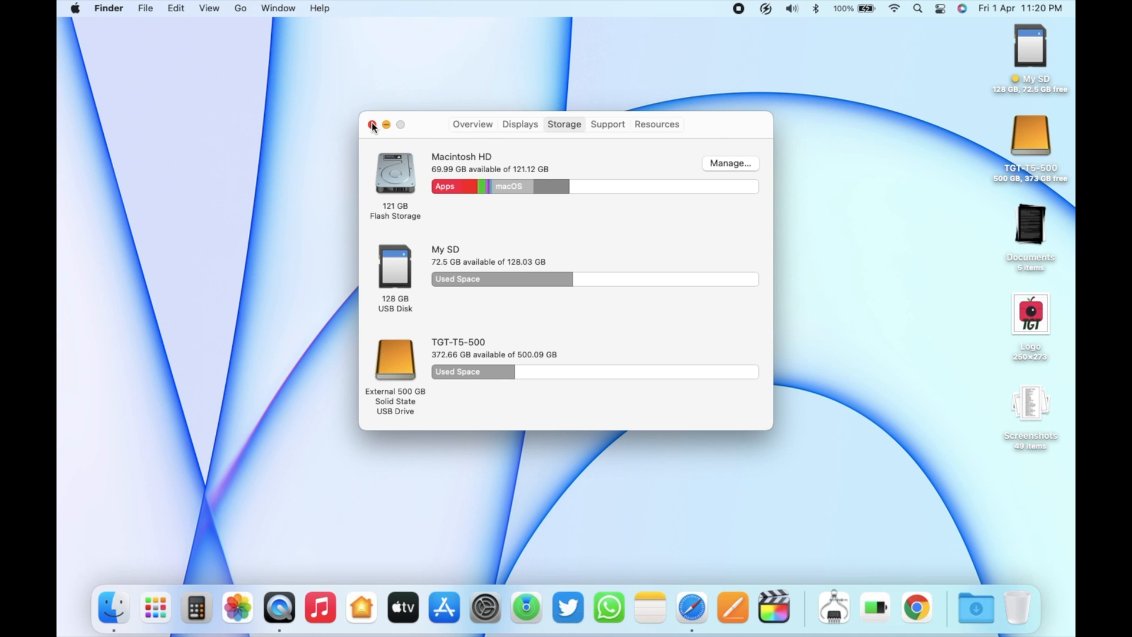
{"action": "left_click", "coordinate": [371, 124]}
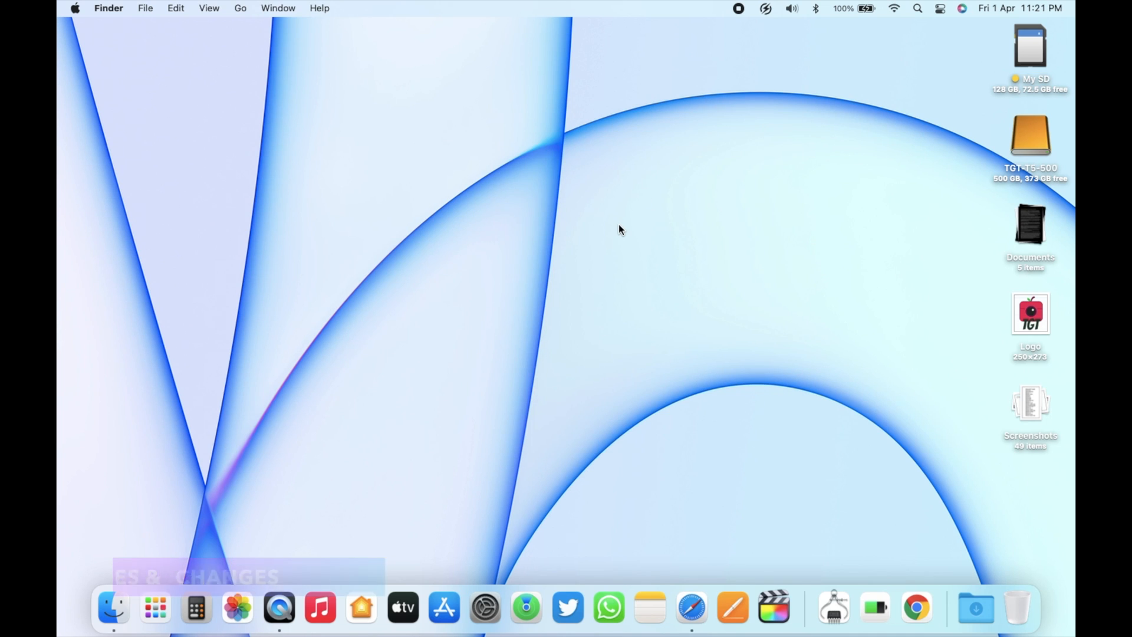
{"action": "mouse_move", "coordinate": [644, 332]}
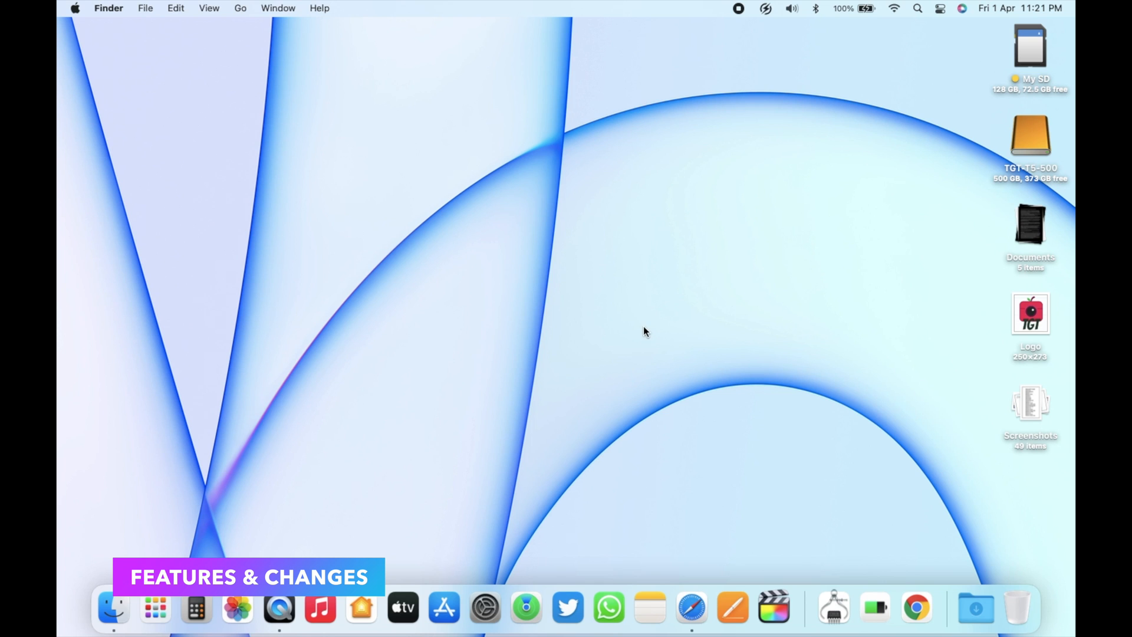
View and close the Displays settings, then show the paired devices from the Bluetooth menu bar icon
{"action": "left_click", "coordinate": [484, 607]}
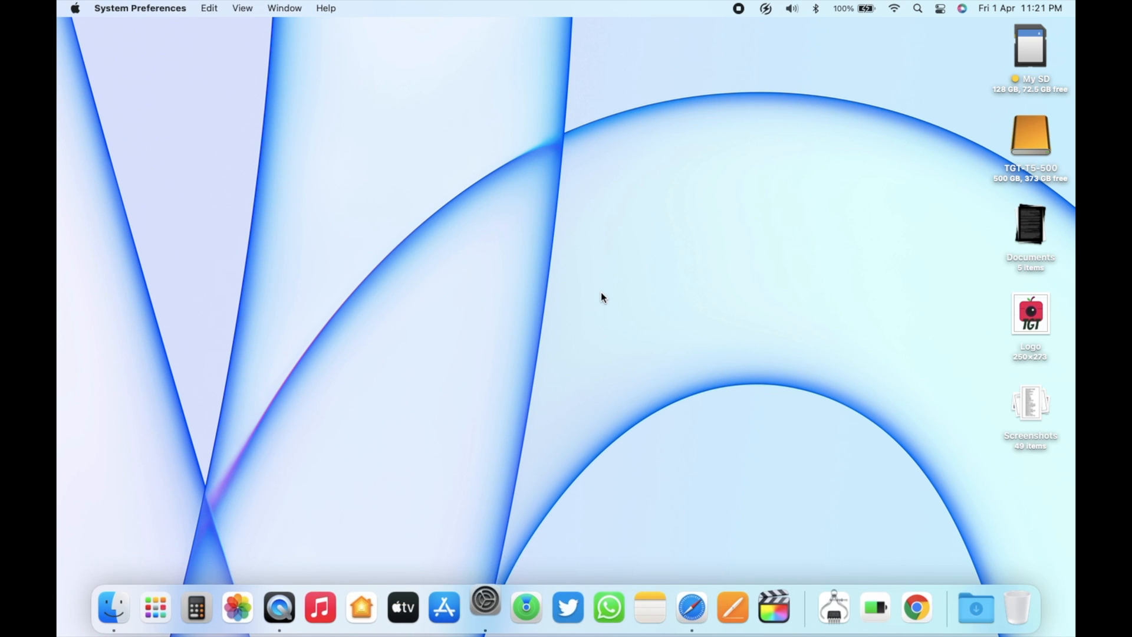
{"action": "left_click", "coordinate": [484, 607]}
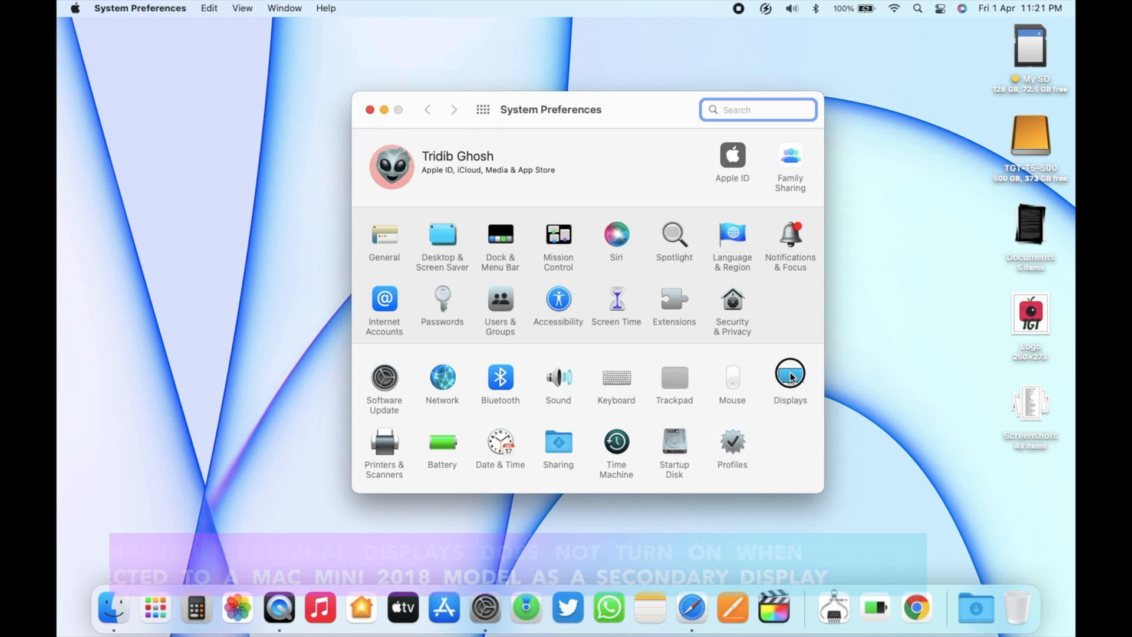
{"action": "left_click", "coordinate": [790, 378]}
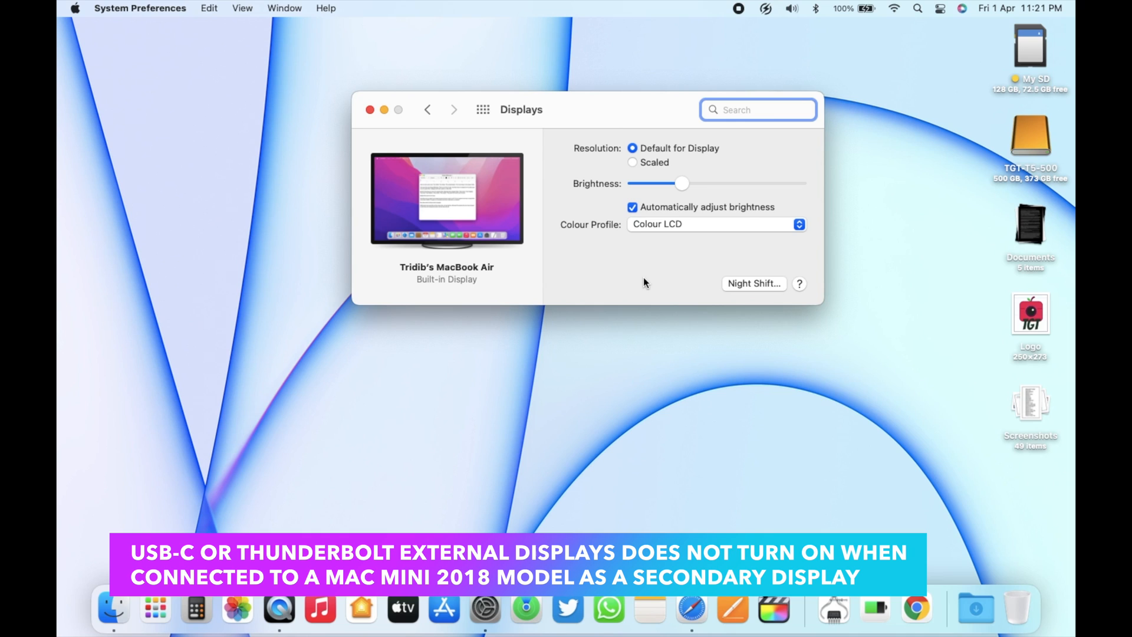
{"action": "mouse_move", "coordinate": [610, 269]}
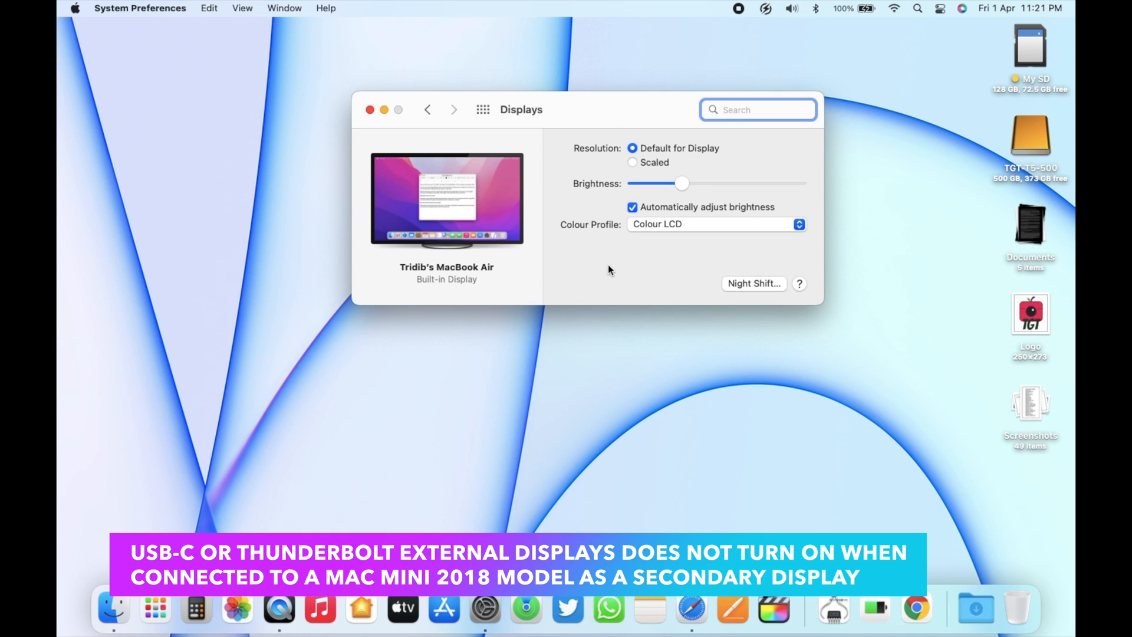
{"action": "mouse_move", "coordinate": [558, 274]}
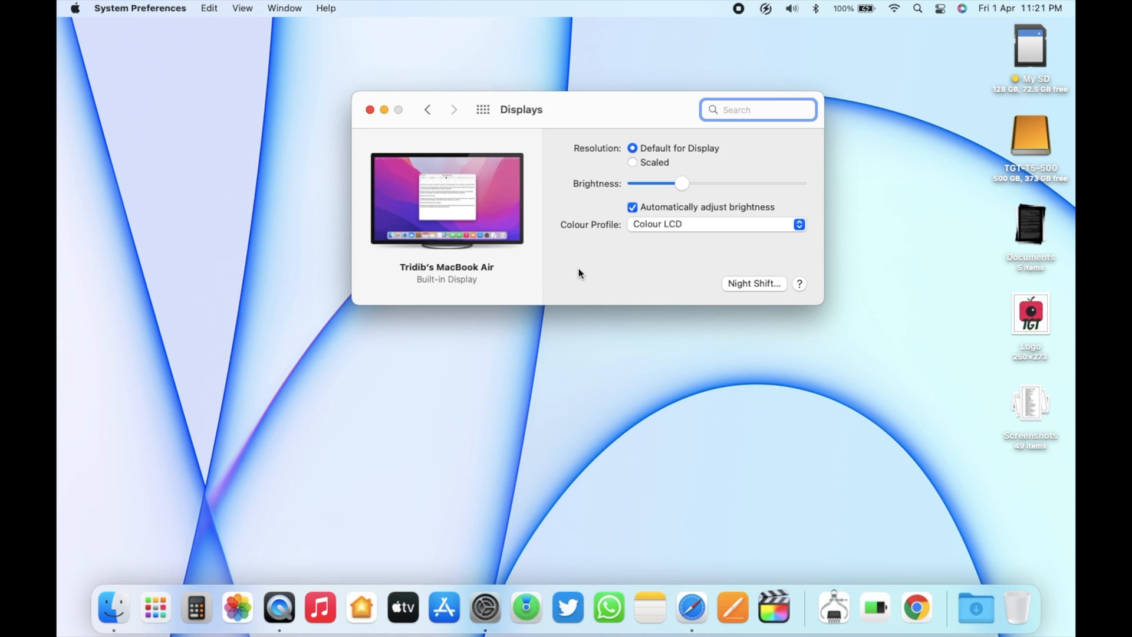
{"action": "mouse_move", "coordinate": [582, 269]}
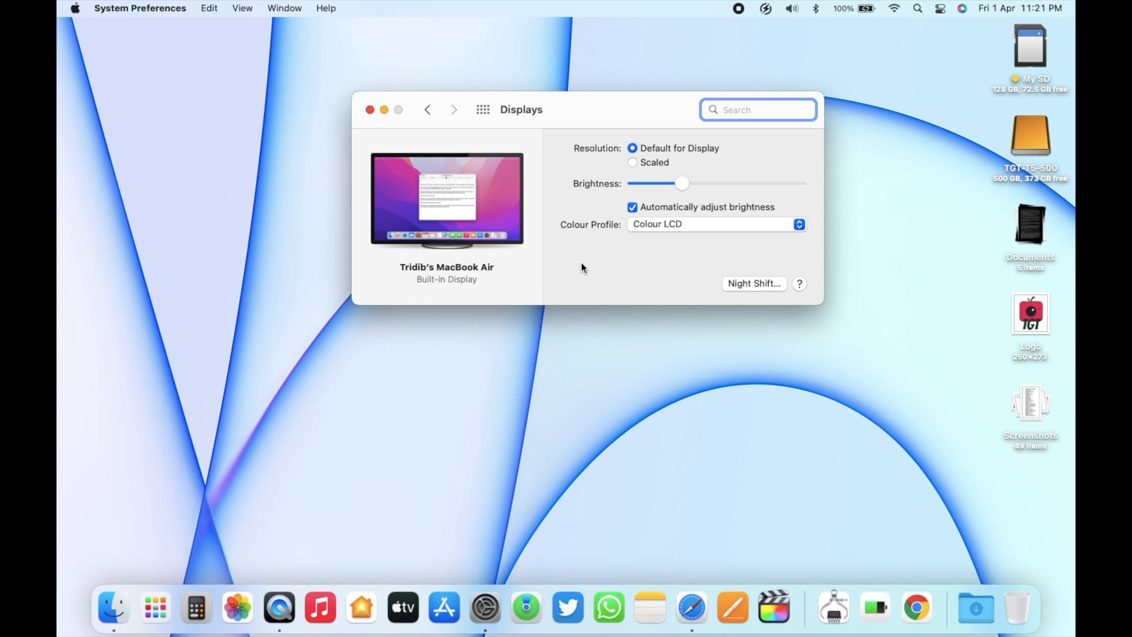
{"action": "mouse_move", "coordinate": [586, 264]}
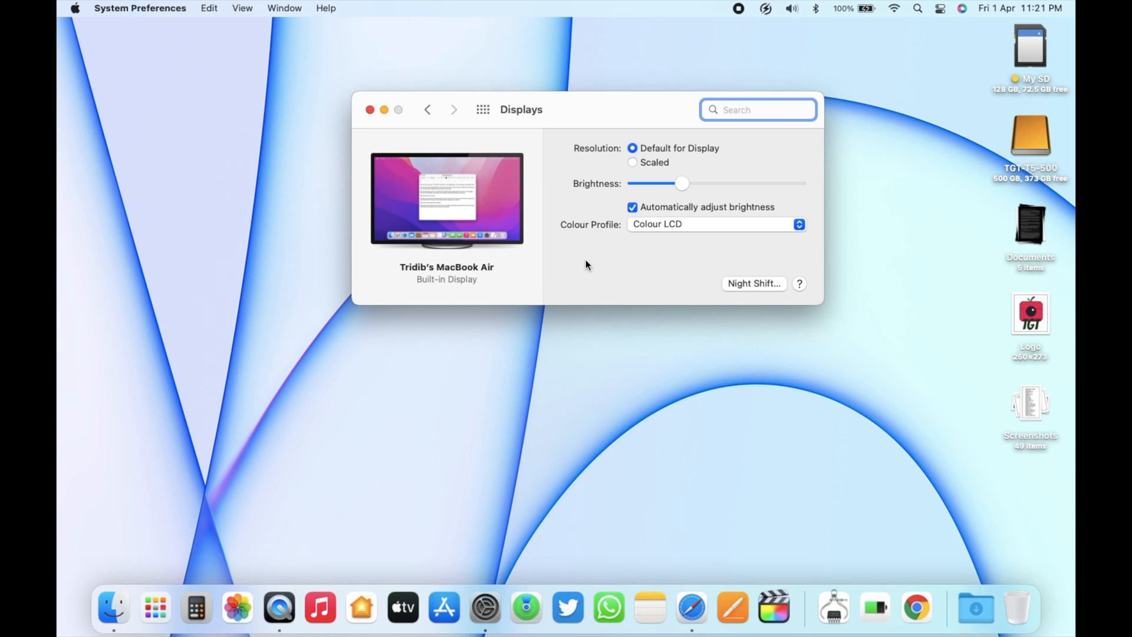
{"action": "mouse_move", "coordinate": [579, 269]}
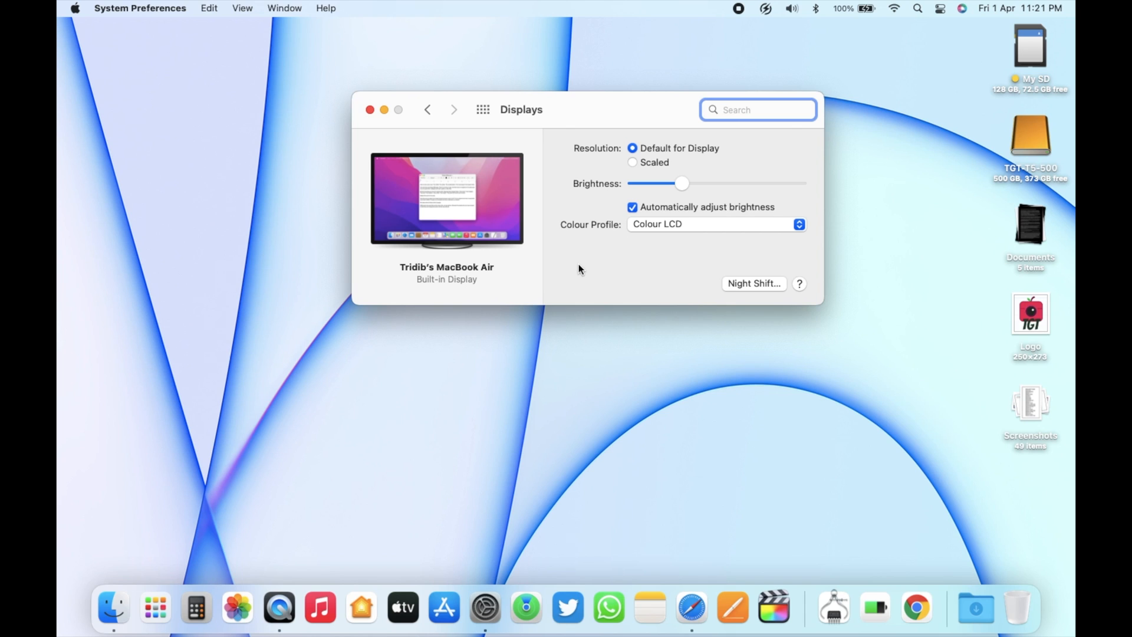
{"action": "mouse_move", "coordinate": [592, 271]}
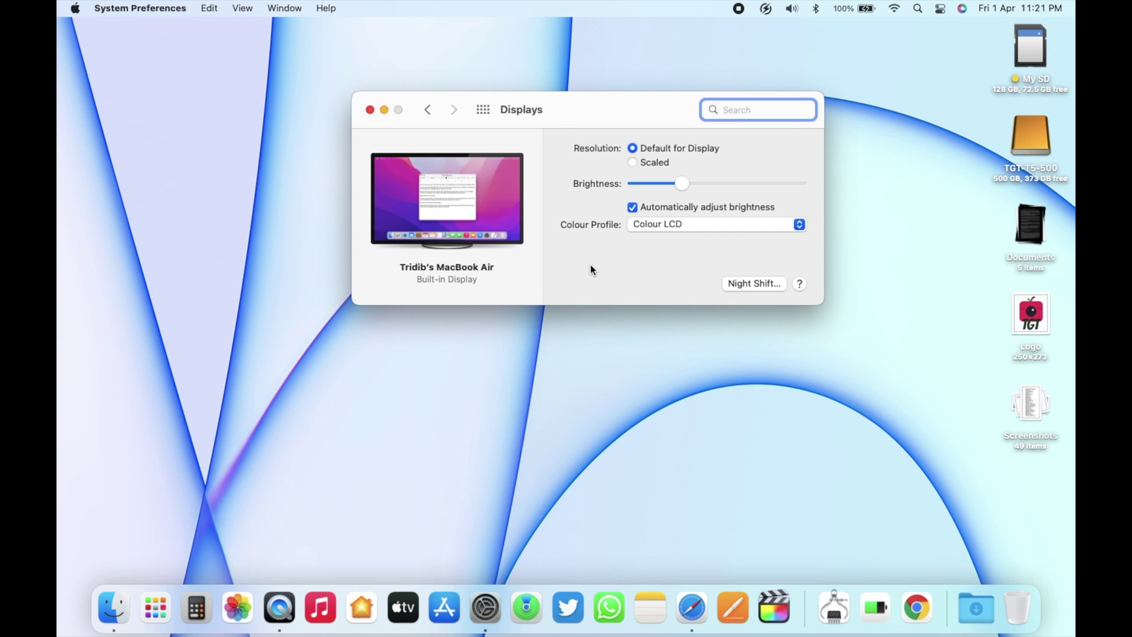
{"action": "mouse_move", "coordinate": [376, 118]}
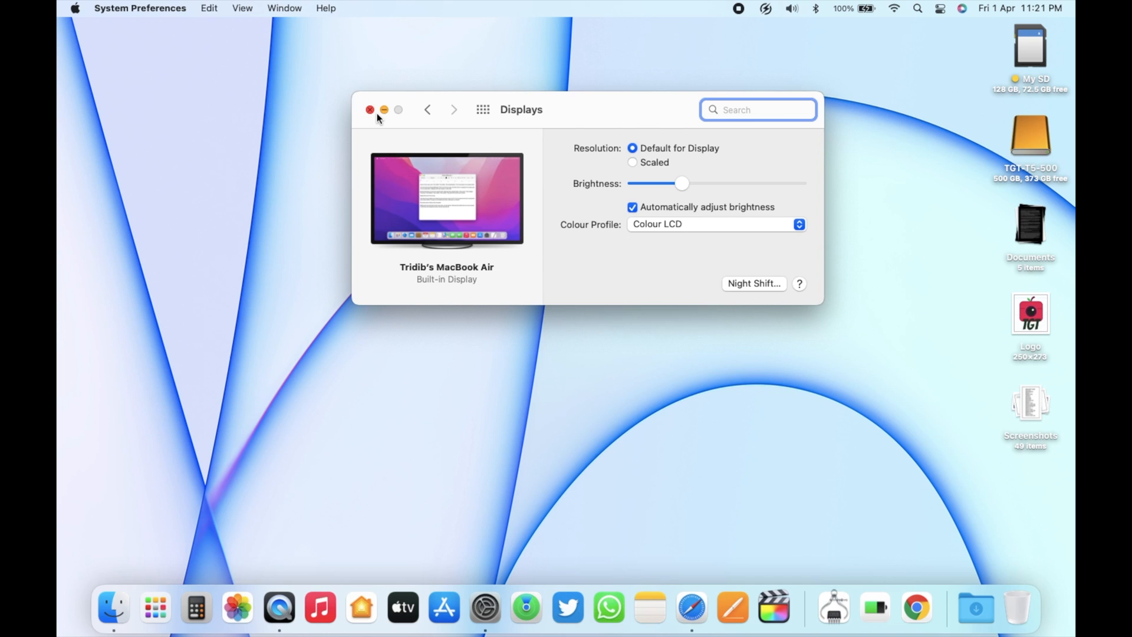
{"action": "left_click", "coordinate": [369, 110]}
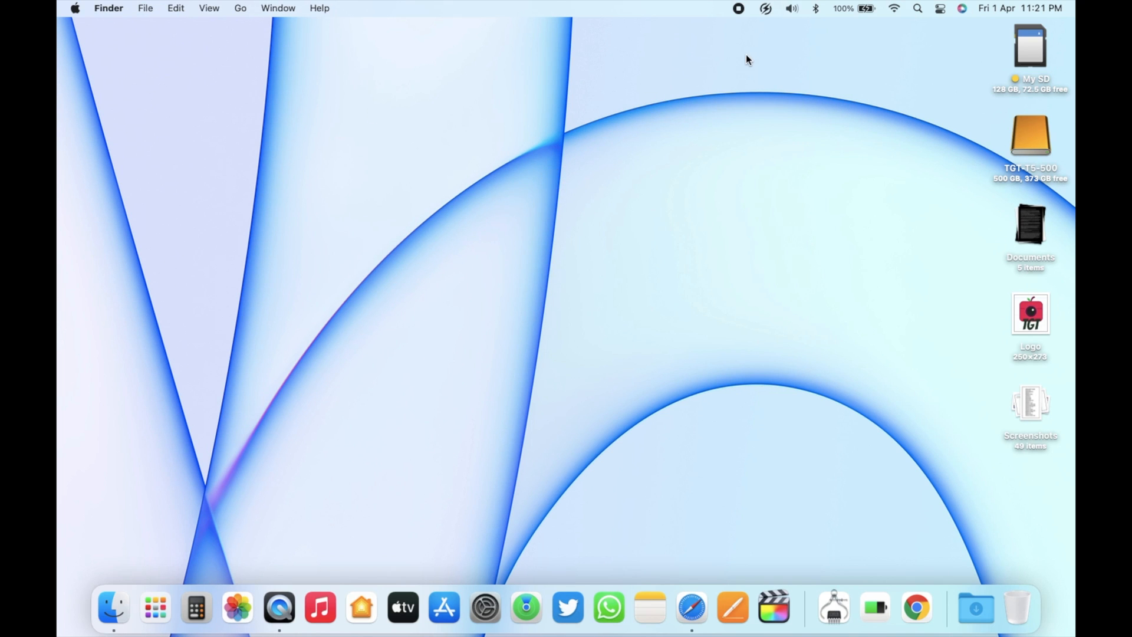
{"action": "left_click", "coordinate": [816, 8]}
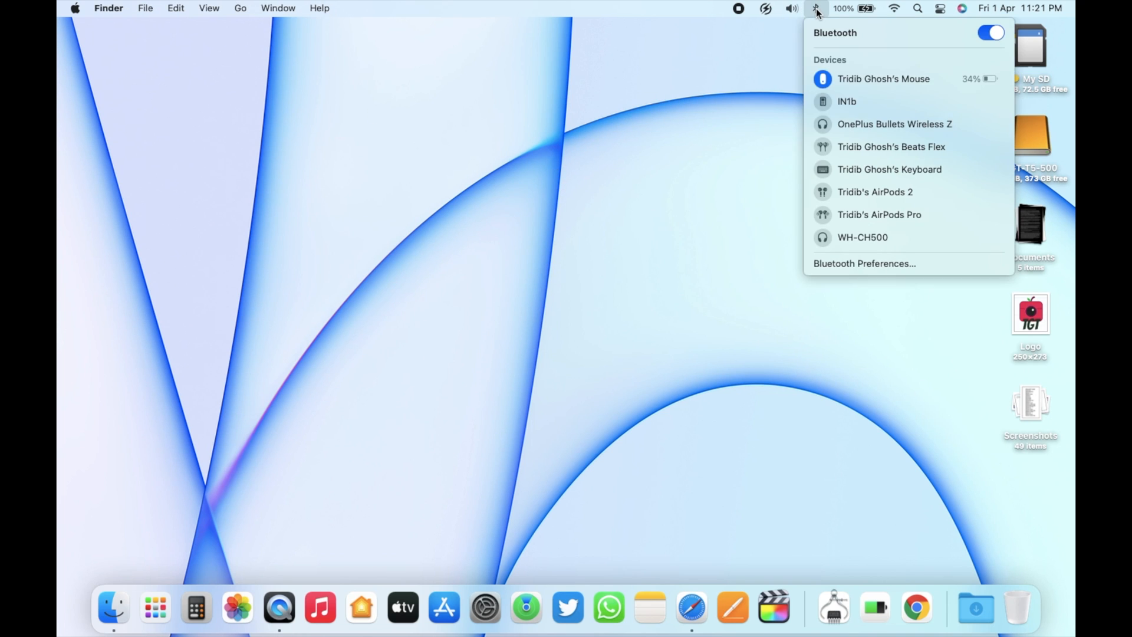
{"action": "mouse_move", "coordinate": [891, 147]}
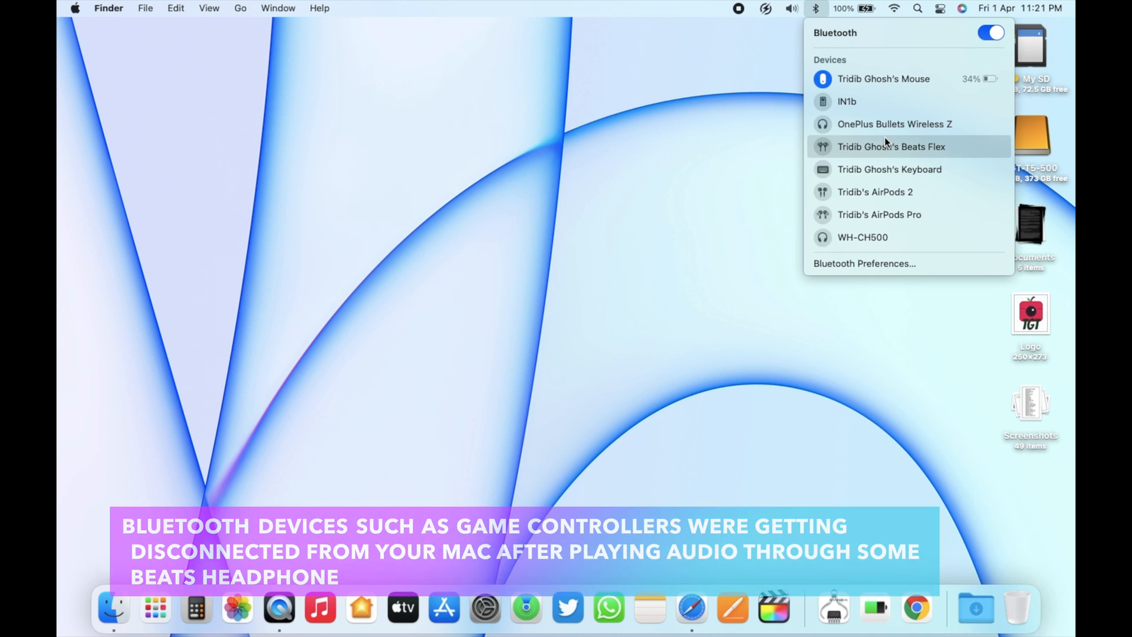
{"action": "mouse_move", "coordinate": [862, 237]}
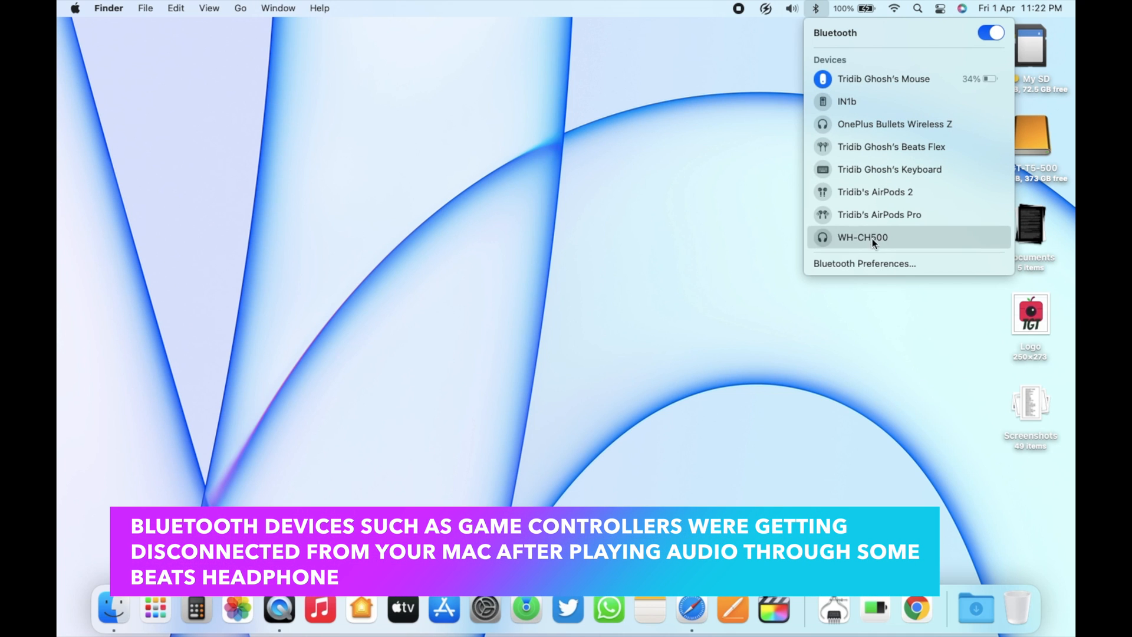
Review paired devices and connection status in Bluetooth Preferences, then close the pane
{"action": "left_click", "coordinate": [864, 263]}
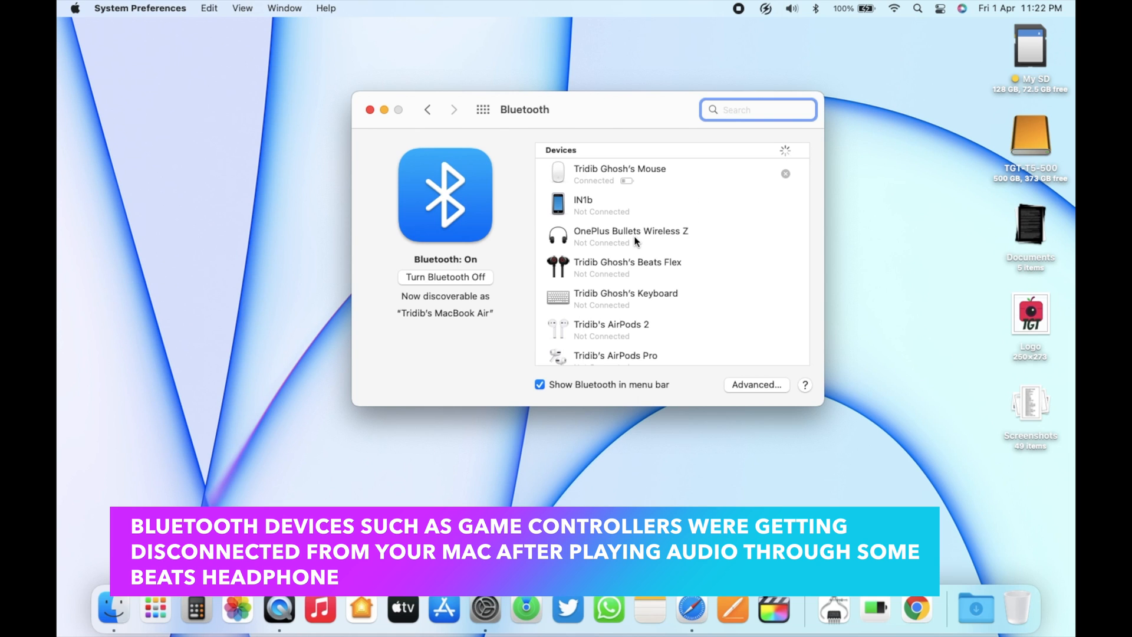
{"action": "mouse_move", "coordinate": [700, 280]}
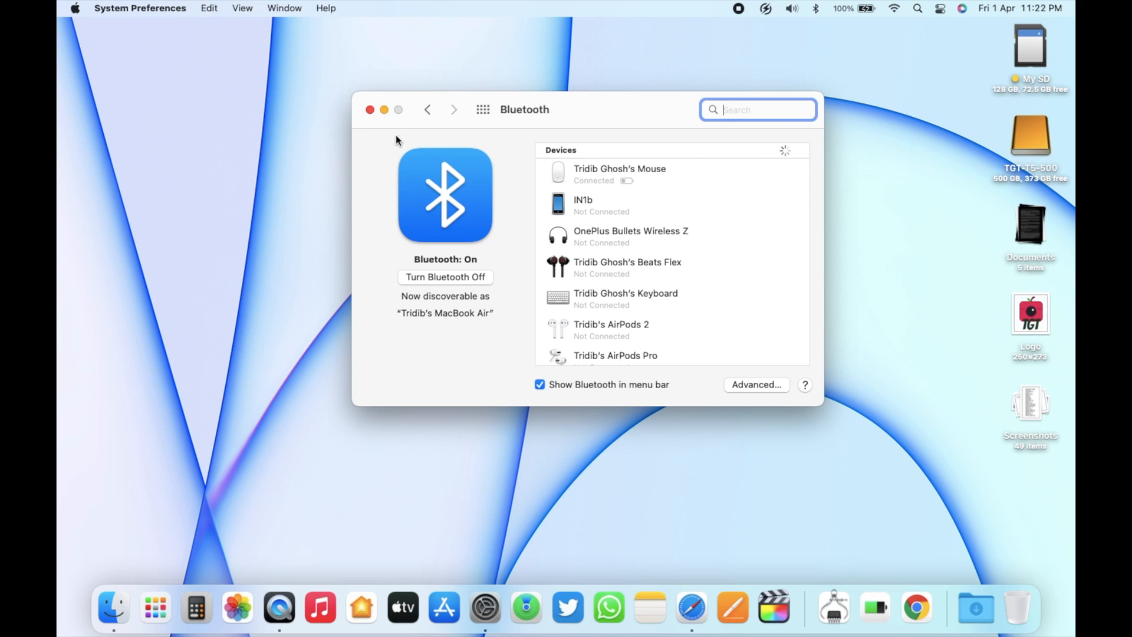
{"action": "left_click", "coordinate": [371, 109]}
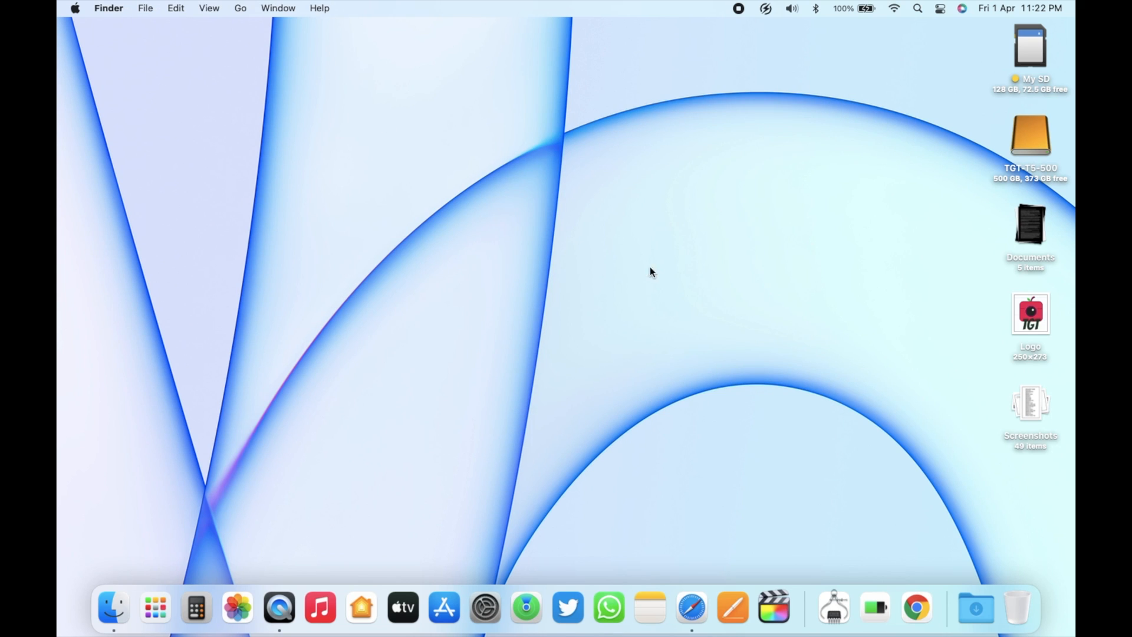
{"action": "mouse_move", "coordinate": [611, 275]}
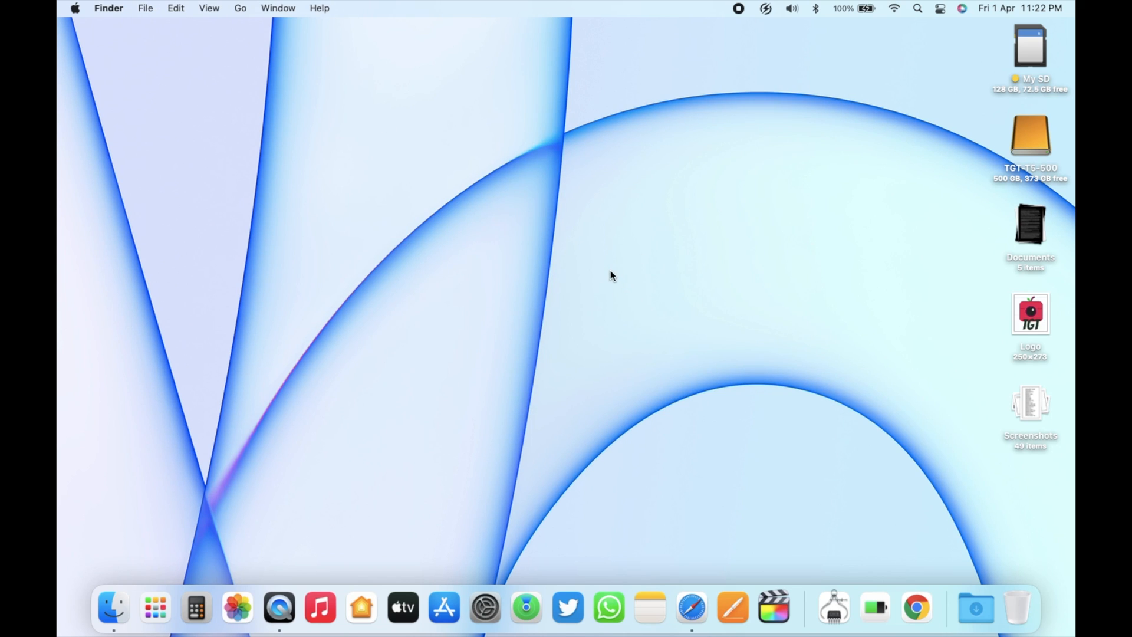
{"action": "mouse_move", "coordinate": [691, 276]}
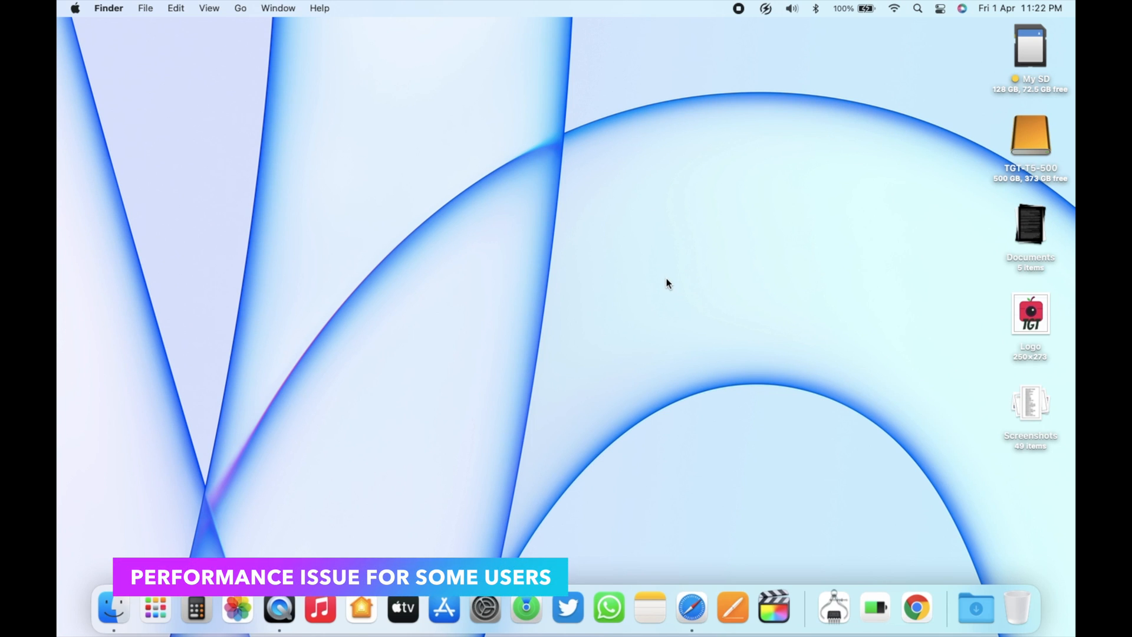
{"action": "mouse_move", "coordinate": [671, 281]}
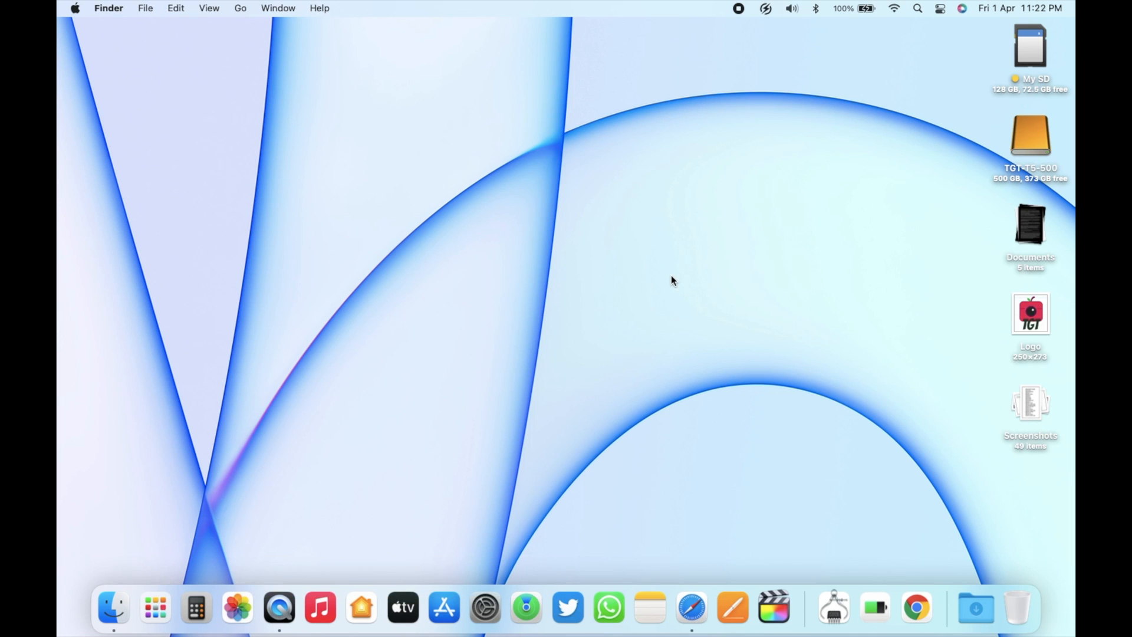
{"action": "mouse_move", "coordinate": [684, 286]}
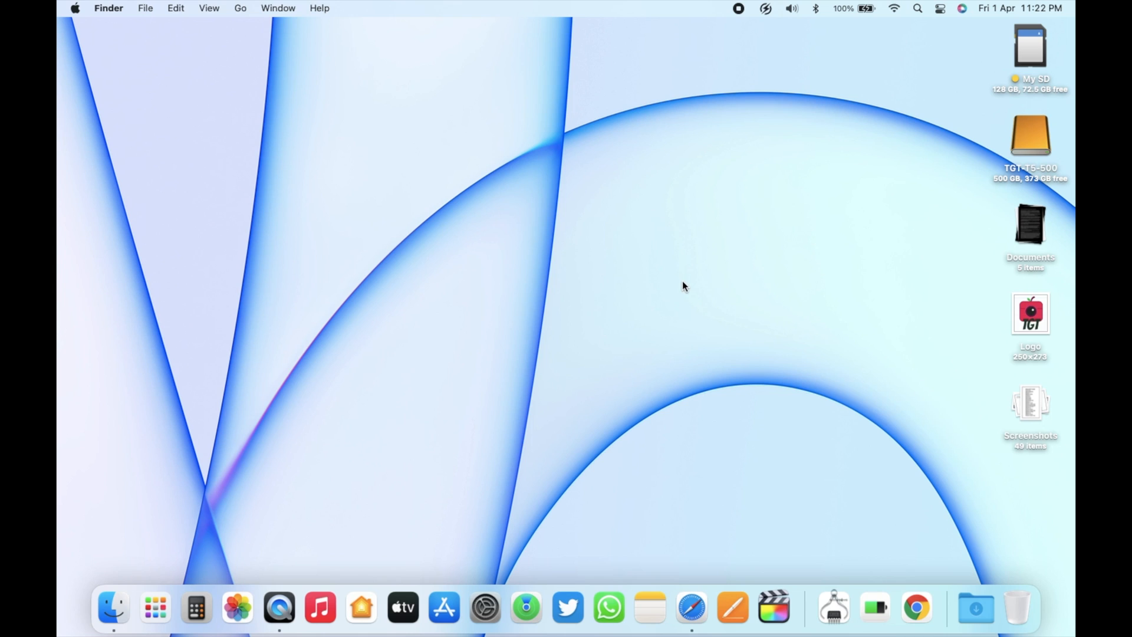
{"action": "mouse_move", "coordinate": [697, 286]}
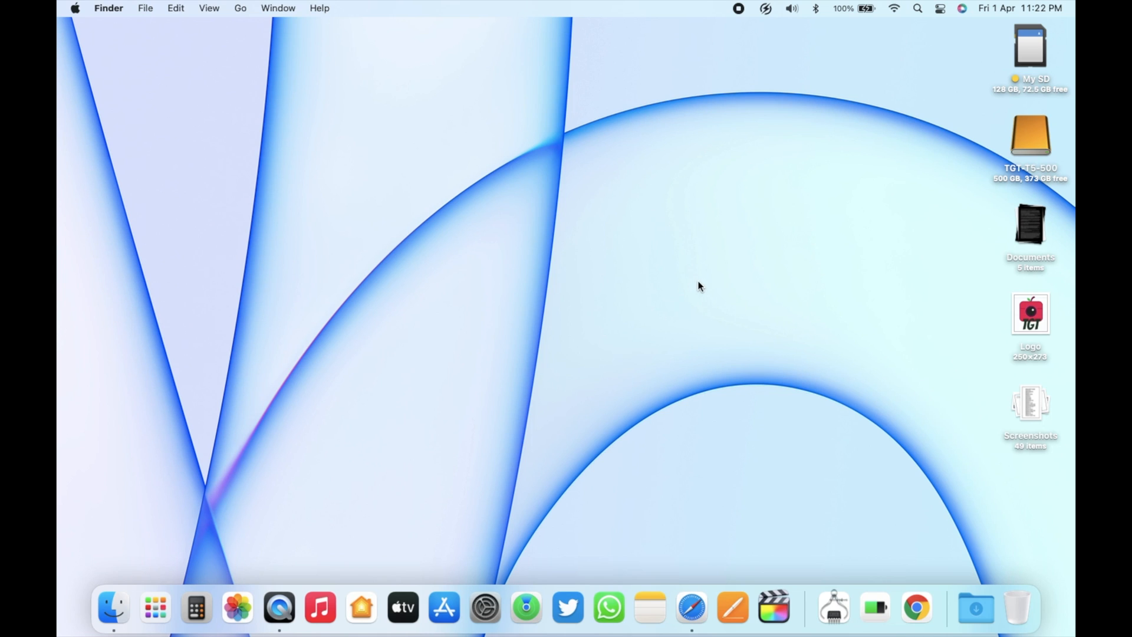
{"action": "mouse_move", "coordinate": [677, 289]}
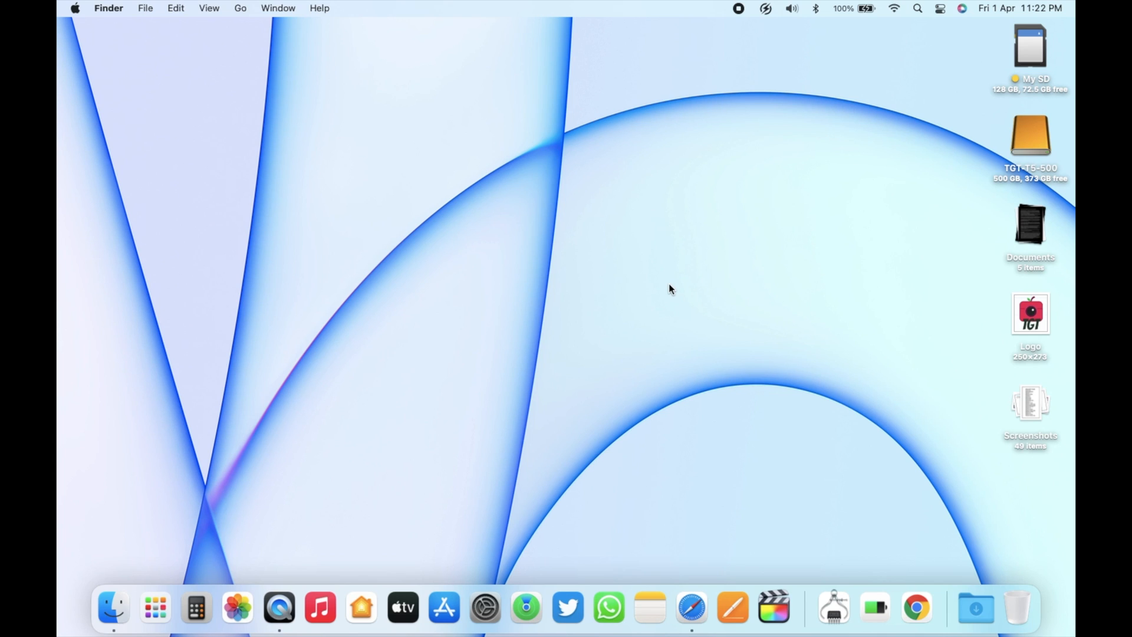
{"action": "mouse_move", "coordinate": [675, 289]}
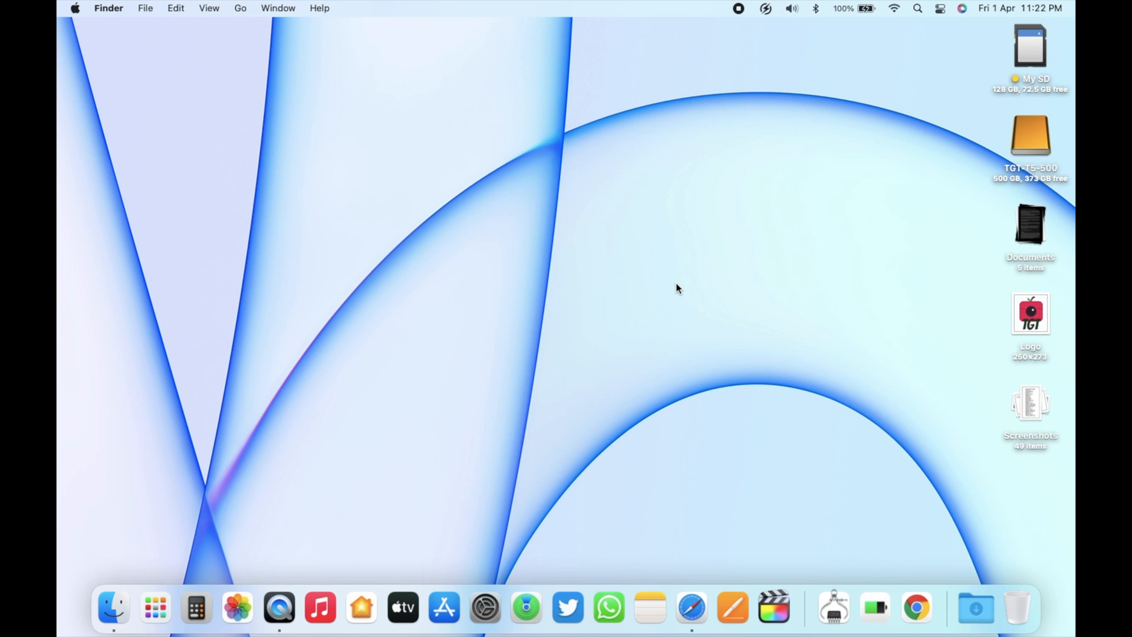
{"action": "mouse_move", "coordinate": [652, 295]}
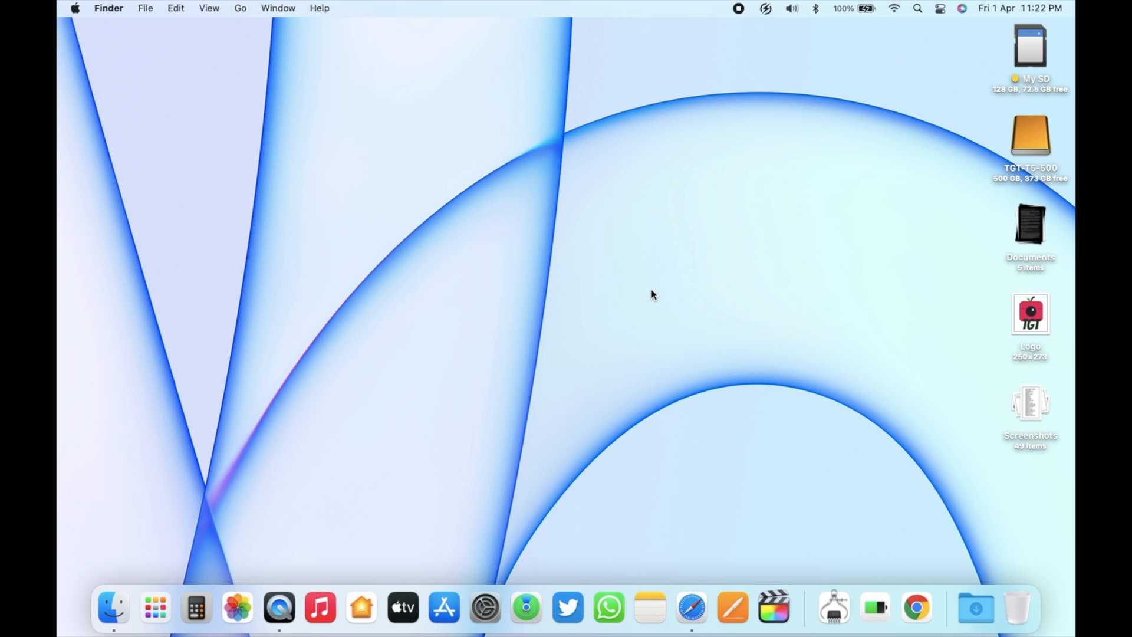
Show Control Centre with its Wi-Fi, Bluetooth, AirDrop, display and sound controls
{"action": "left_click", "coordinate": [940, 9]}
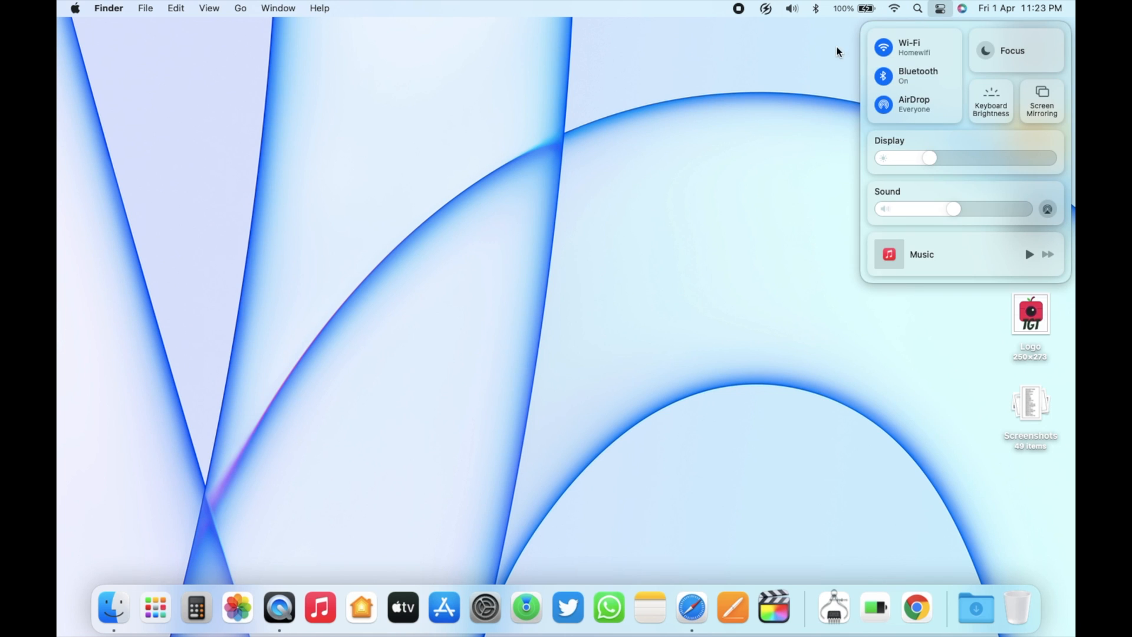
Show the AirDrop visibility options (Contacts Only, Everyone) in Control Centre
{"action": "left_click", "coordinate": [913, 103]}
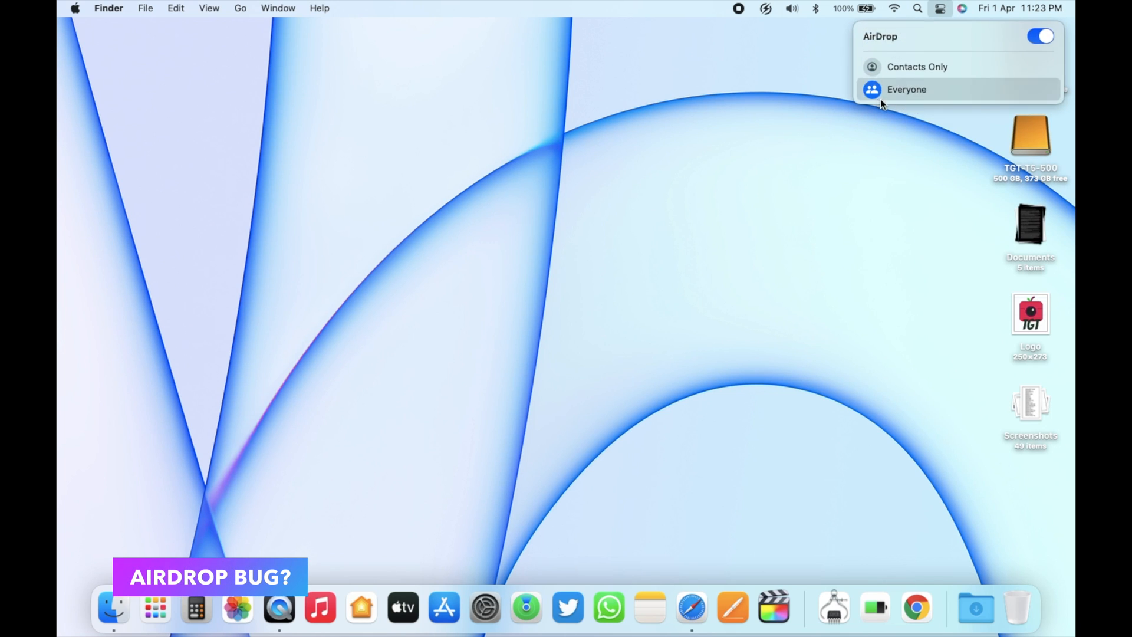
{"action": "mouse_move", "coordinate": [949, 92]}
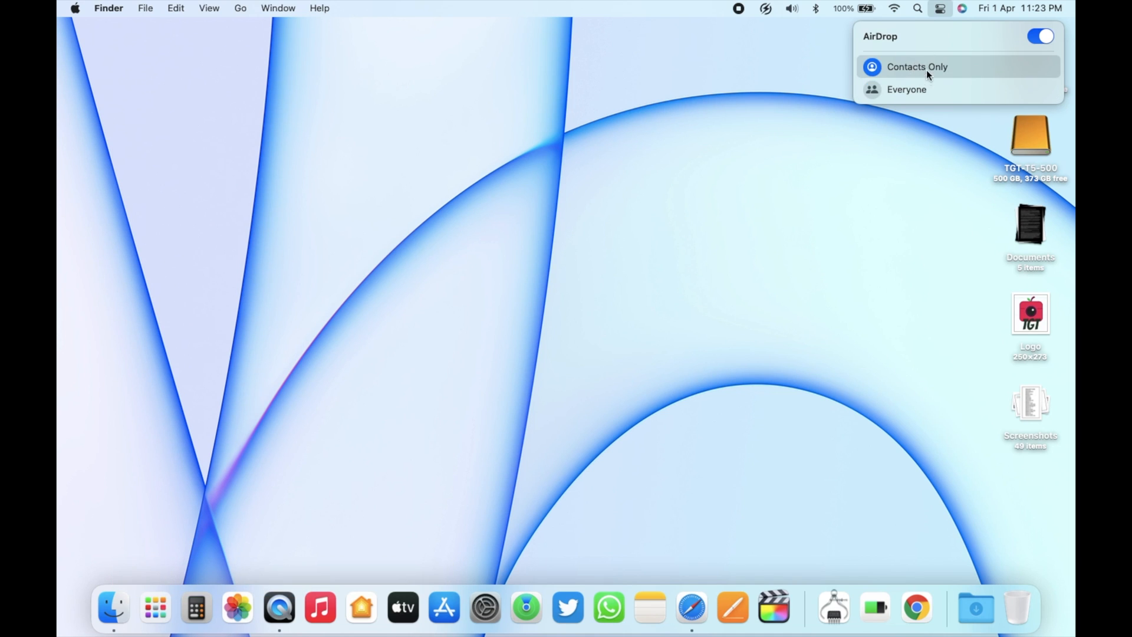
{"action": "mouse_move", "coordinate": [933, 88]}
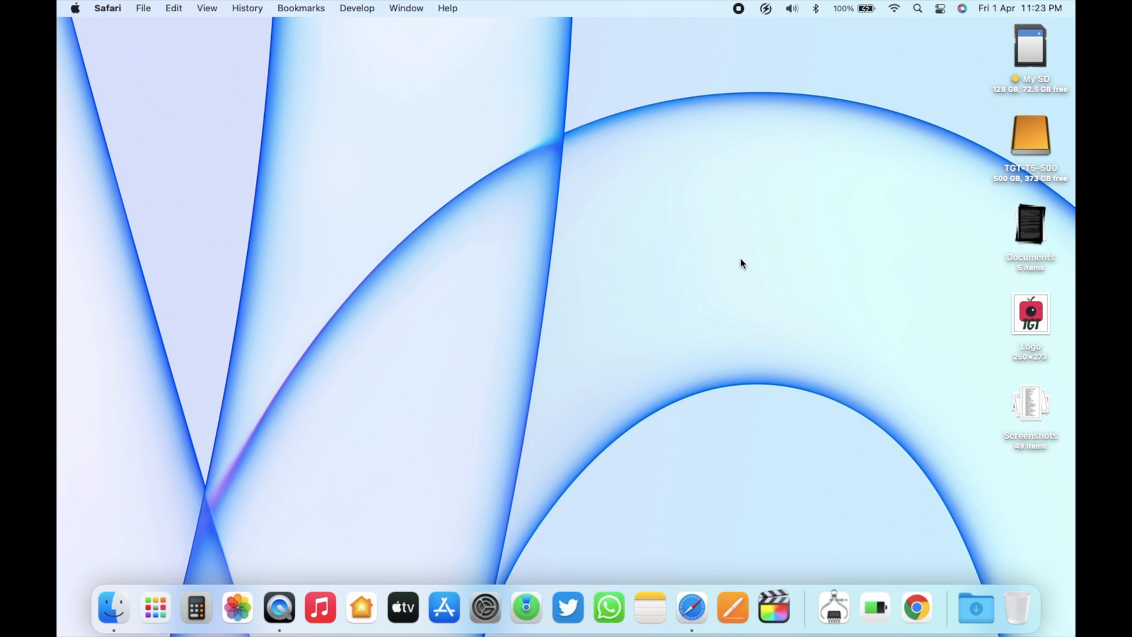
From the Apple security updates favourite, open and read the macOS Monterey 12.3.1 security notes
{"action": "left_click", "coordinate": [692, 607]}
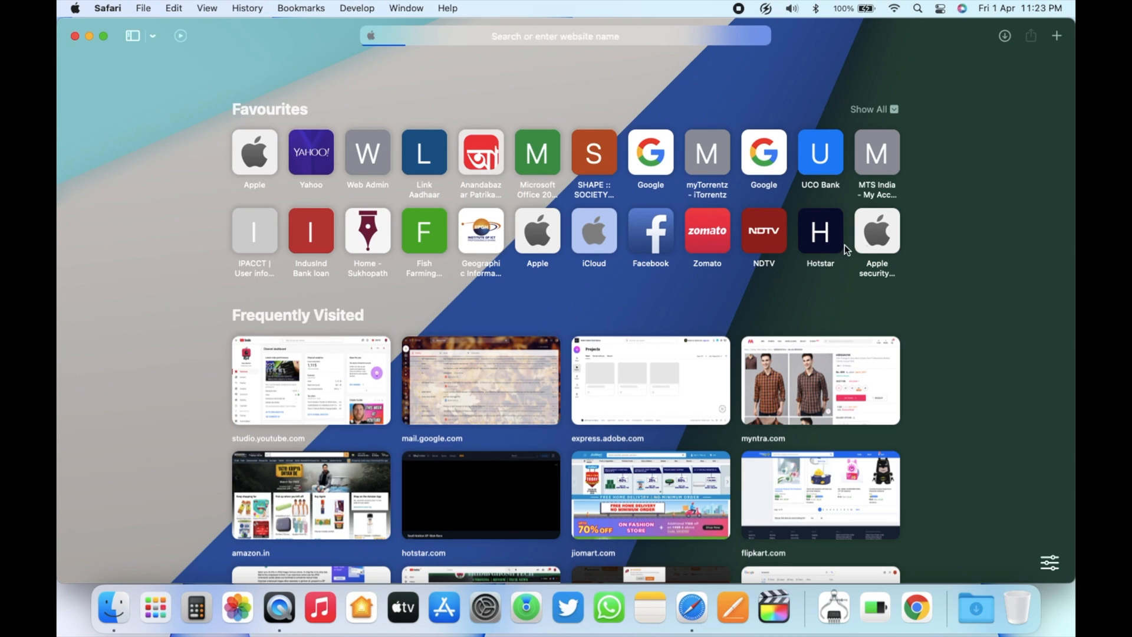
{"action": "left_click", "coordinate": [876, 231]}
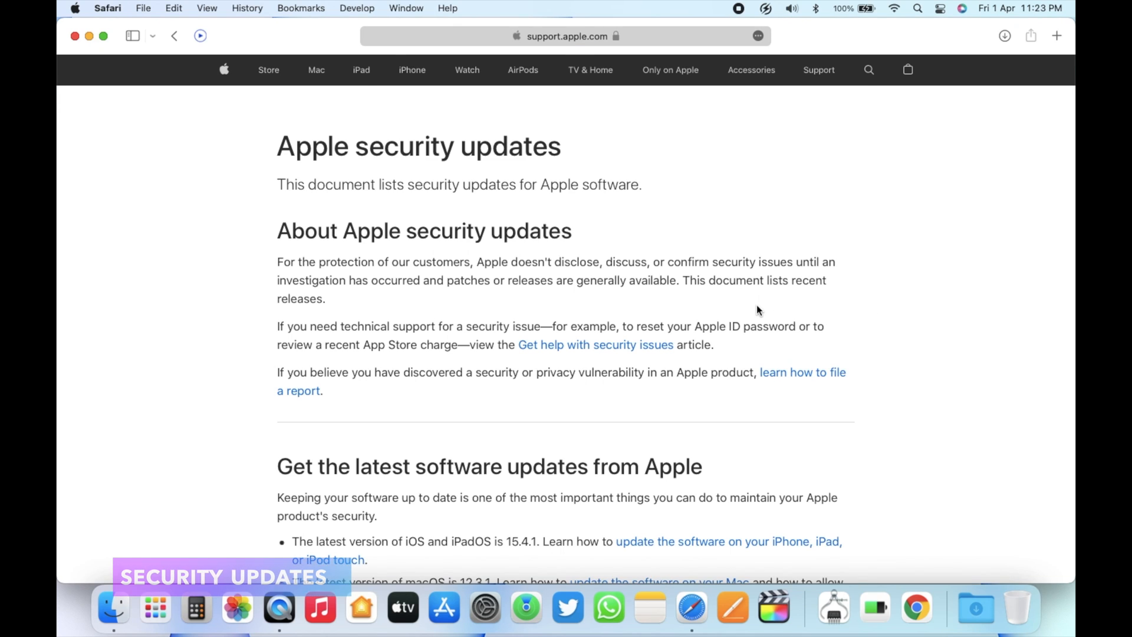
{"action": "scroll", "scroll_direction": "down", "scroll_amount": 3}
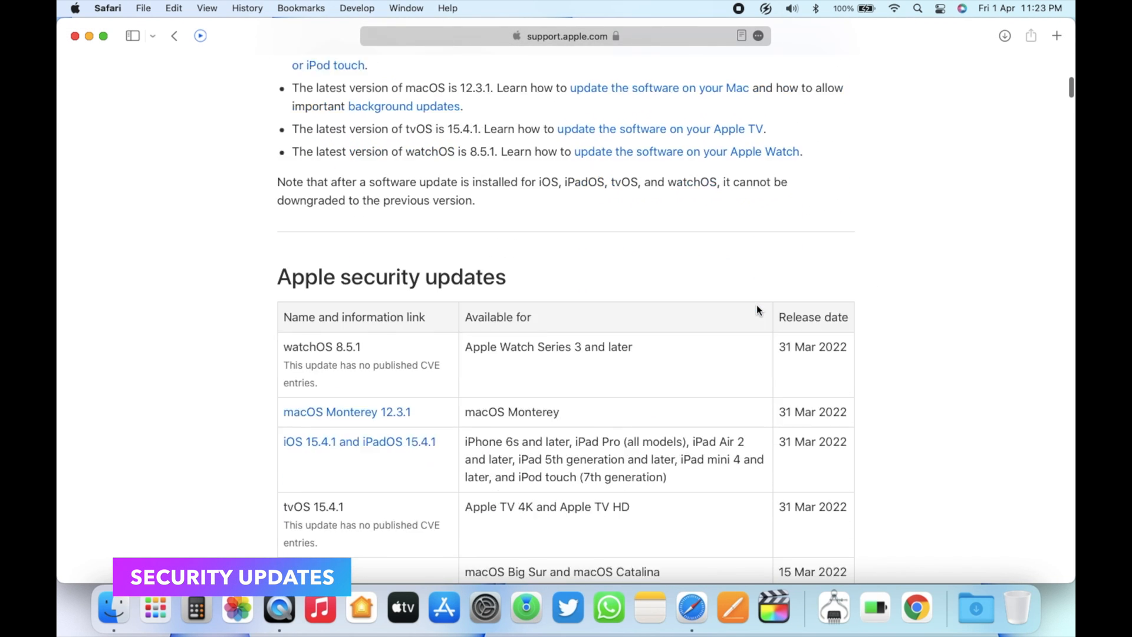
{"action": "scroll", "scroll_direction": "down", "scroll_amount": 3}
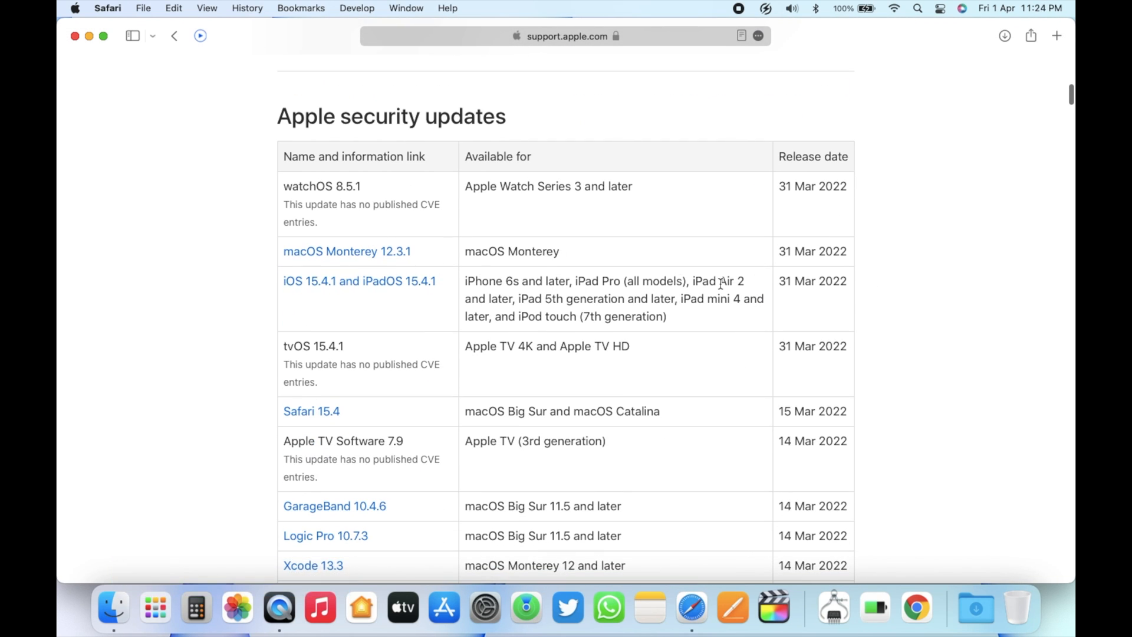
{"action": "left_click", "coordinate": [347, 252]}
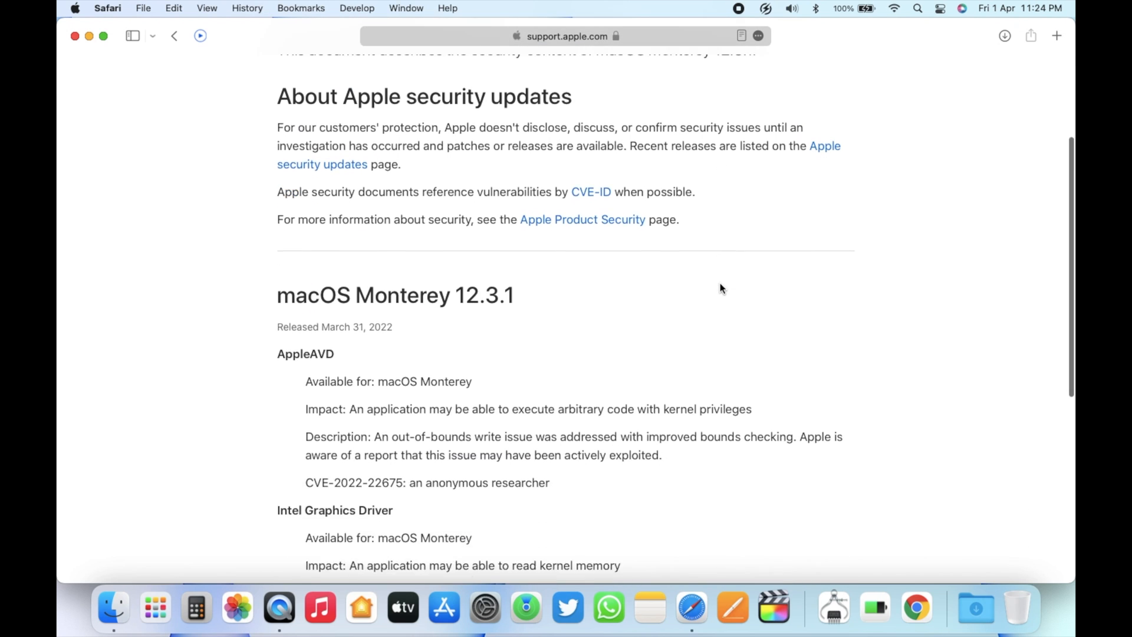
{"action": "scroll", "scroll_direction": "down", "scroll_amount": 3}
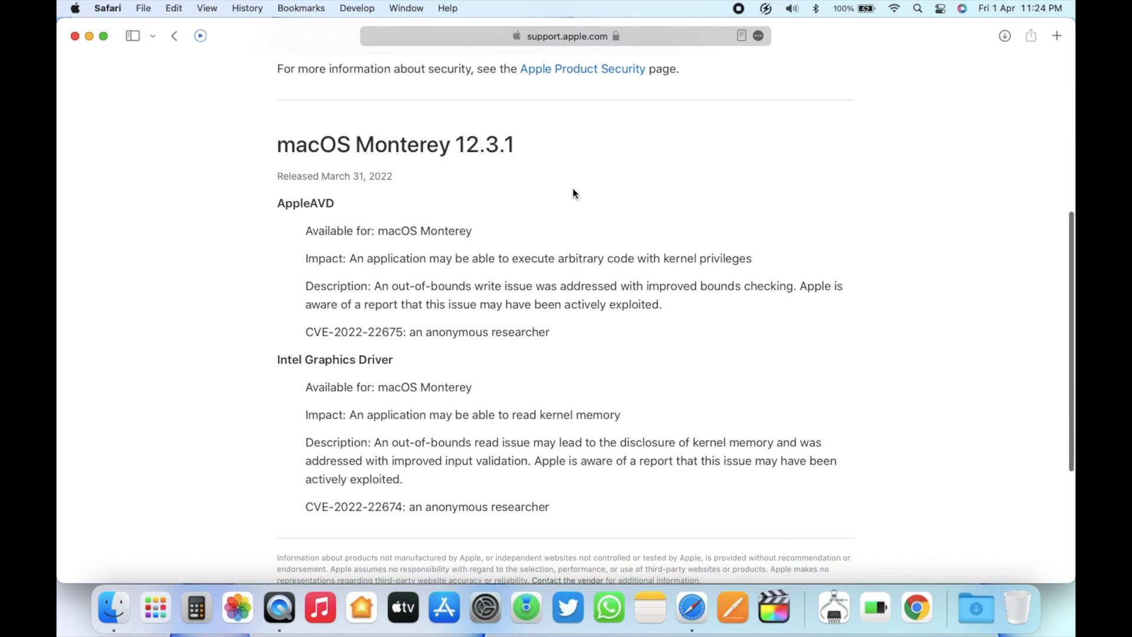
{"action": "mouse_move", "coordinate": [843, 239]}
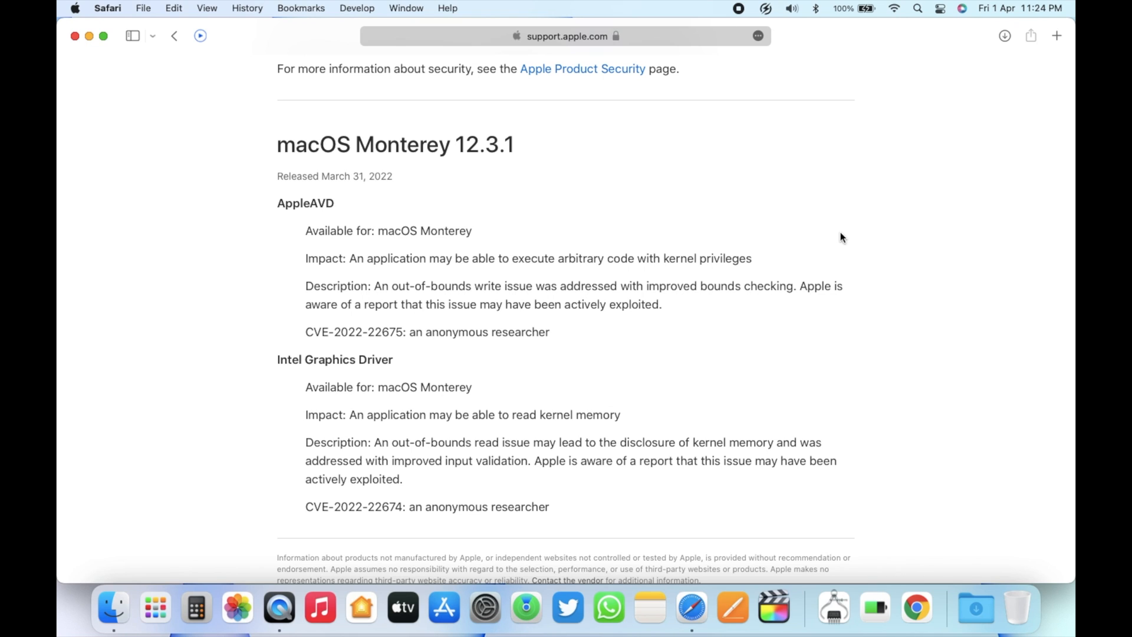
{"action": "mouse_move", "coordinate": [837, 231]}
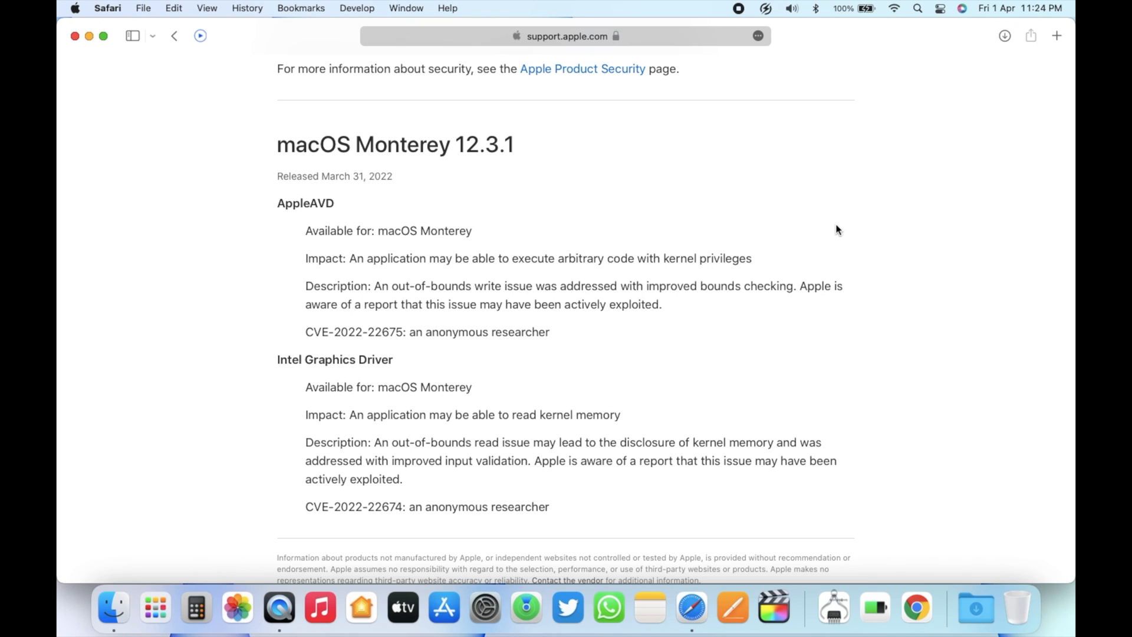
{"action": "mouse_move", "coordinate": [857, 223]}
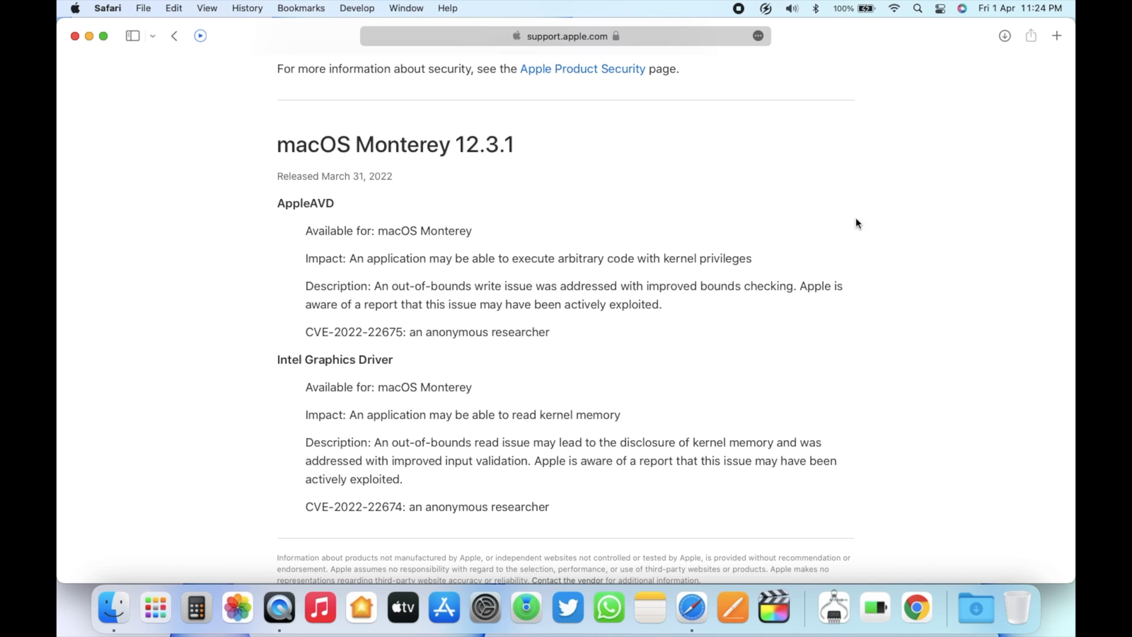
{"action": "mouse_move", "coordinate": [820, 339]}
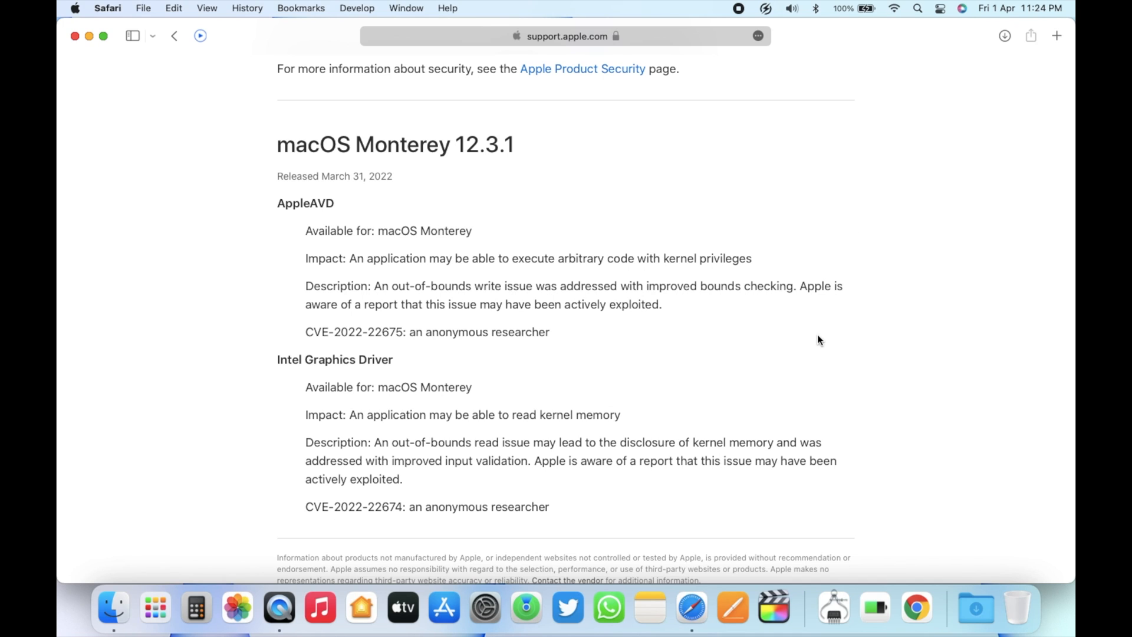
{"action": "mouse_move", "coordinate": [939, 410]}
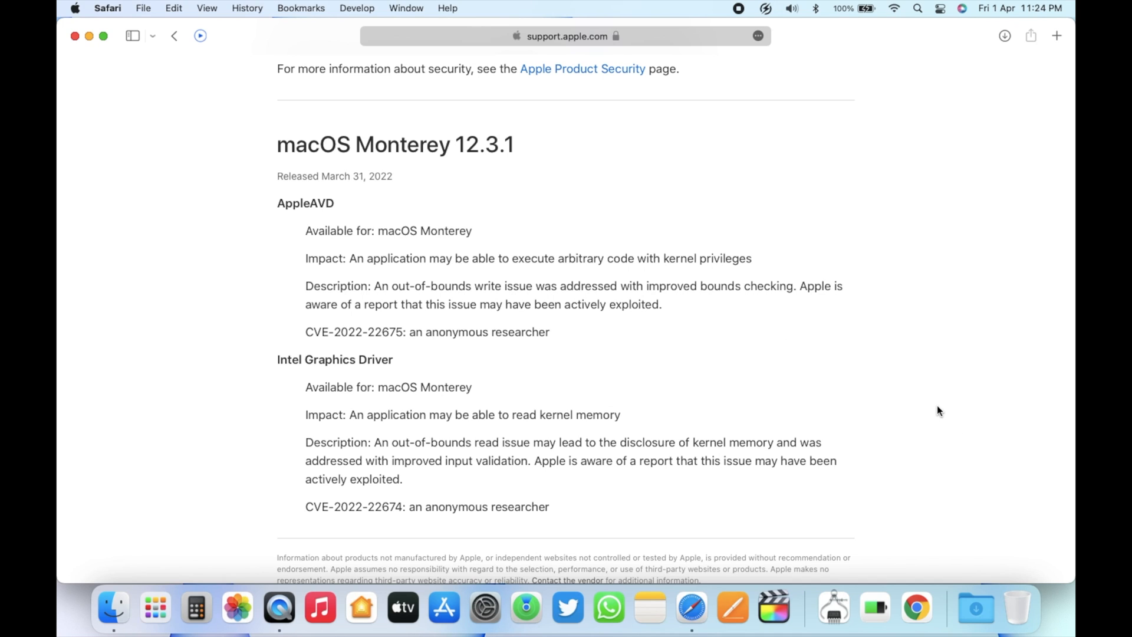
{"action": "mouse_move", "coordinate": [916, 391]}
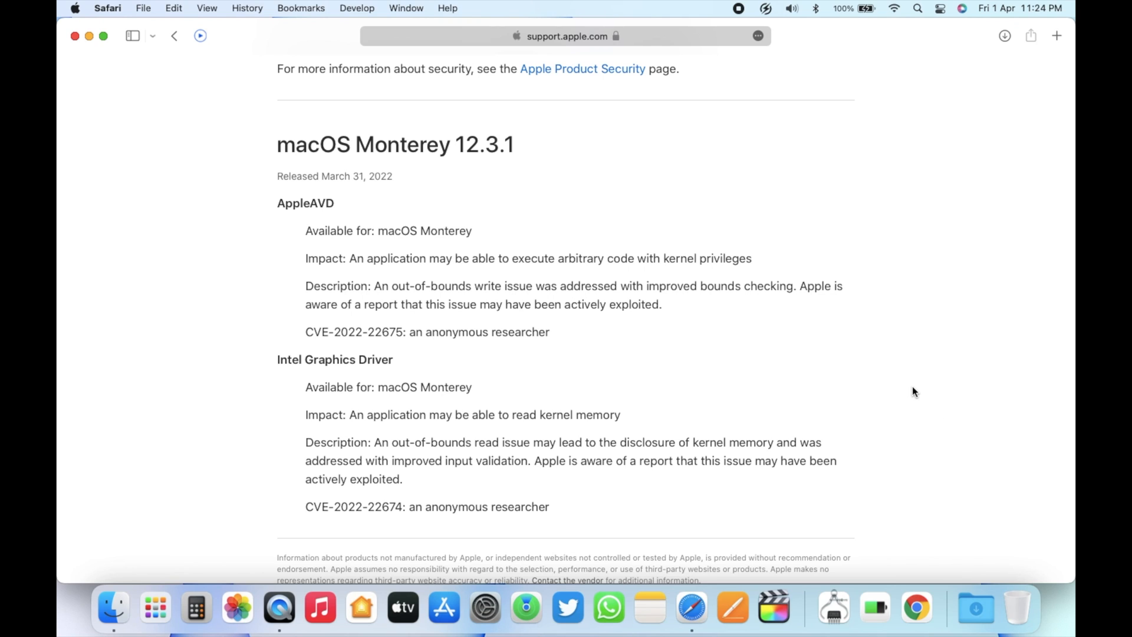
{"action": "mouse_move", "coordinate": [910, 388]}
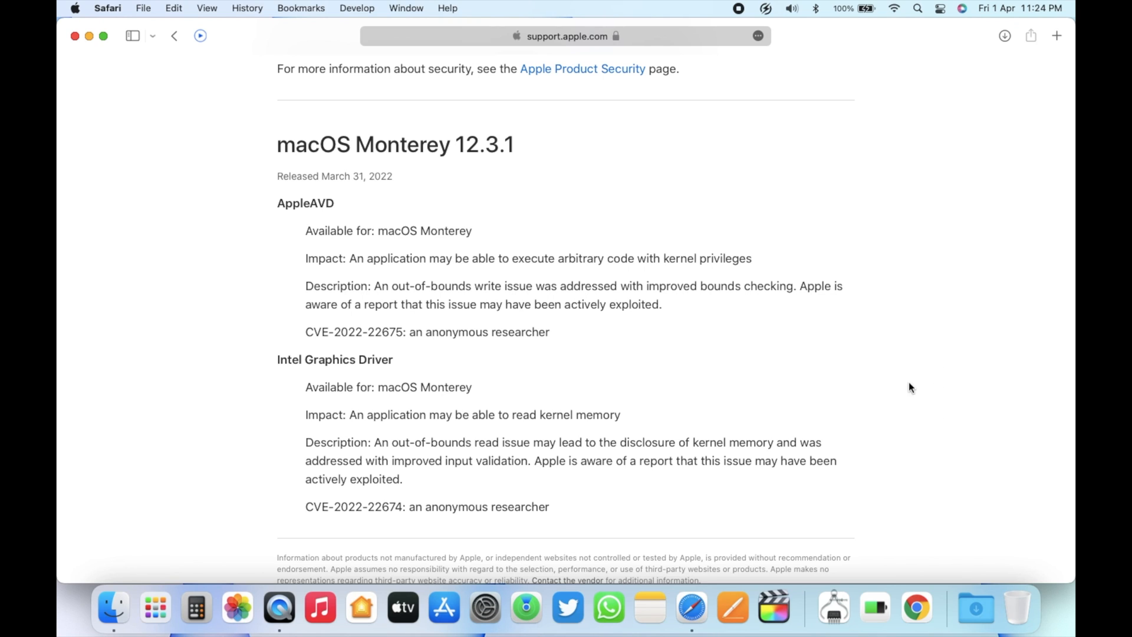
{"action": "mouse_move", "coordinate": [922, 374]}
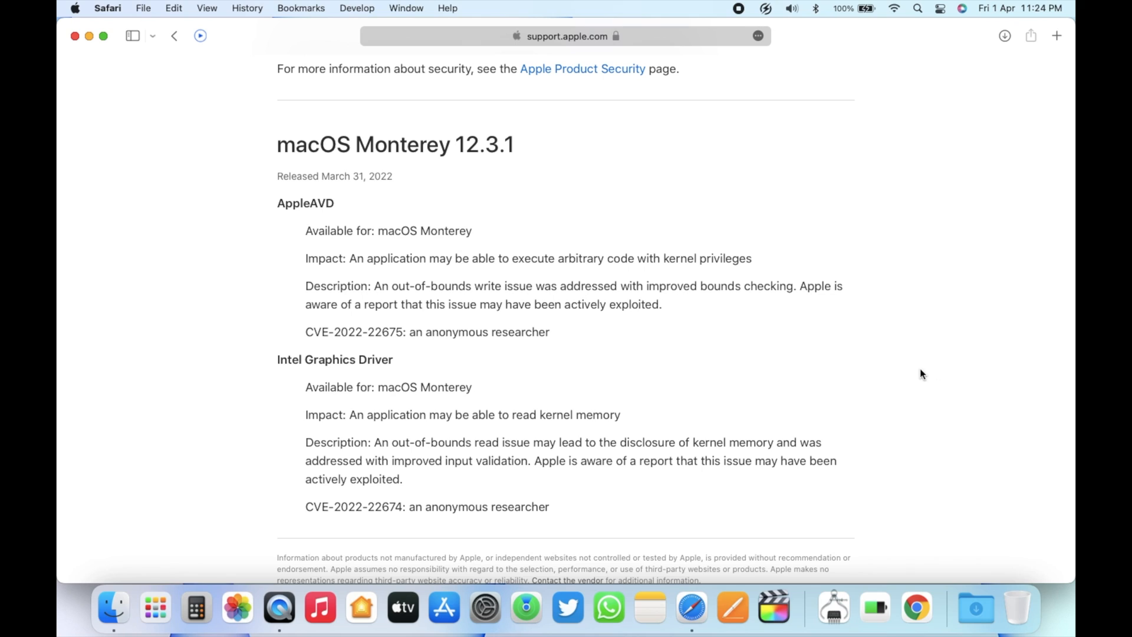
{"action": "mouse_move", "coordinate": [483, 240]}
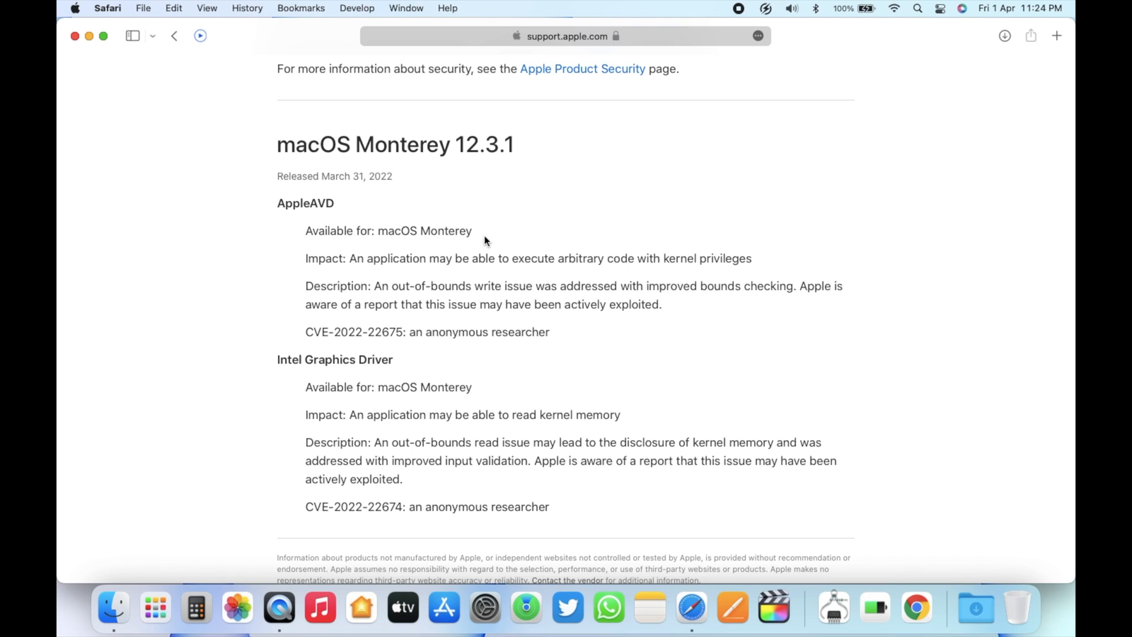
{"action": "mouse_move", "coordinate": [70, 66]}
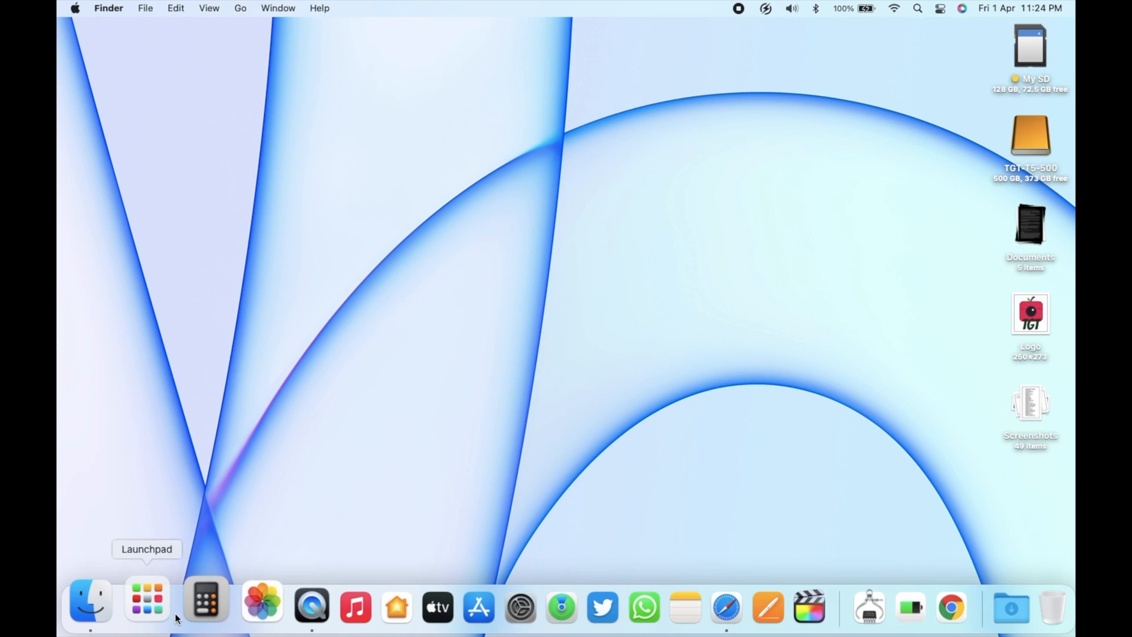
Quit Safari, leaving the empty Finder desktop showing
{"action": "left_click", "coordinate": [146, 599]}
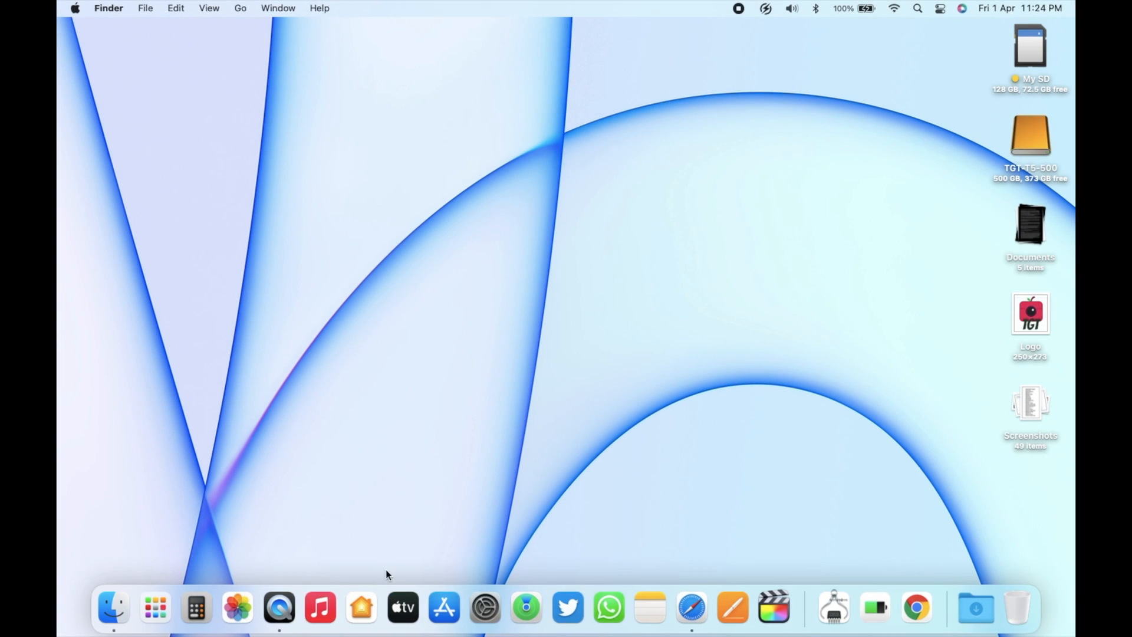
{"action": "mouse_move", "coordinate": [482, 602]}
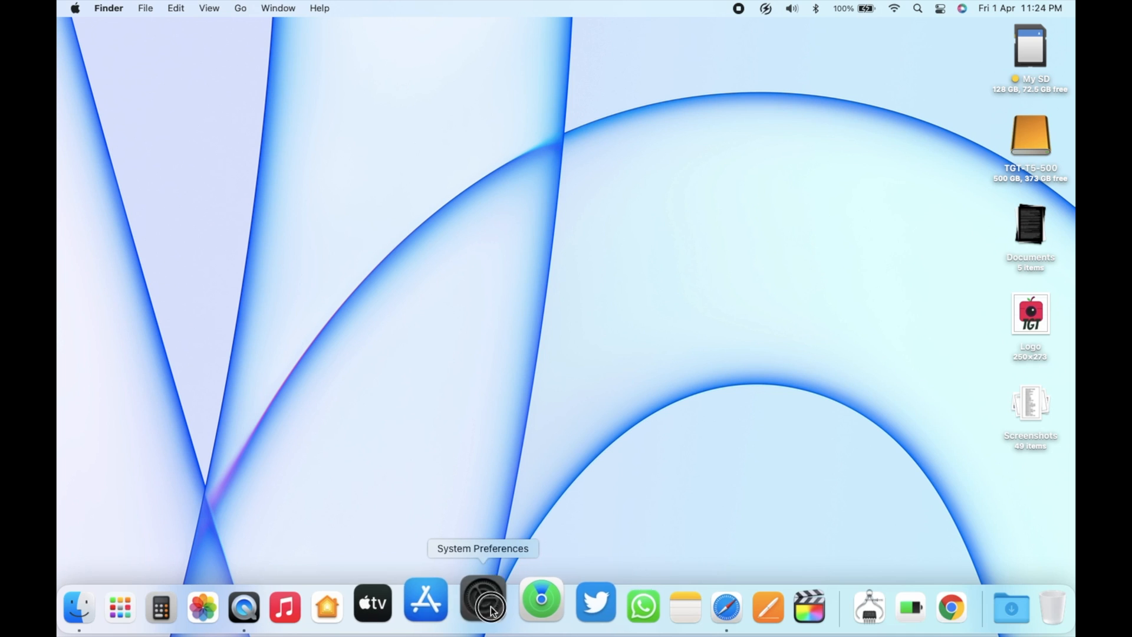
Show Battery Usage History for the Last 10 Days with energy and screen-on charts
{"action": "left_click", "coordinate": [482, 605]}
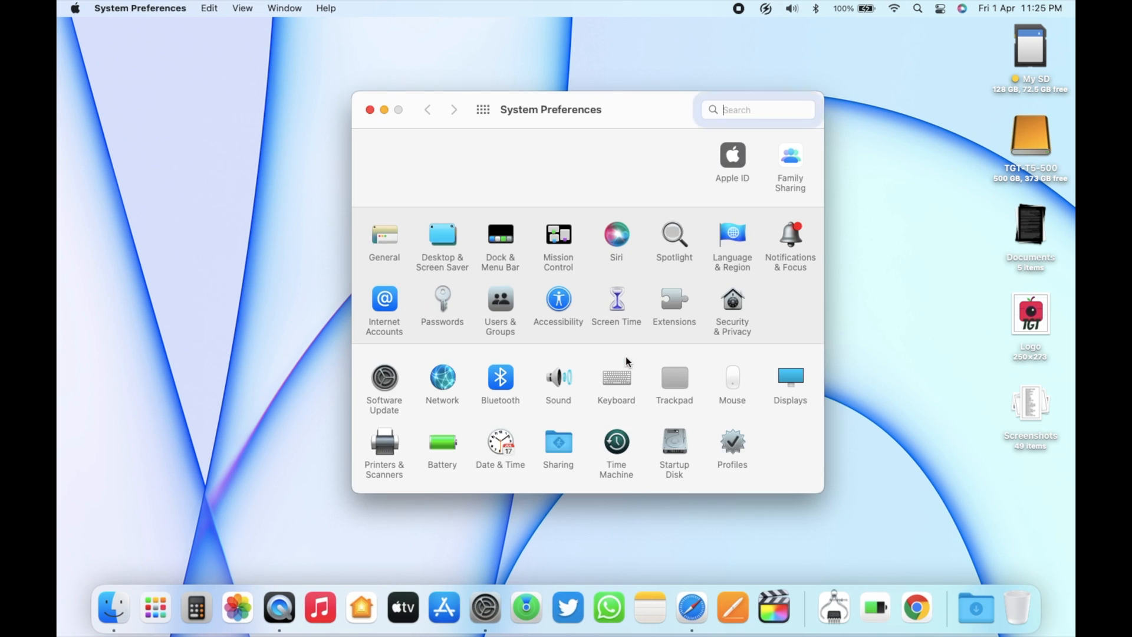
{"action": "left_click", "coordinate": [442, 441]}
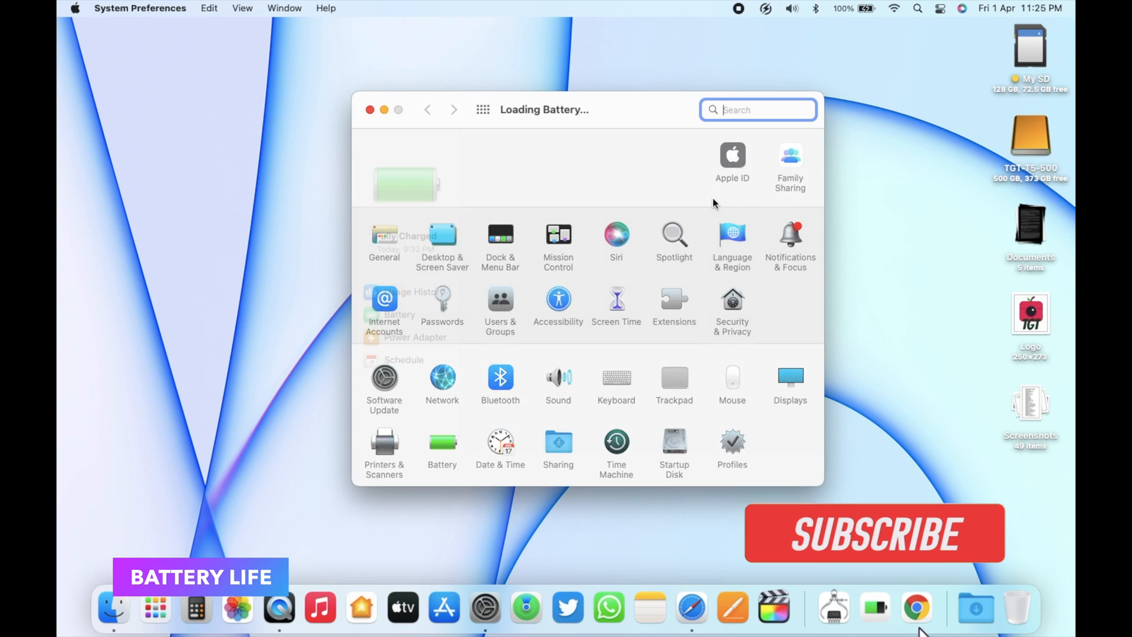
{"action": "left_click", "coordinate": [442, 448]}
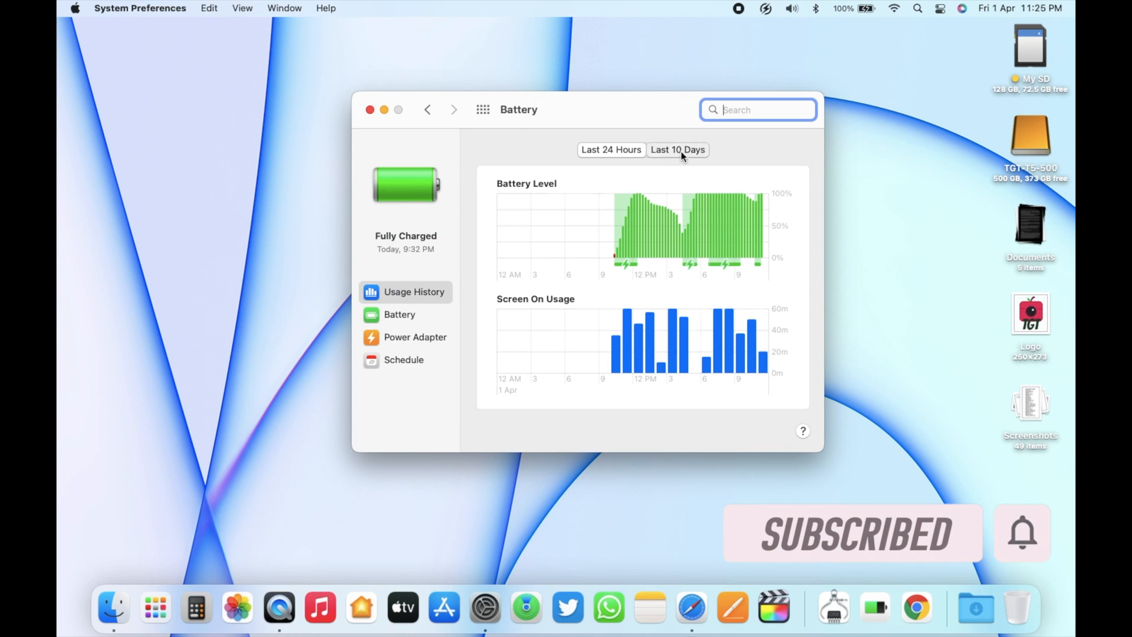
{"action": "left_click", "coordinate": [677, 150]}
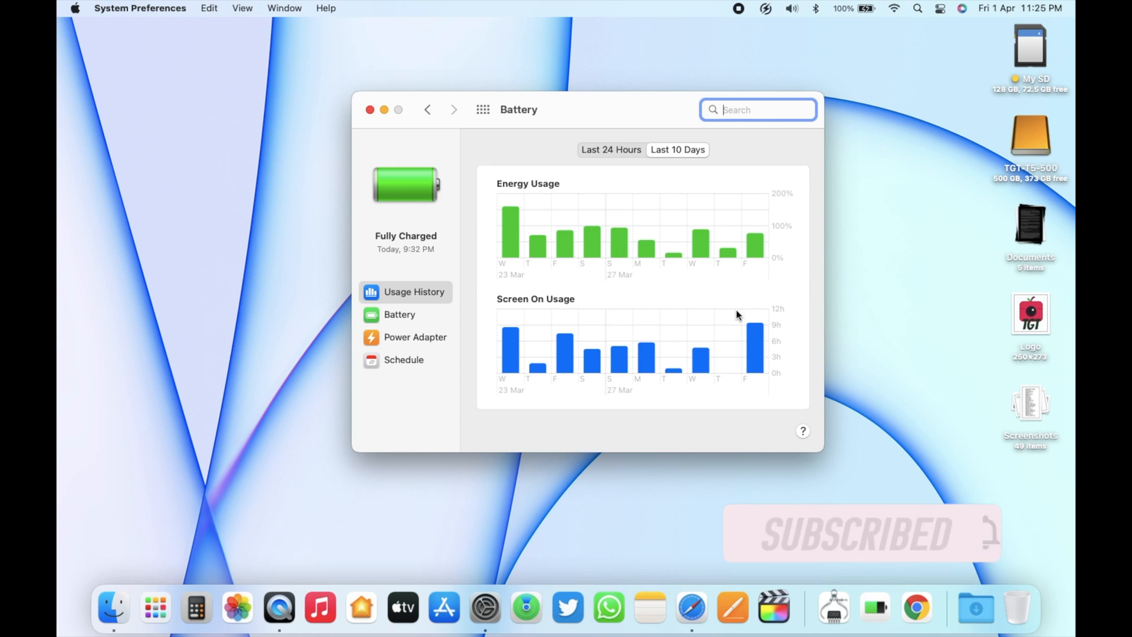
{"action": "mouse_move", "coordinate": [803, 322]}
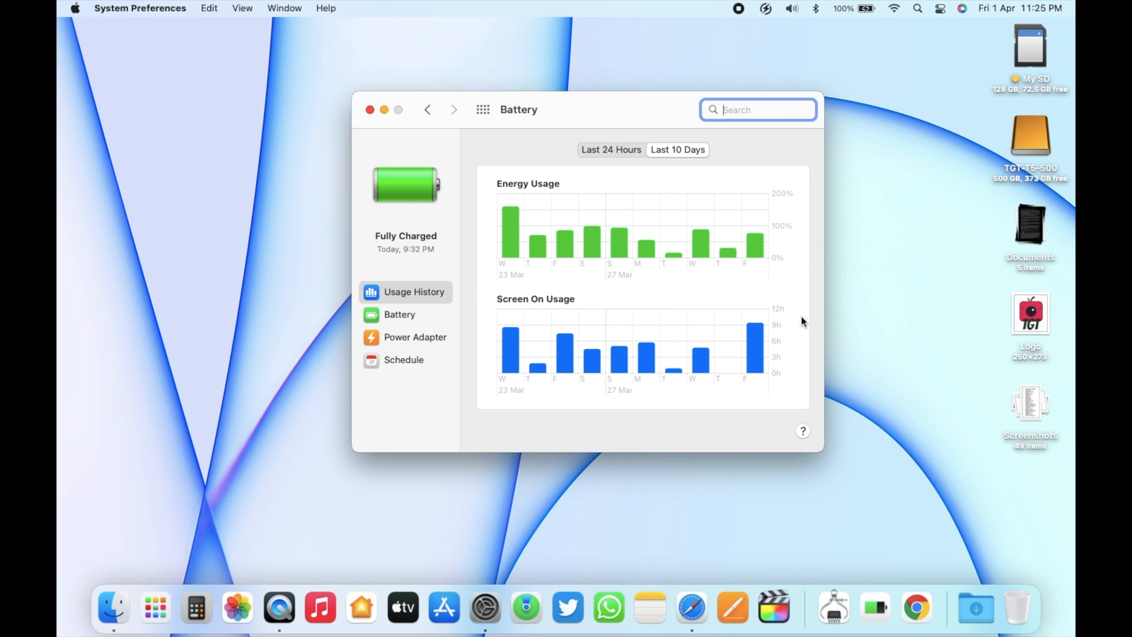
{"action": "mouse_move", "coordinate": [797, 323]}
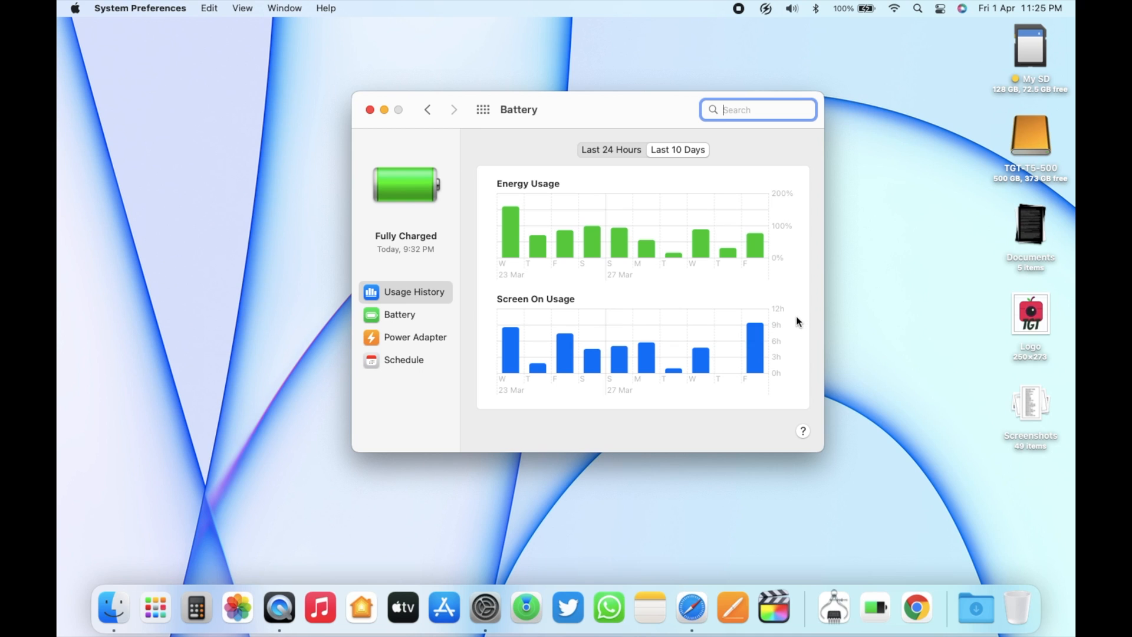
{"action": "mouse_move", "coordinate": [800, 316]}
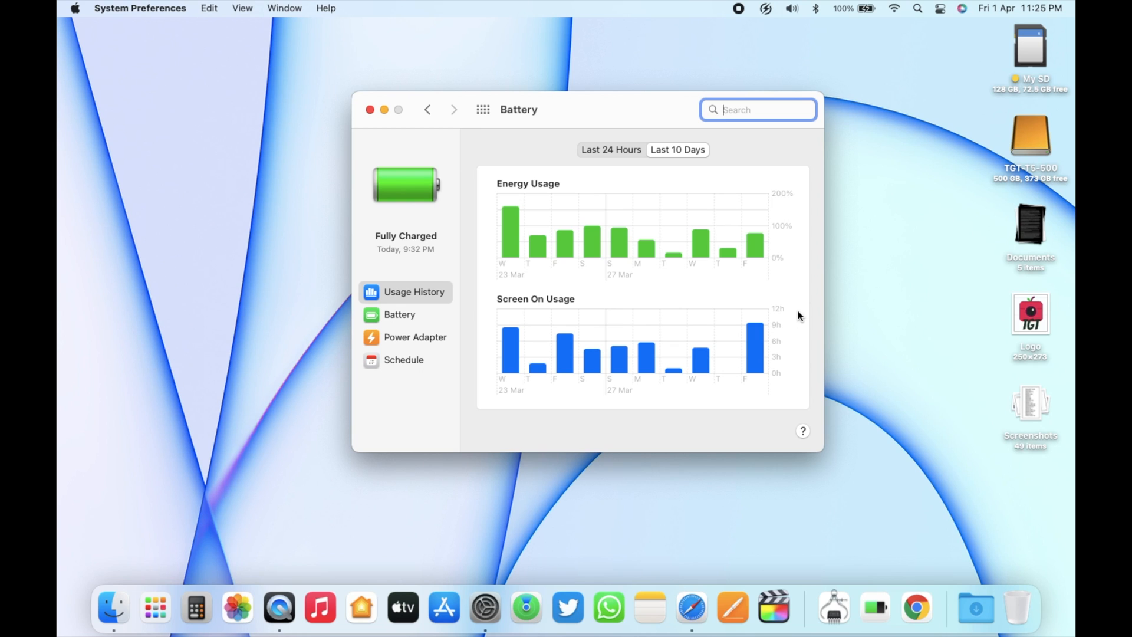
{"action": "mouse_move", "coordinate": [780, 339]}
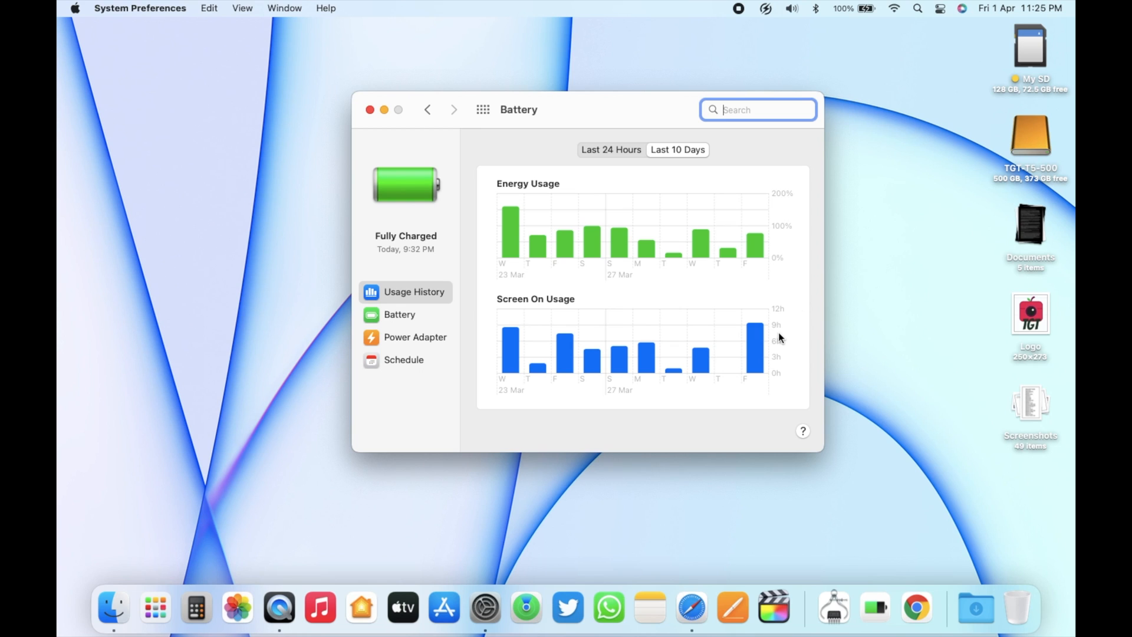
{"action": "mouse_move", "coordinate": [793, 340]}
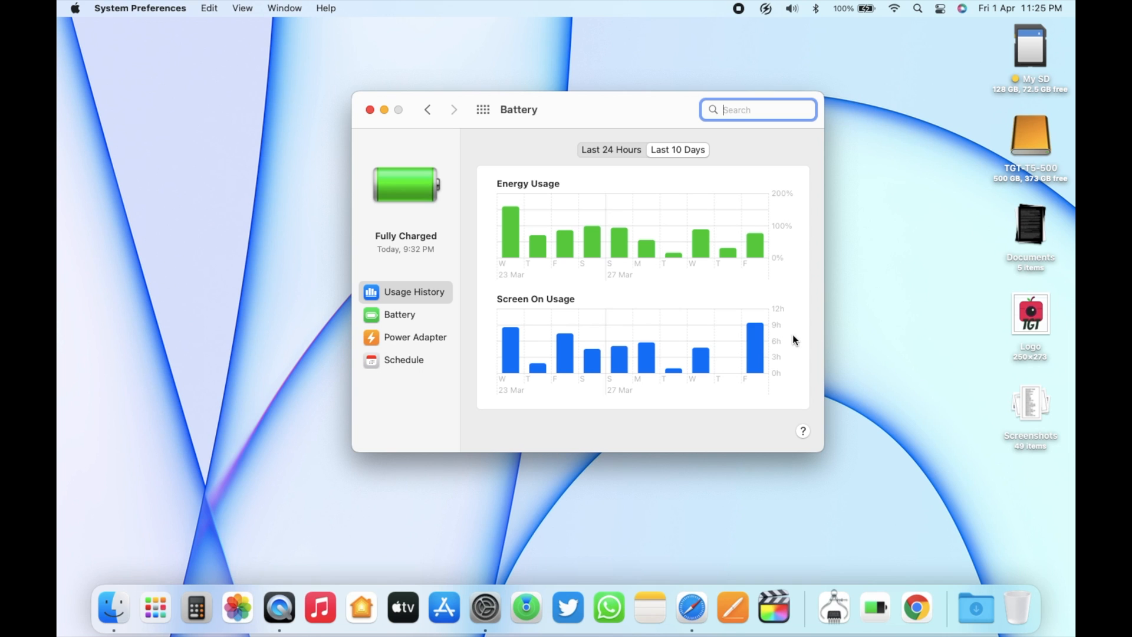
Check Battery Monitor's 88% capacity and 604 cycles, then bring up the Geekbench result page
{"action": "left_click", "coordinate": [765, 8]}
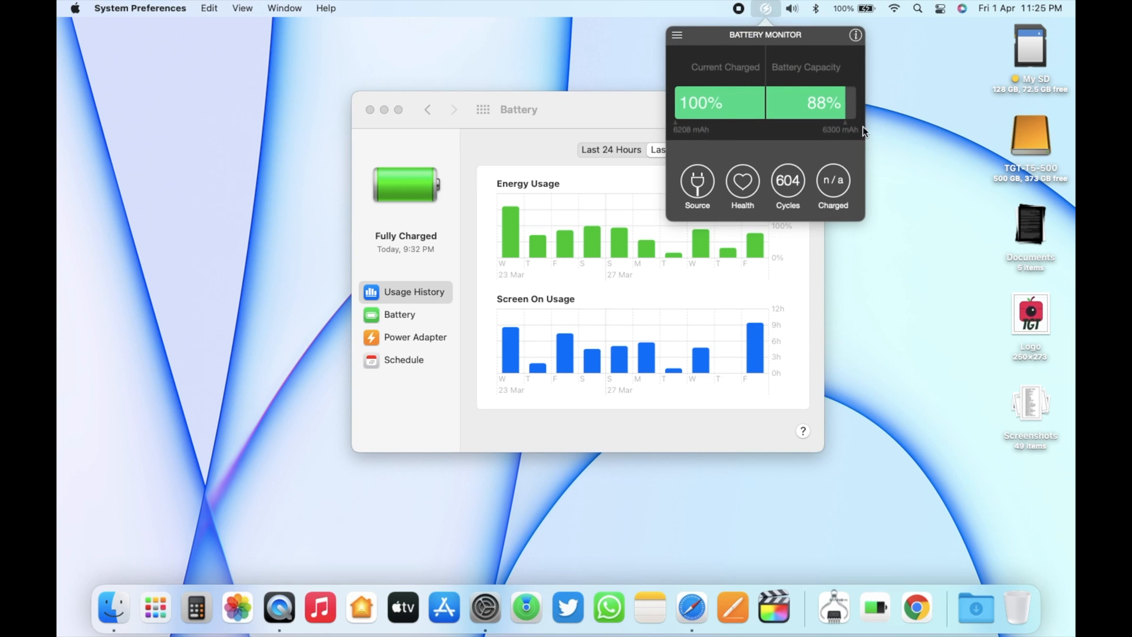
{"action": "mouse_move", "coordinate": [842, 135]}
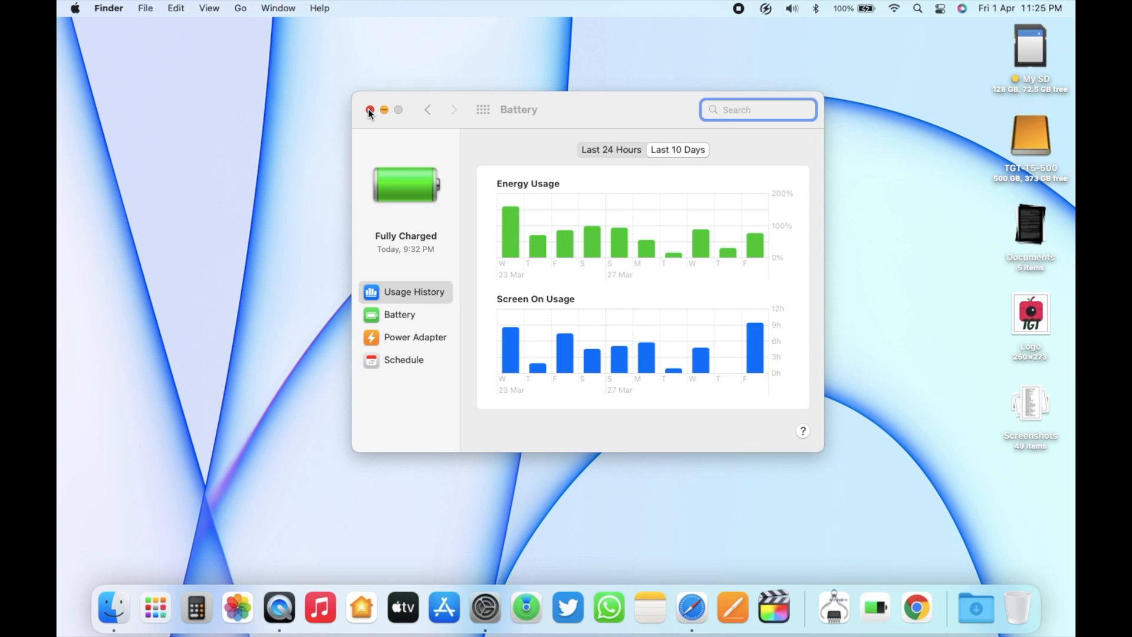
{"action": "left_click", "coordinate": [368, 110]}
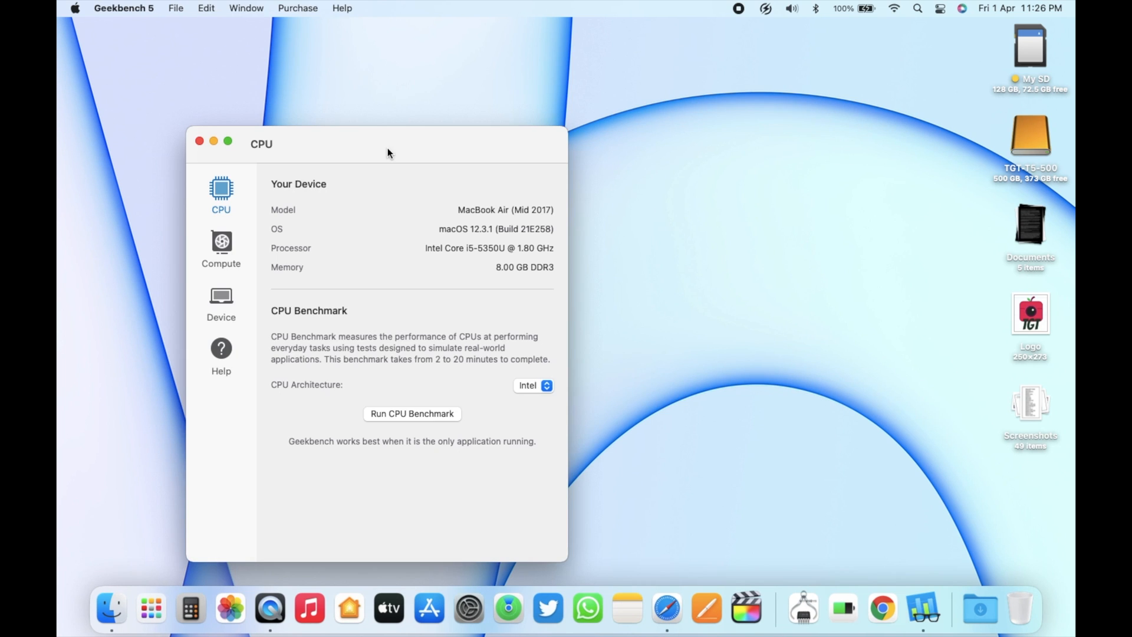
{"action": "left_click", "coordinate": [412, 414]}
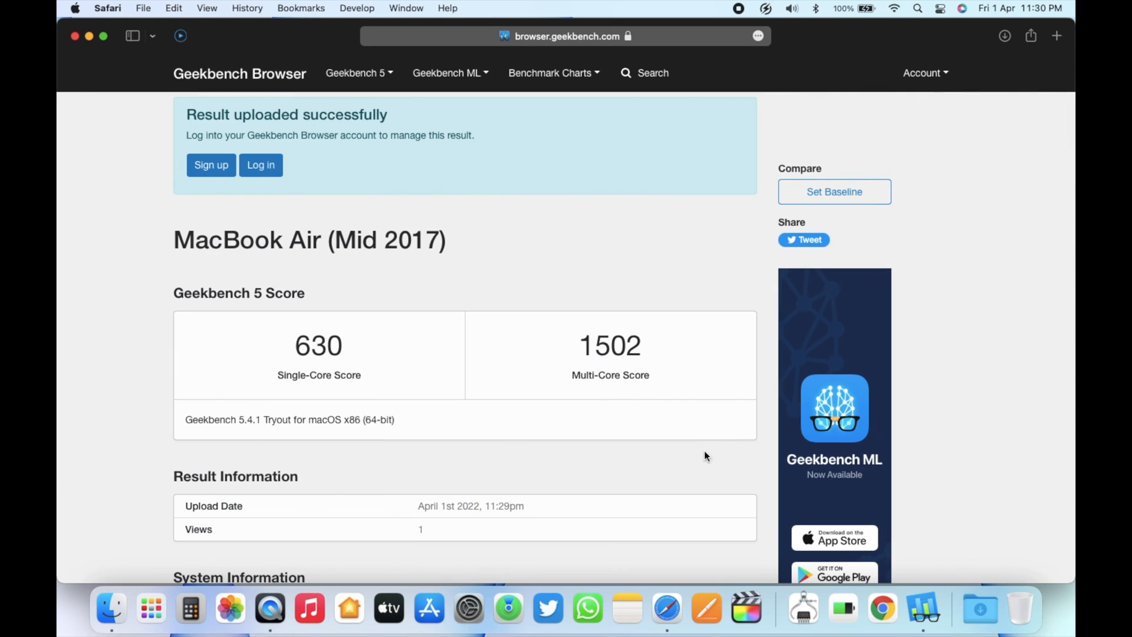
Review the Geekbench 5 scores, 630 single-core and 1502 multi-core, then close Safari's window
{"action": "scroll", "scroll_direction": "down", "scroll_amount": 3}
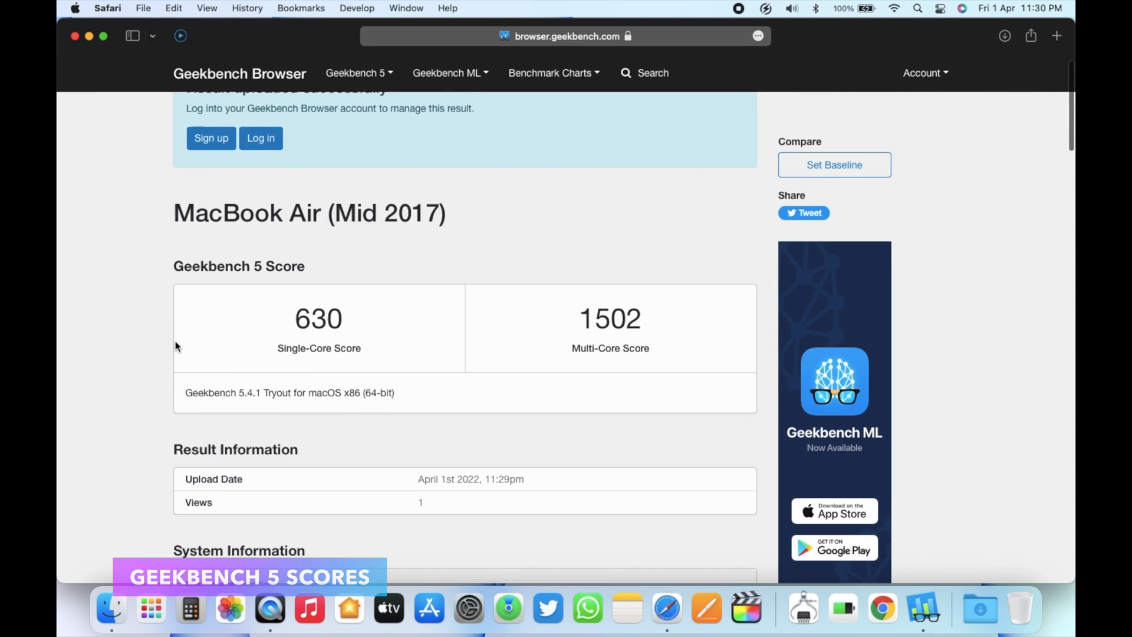
{"action": "scroll", "scroll_direction": "down", "scroll_amount": 3}
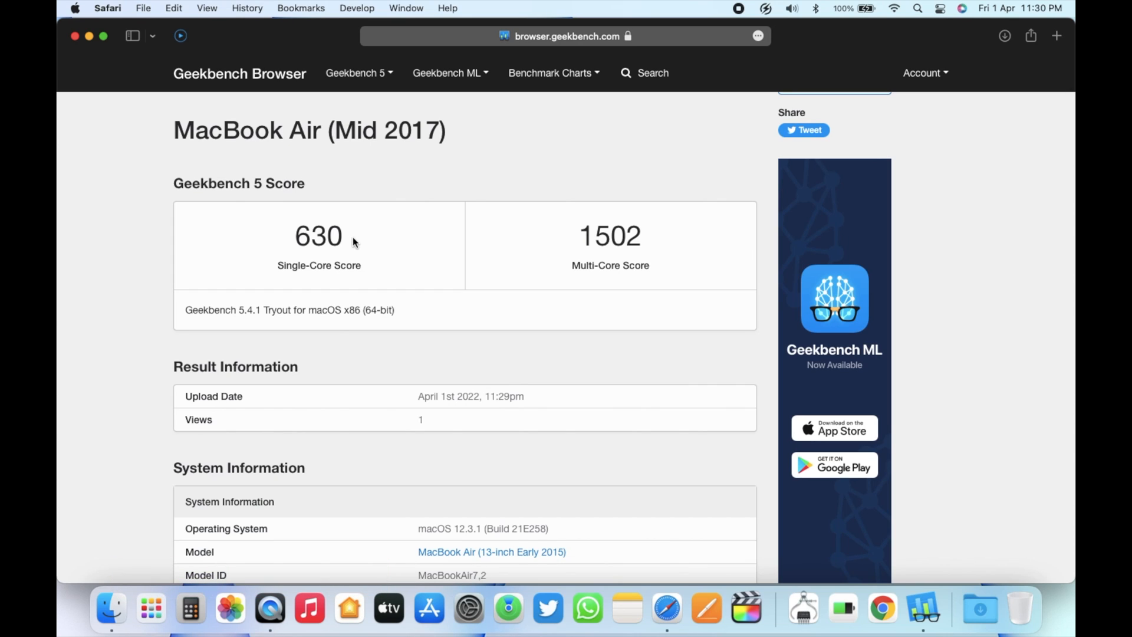
{"action": "mouse_move", "coordinate": [366, 243]}
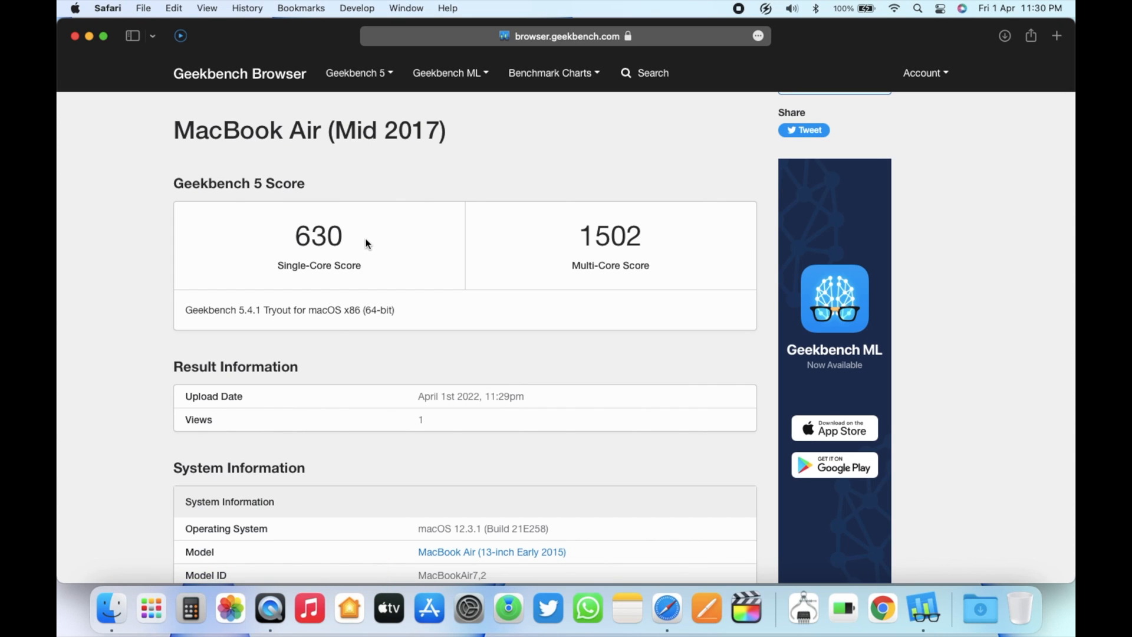
{"action": "mouse_move", "coordinate": [568, 250]}
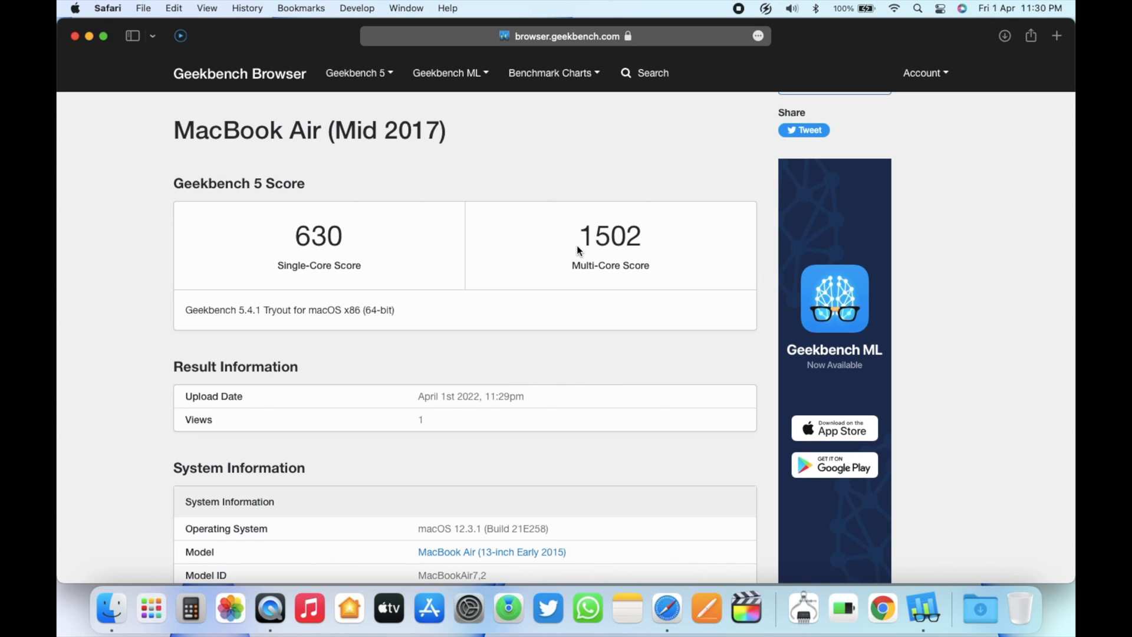
{"action": "mouse_move", "coordinate": [582, 248]}
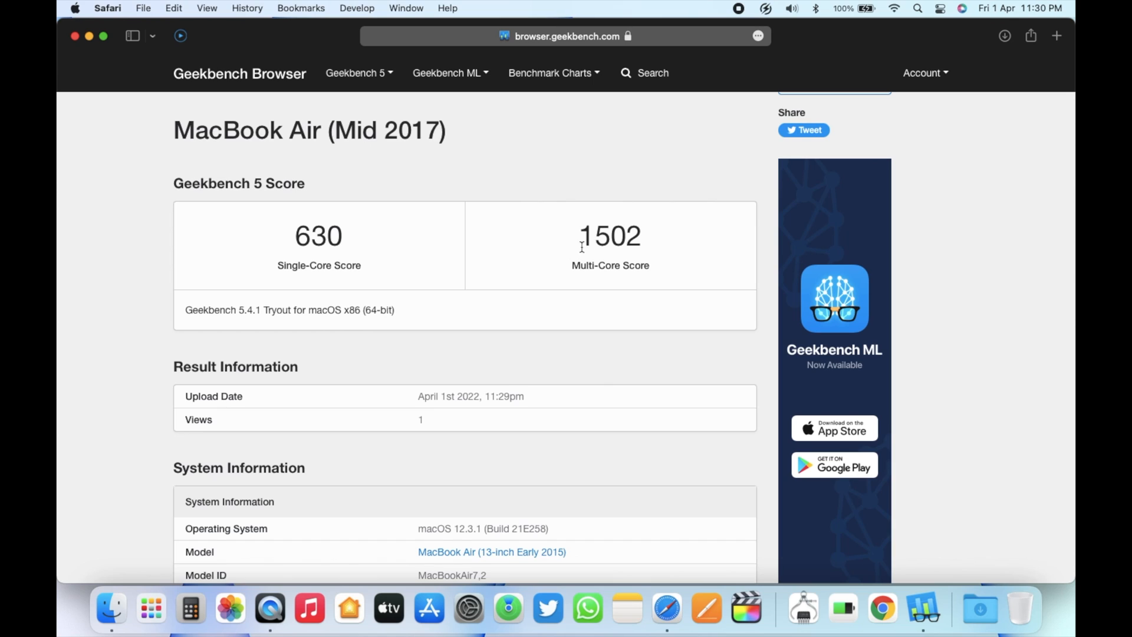
{"action": "mouse_move", "coordinate": [555, 258]}
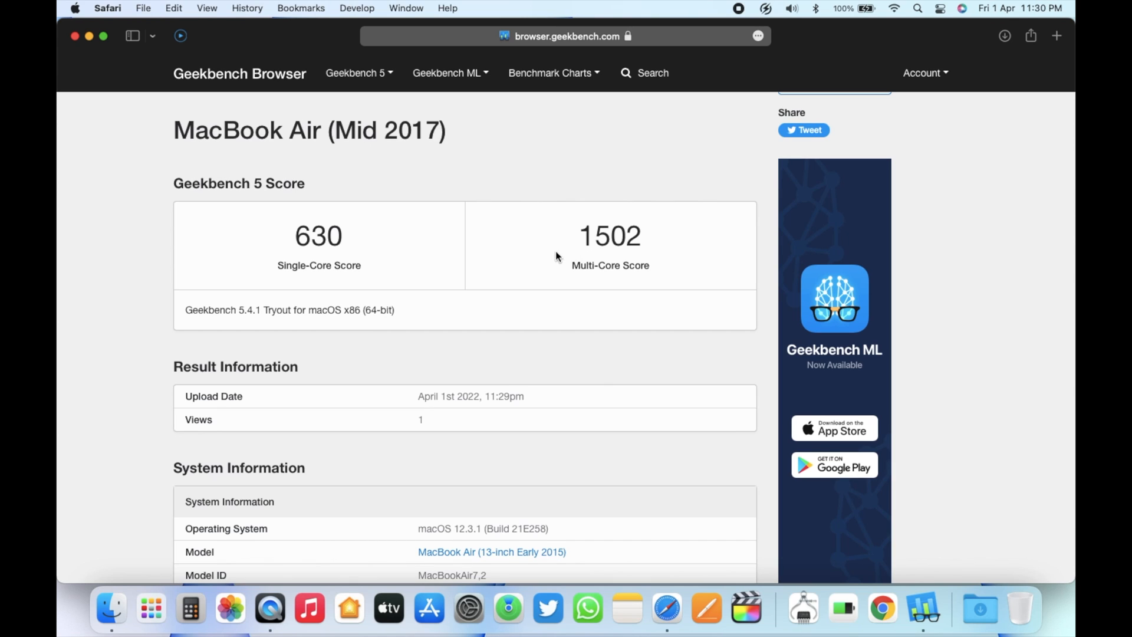
{"action": "mouse_move", "coordinate": [540, 257]}
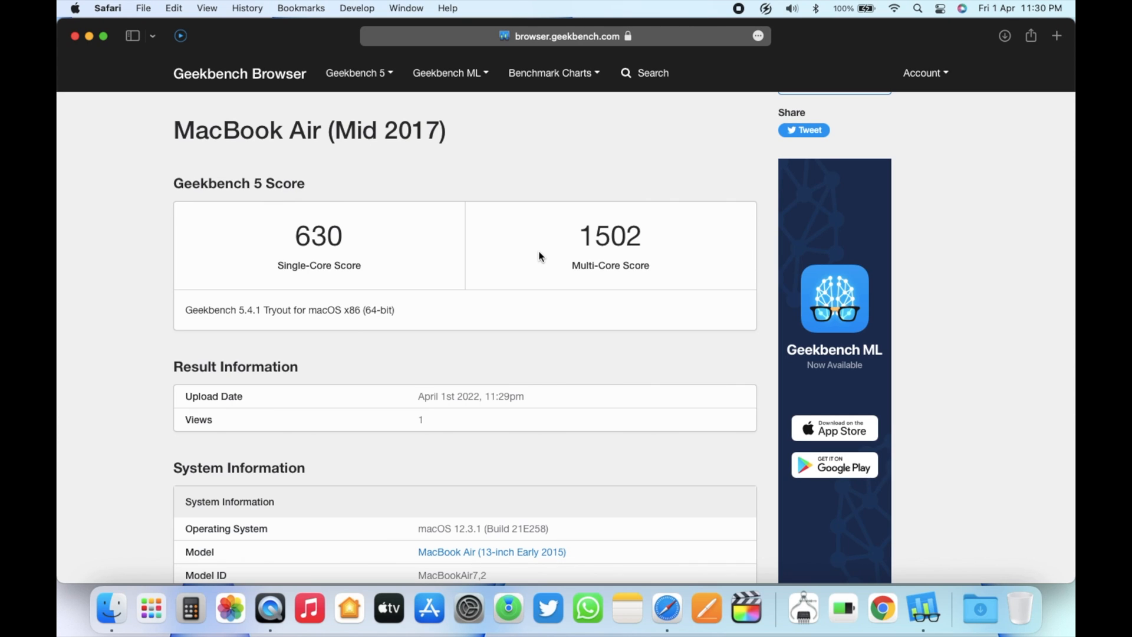
{"action": "mouse_move", "coordinate": [534, 252]}
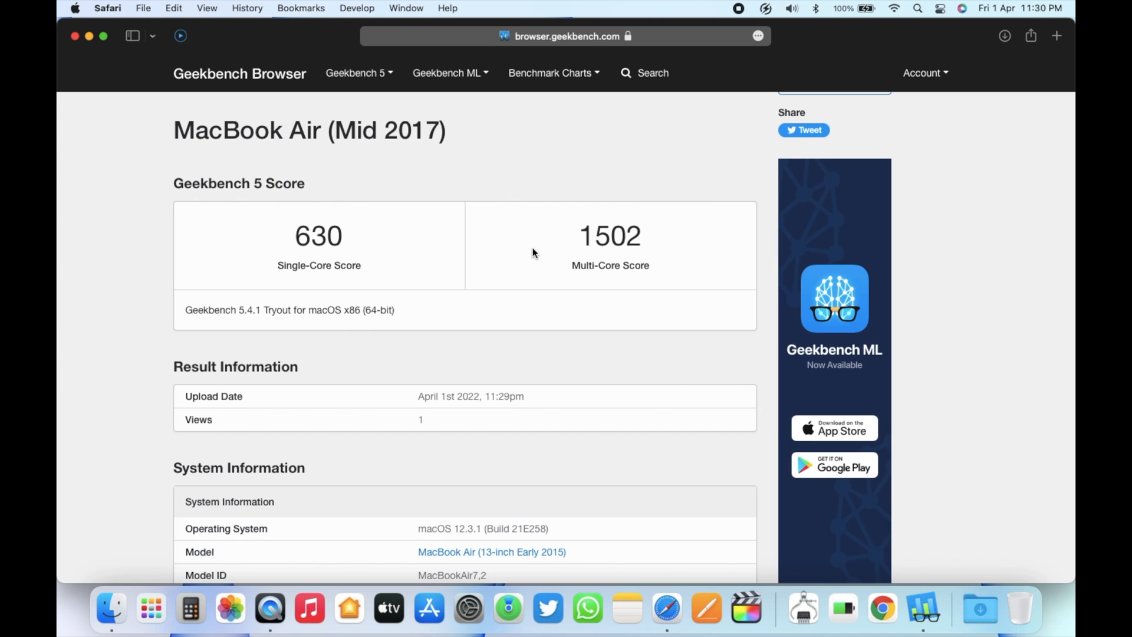
{"action": "scroll", "scroll_direction": "down", "scroll_amount": 3}
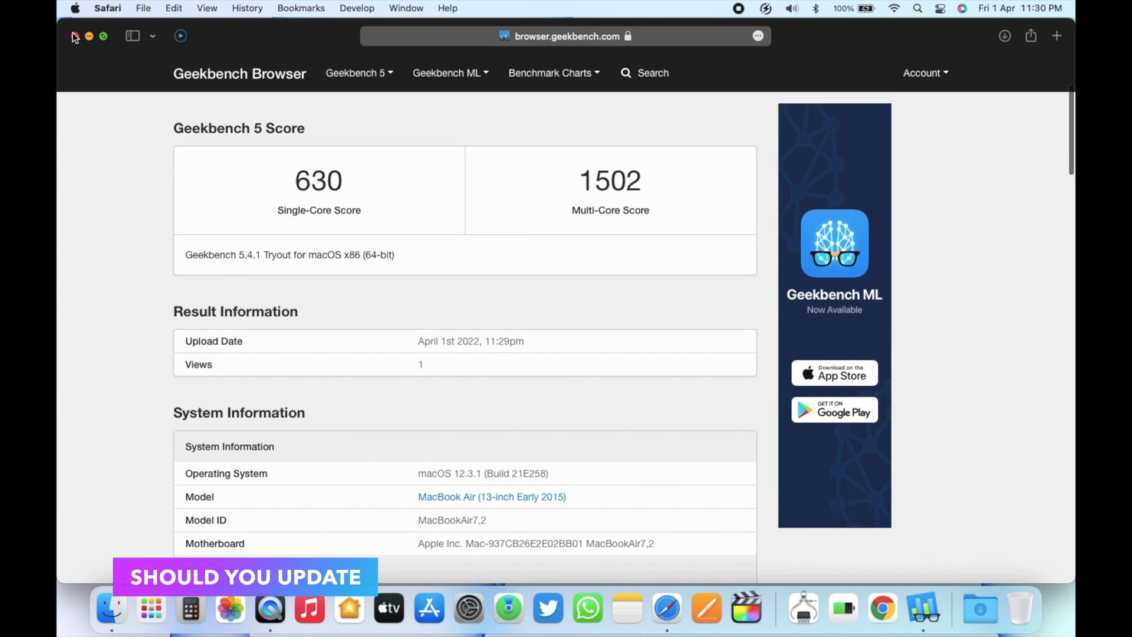
{"action": "left_click", "coordinate": [73, 37]}
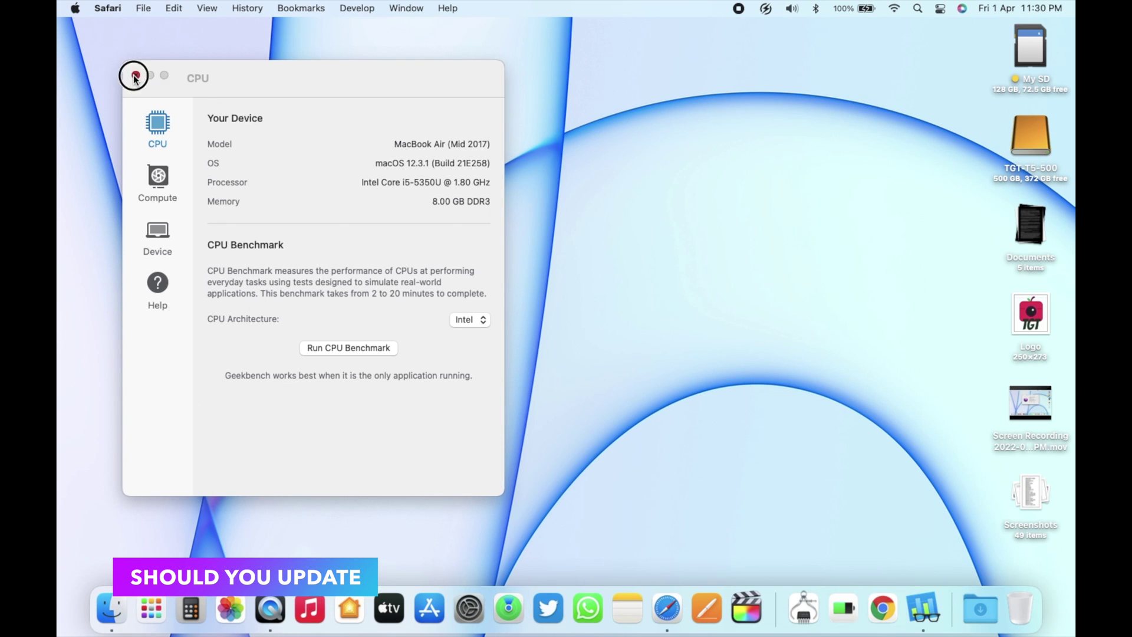
Close the Geekbench 5 CPU benchmark window, returning to the empty desktop
{"action": "left_click", "coordinate": [134, 76]}
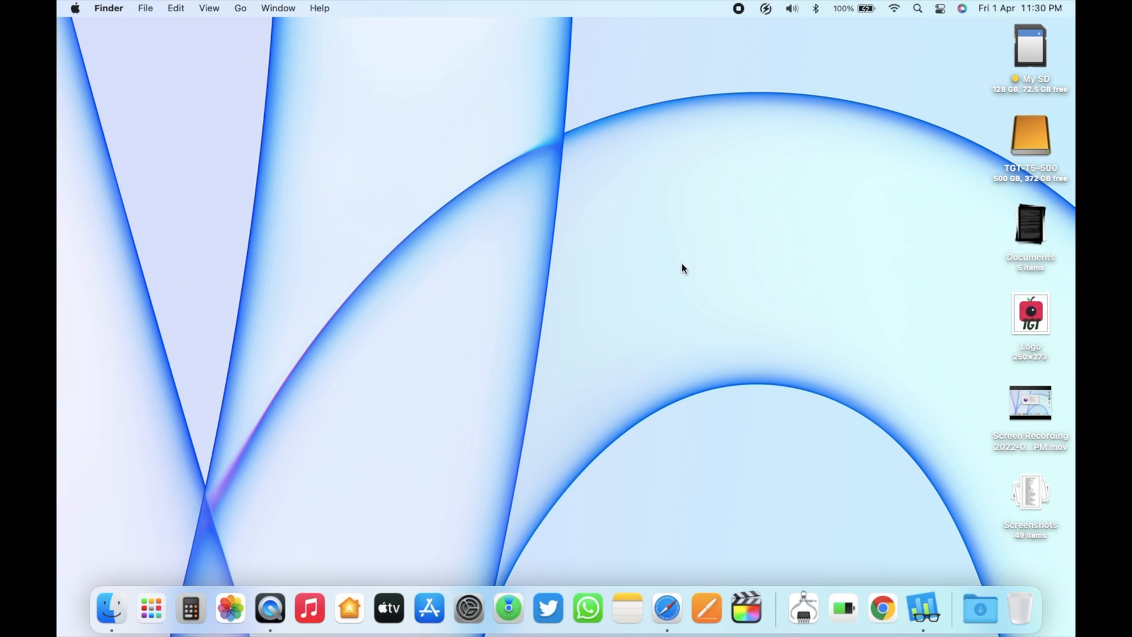
{"action": "mouse_move", "coordinate": [686, 259]}
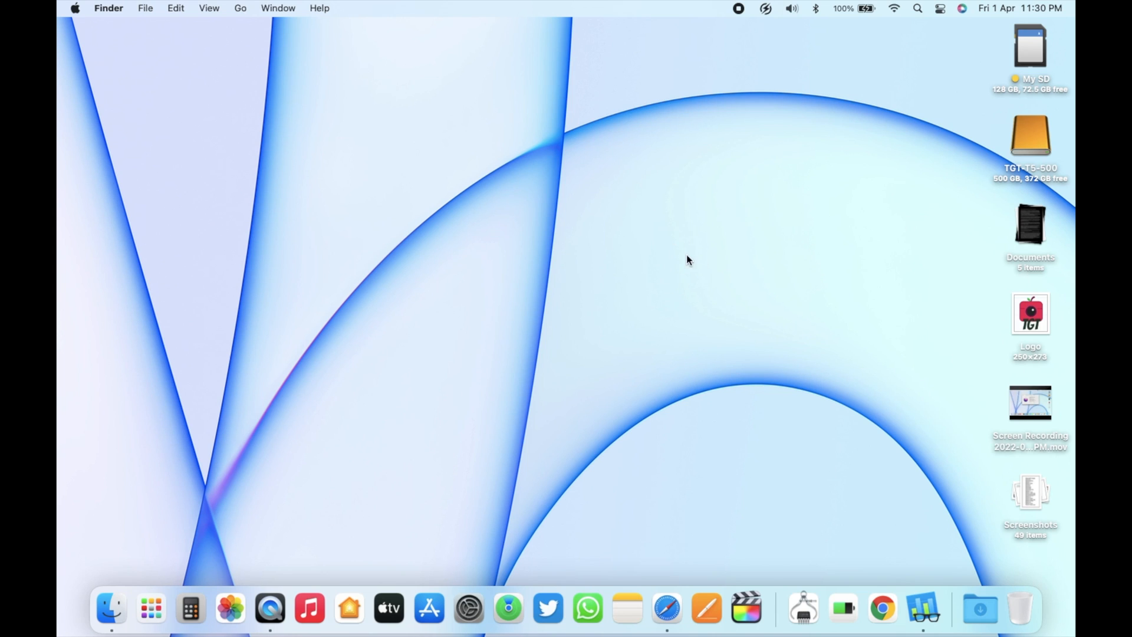
{"action": "mouse_move", "coordinate": [670, 263]}
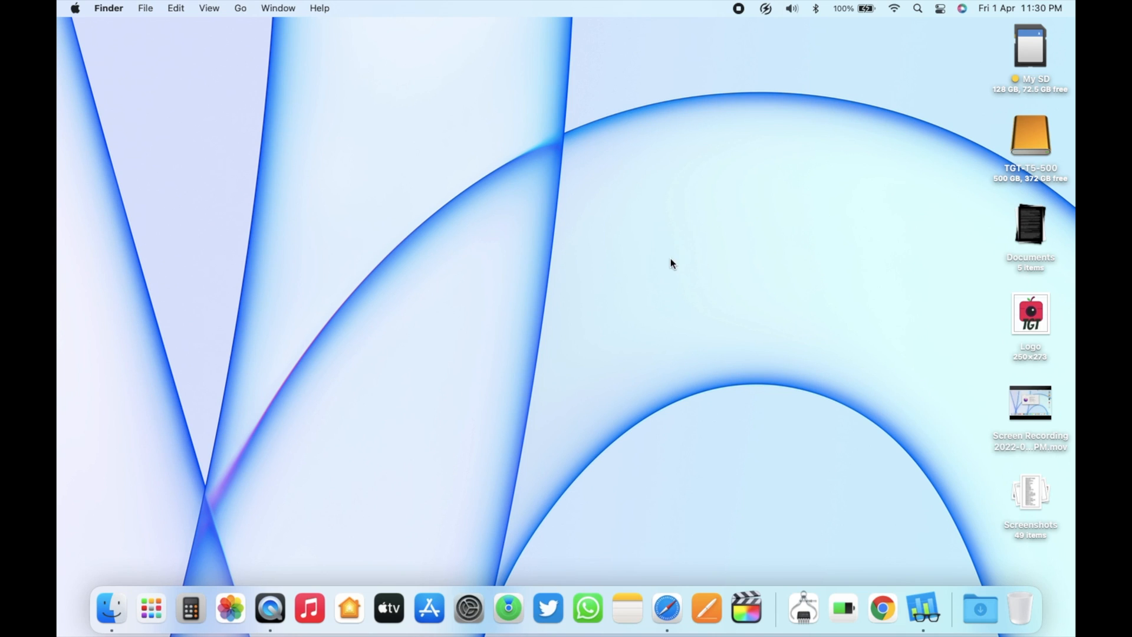
{"action": "mouse_move", "coordinate": [686, 281]}
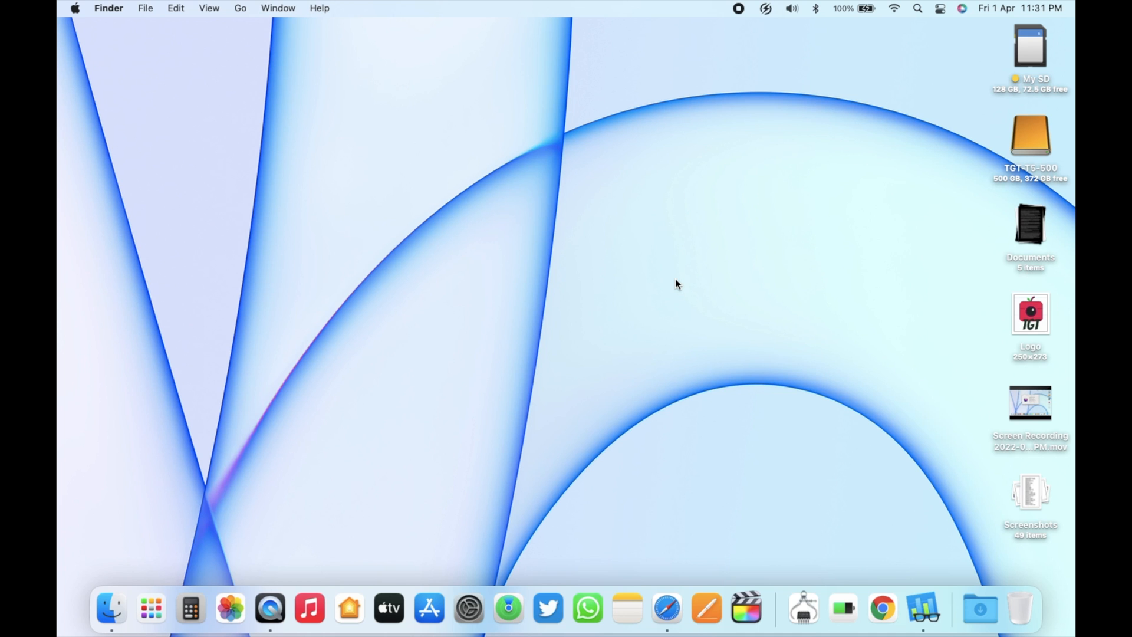
{"action": "mouse_move", "coordinate": [684, 284]}
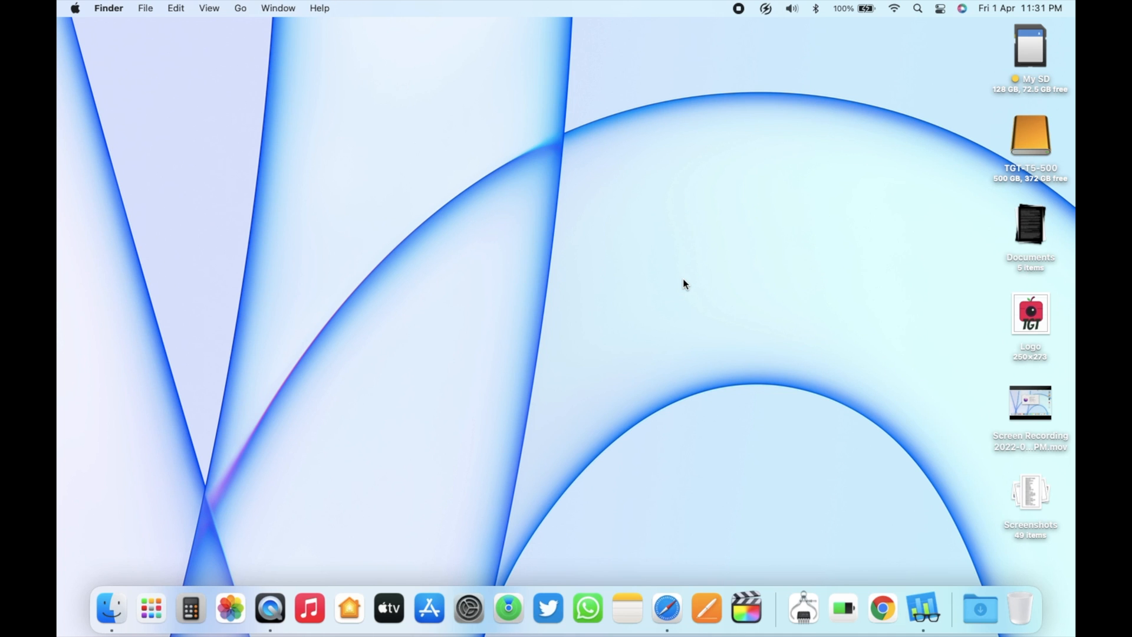
{"action": "mouse_move", "coordinate": [698, 285]}
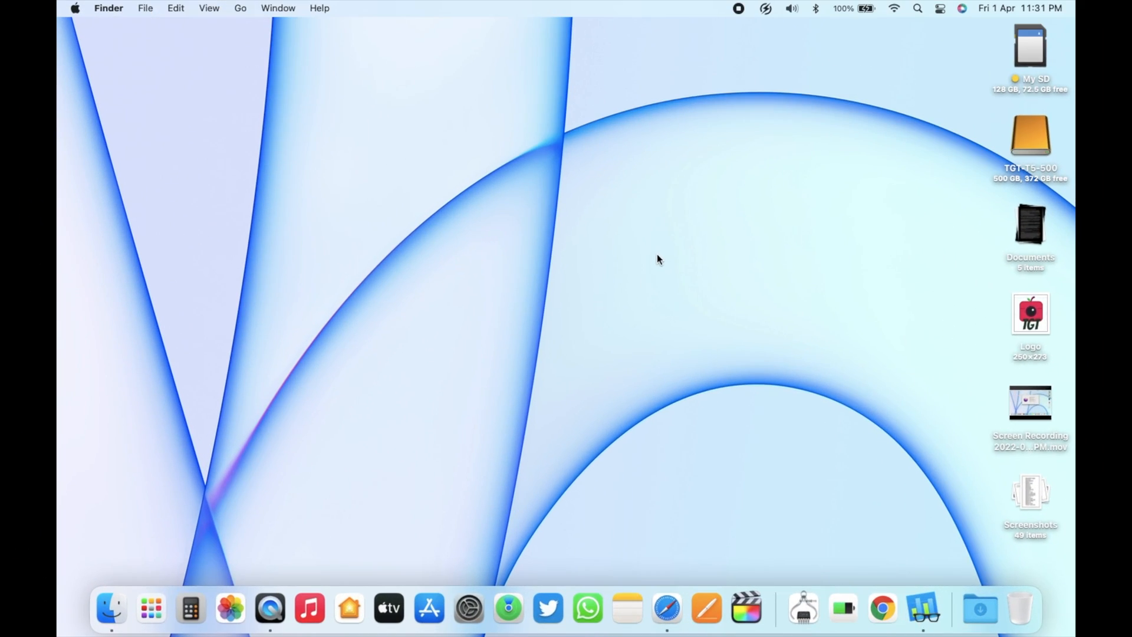
{"action": "mouse_move", "coordinate": [687, 261]}
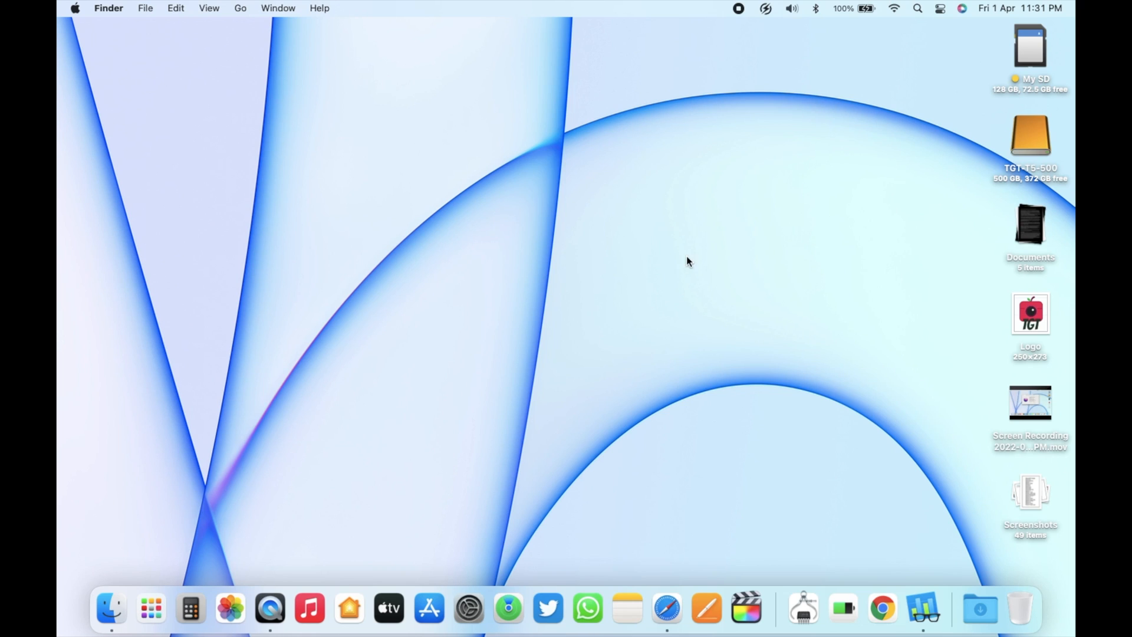